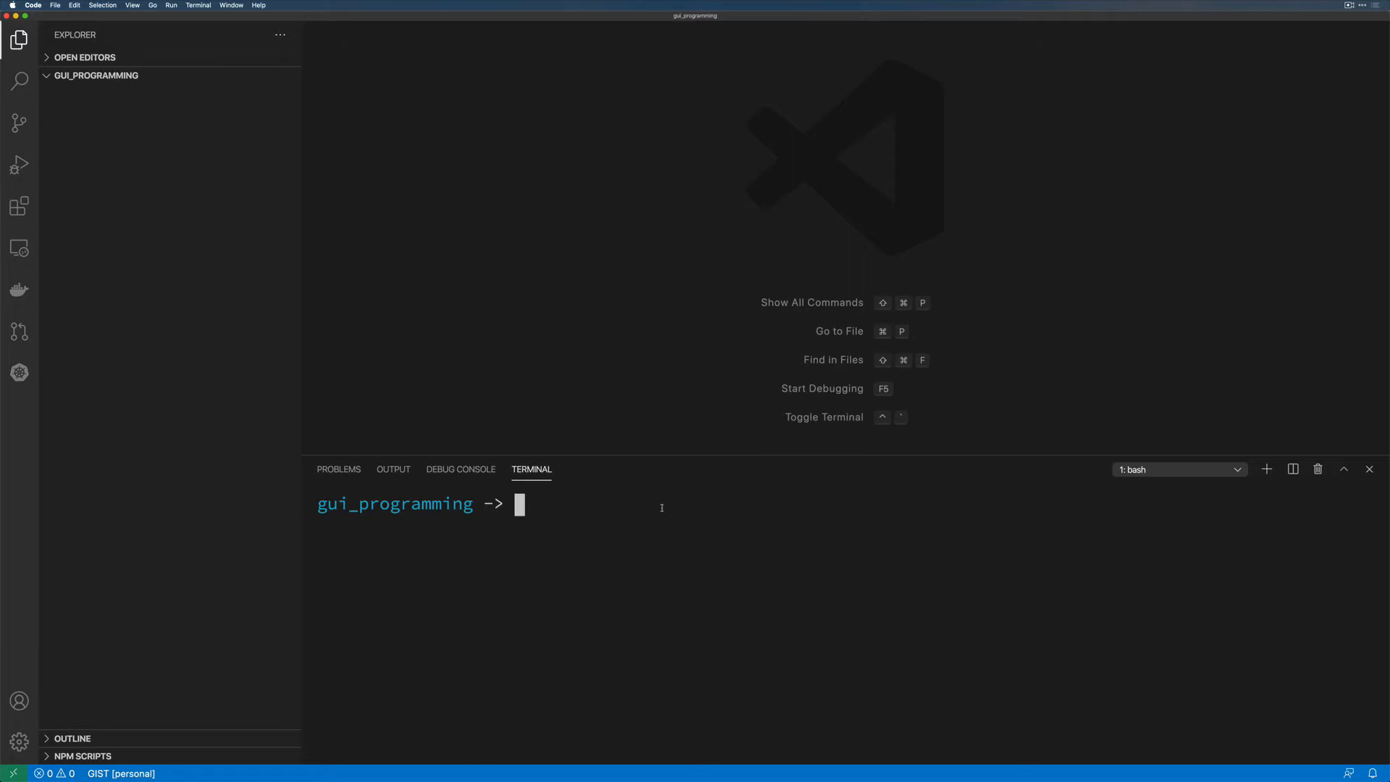
# Create hello_gui.py with touch in the terminal and open it from the Explorer.
pyautogui.write('to')
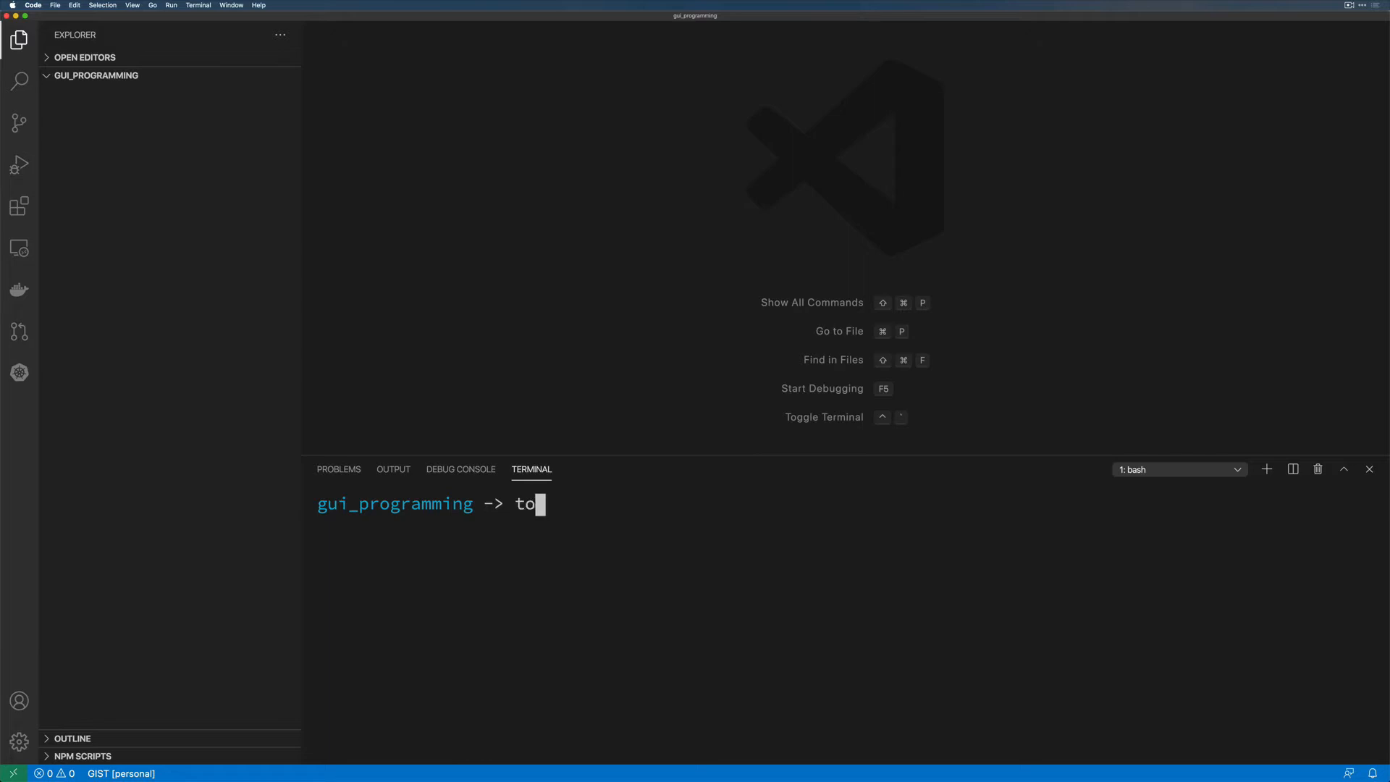
pyautogui.write('uch hello_guil')
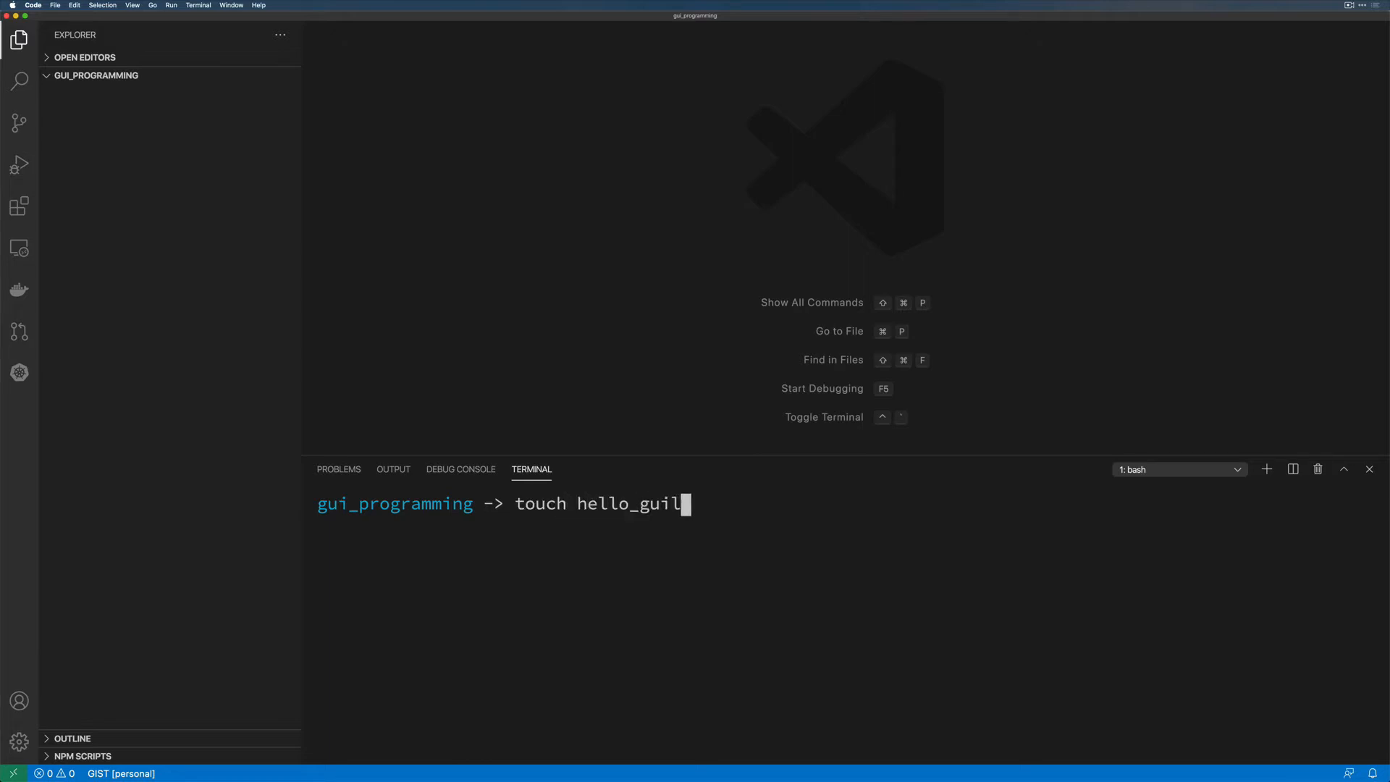
pyautogui.write('.py')
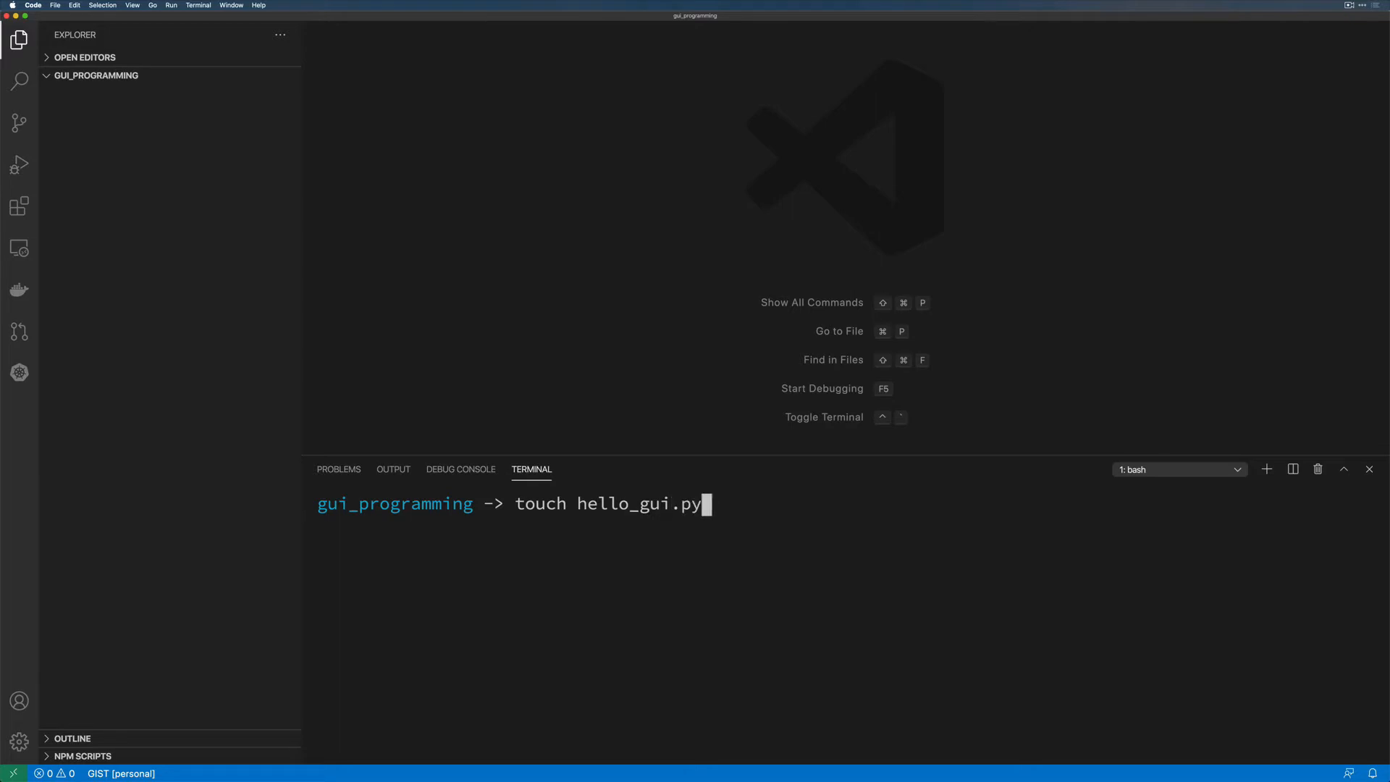
pyautogui.press('Return')
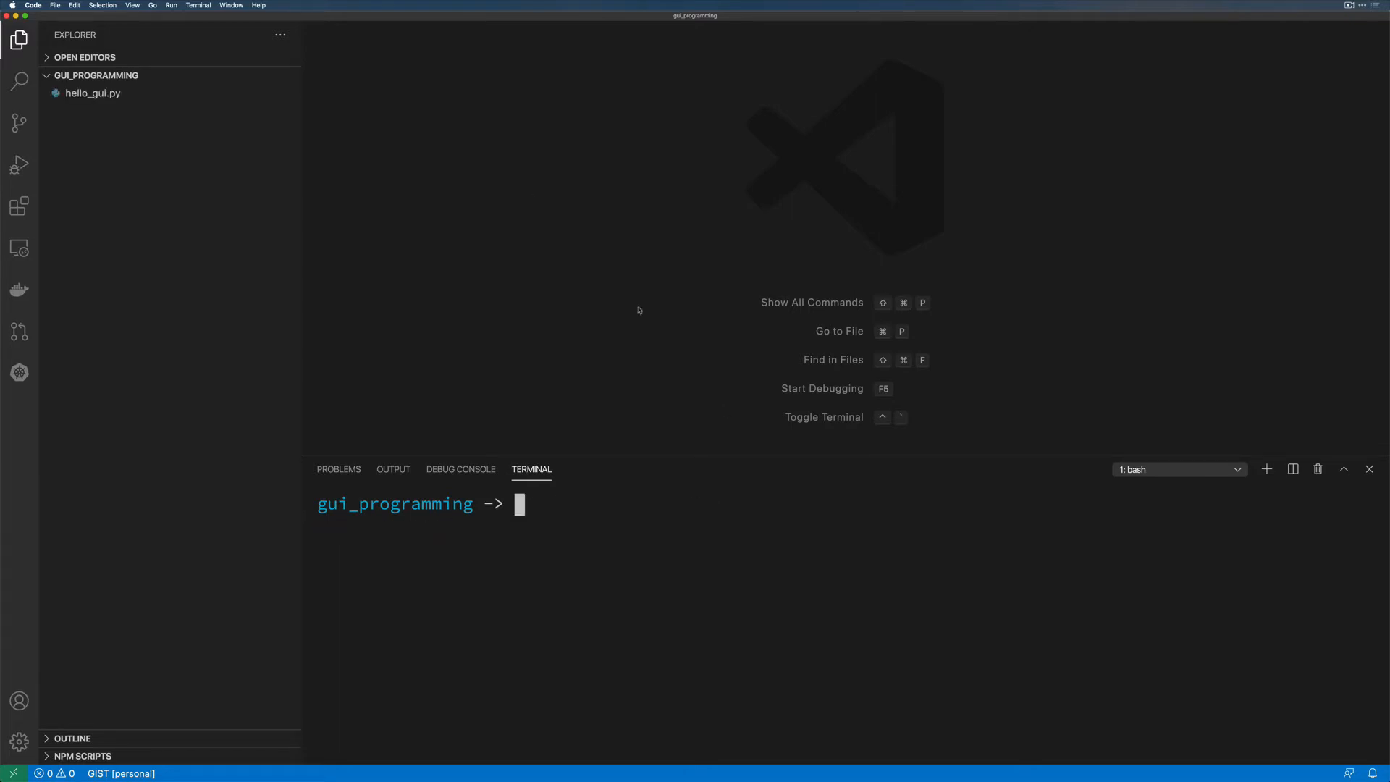
pyautogui.click(93, 93)
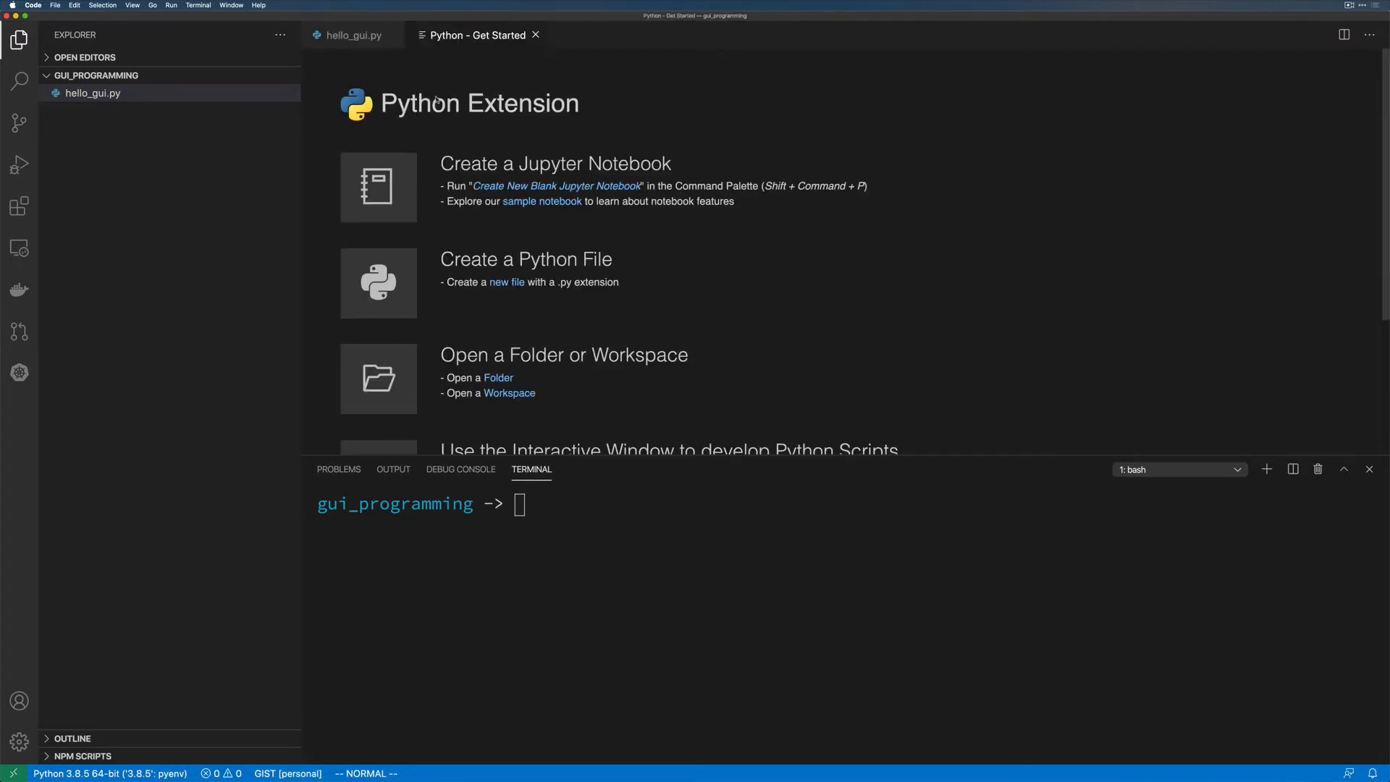
# Import tkinter as tk and create the root window with root = tk.Tk().
pyautogui.click(352, 35)
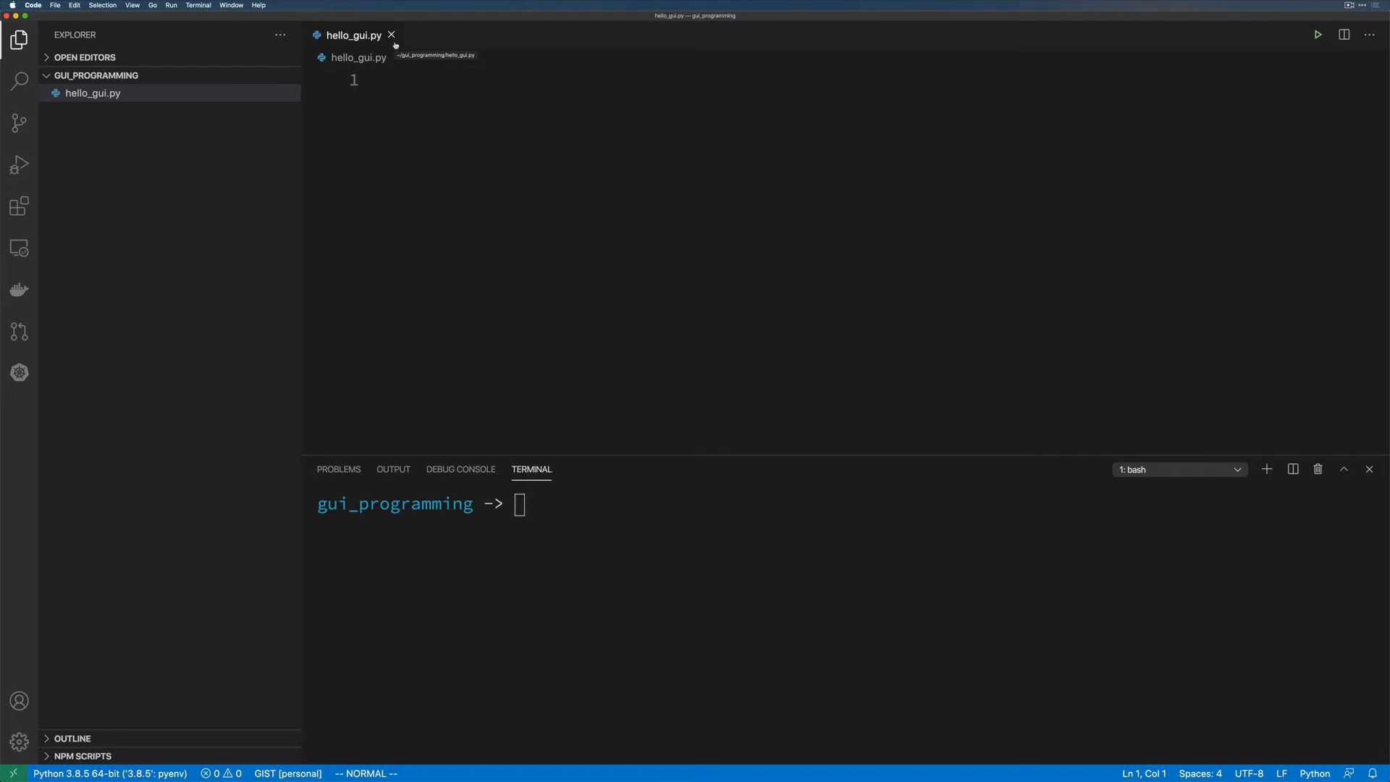
pyautogui.write('import')
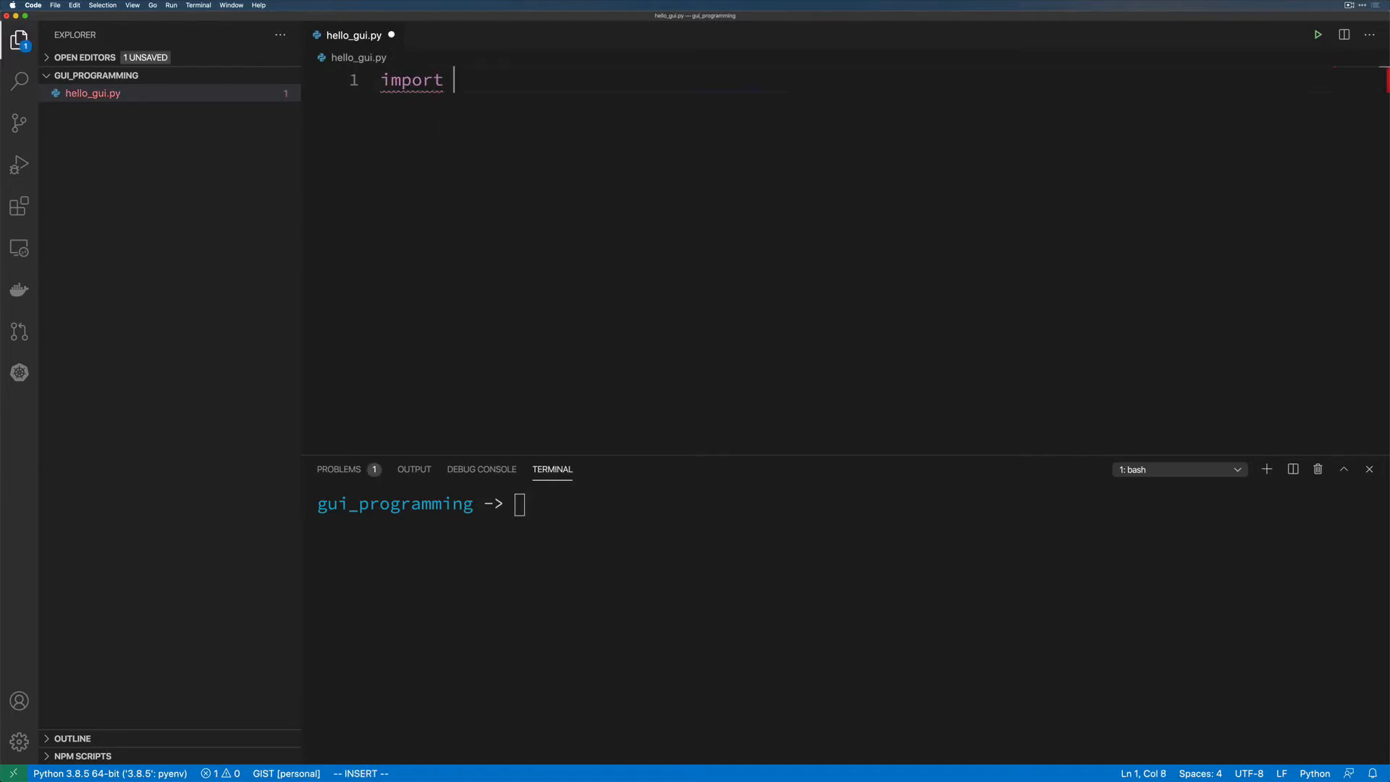
pyautogui.write('tkinter t')
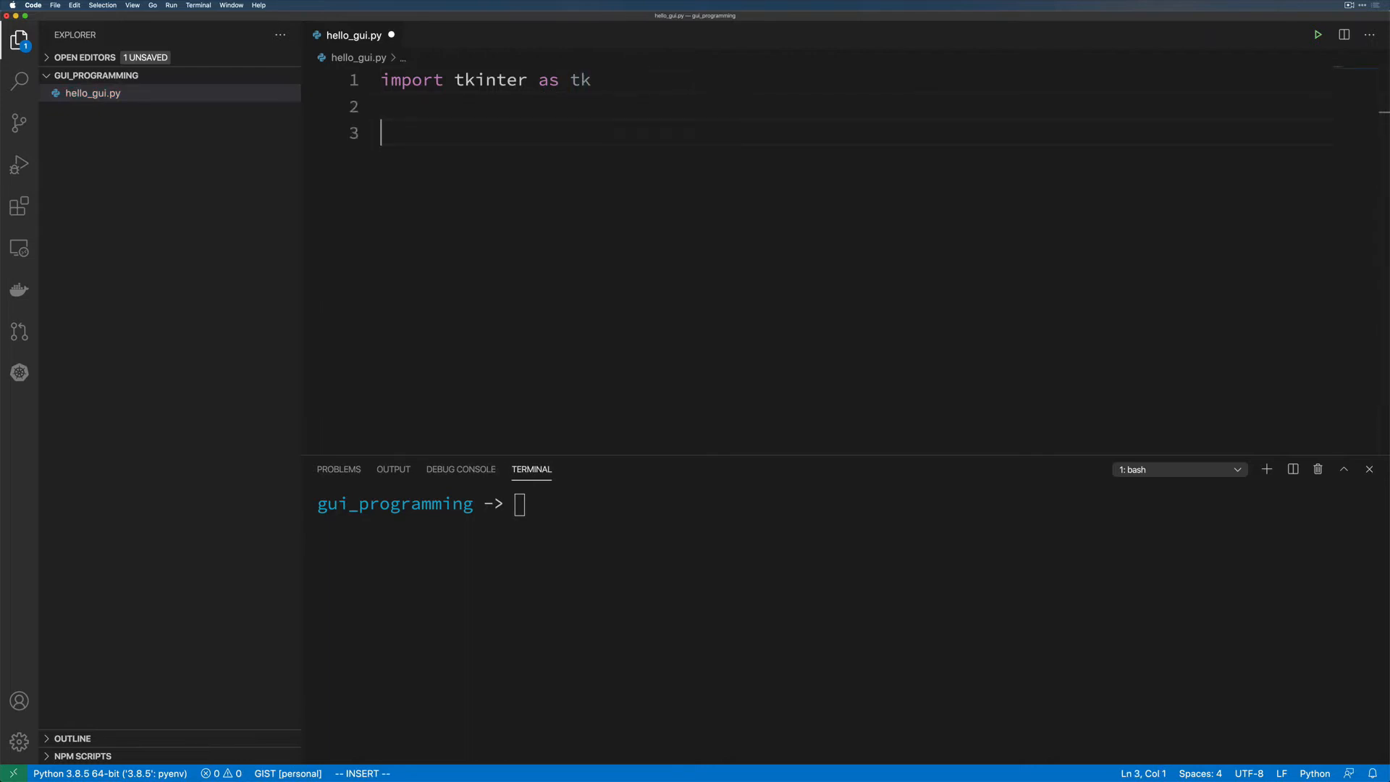
pyautogui.write('root =')
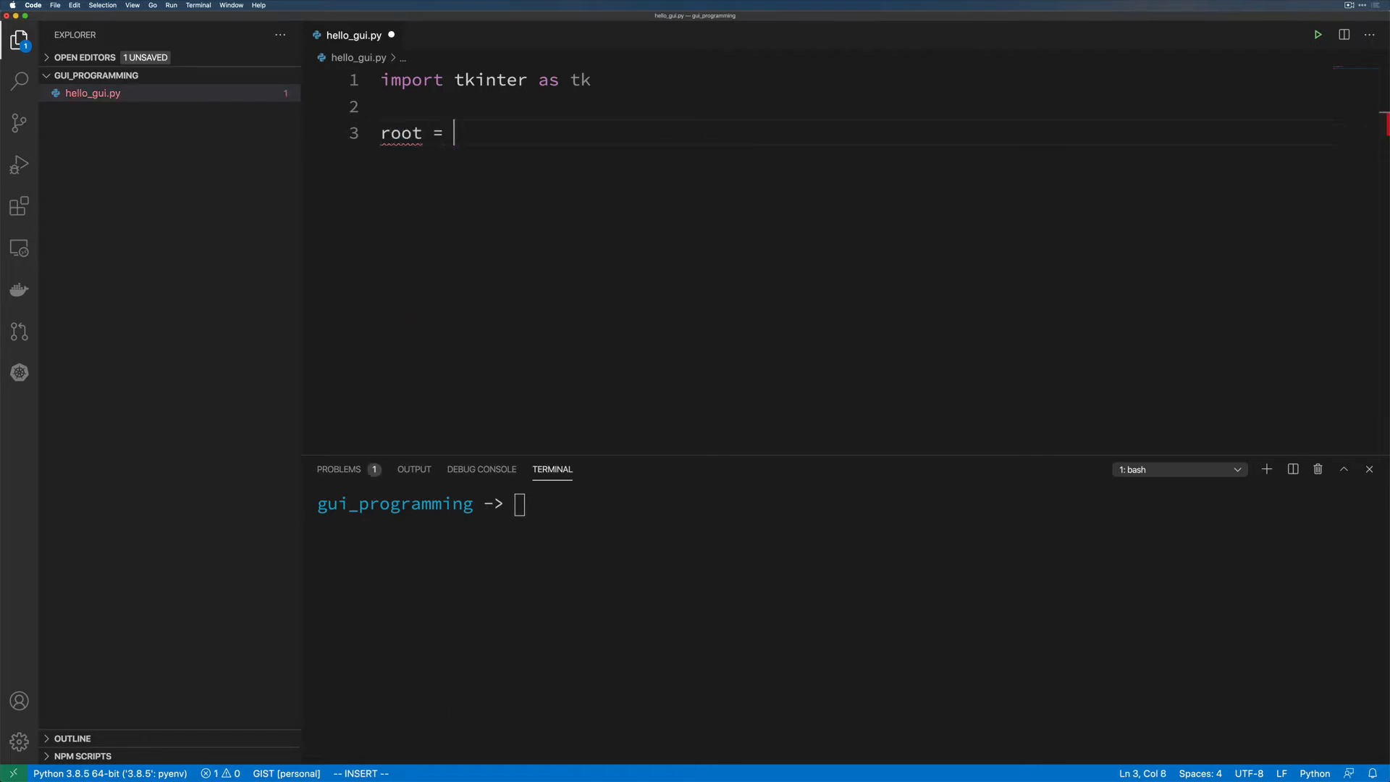
pyautogui.write('tk.Tk()')
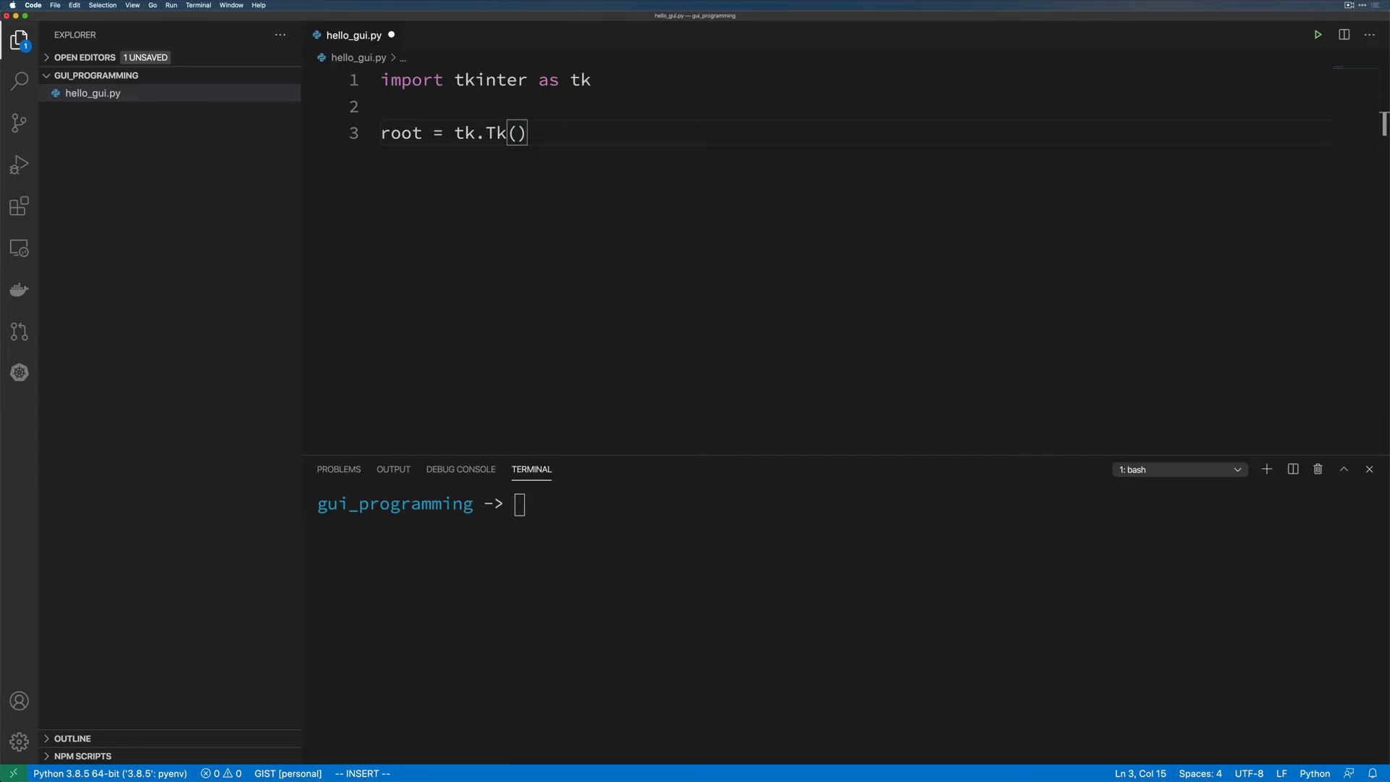
# Add root.mainloop() at the end of the script and start the python run command.
pyautogui.press('Enter')
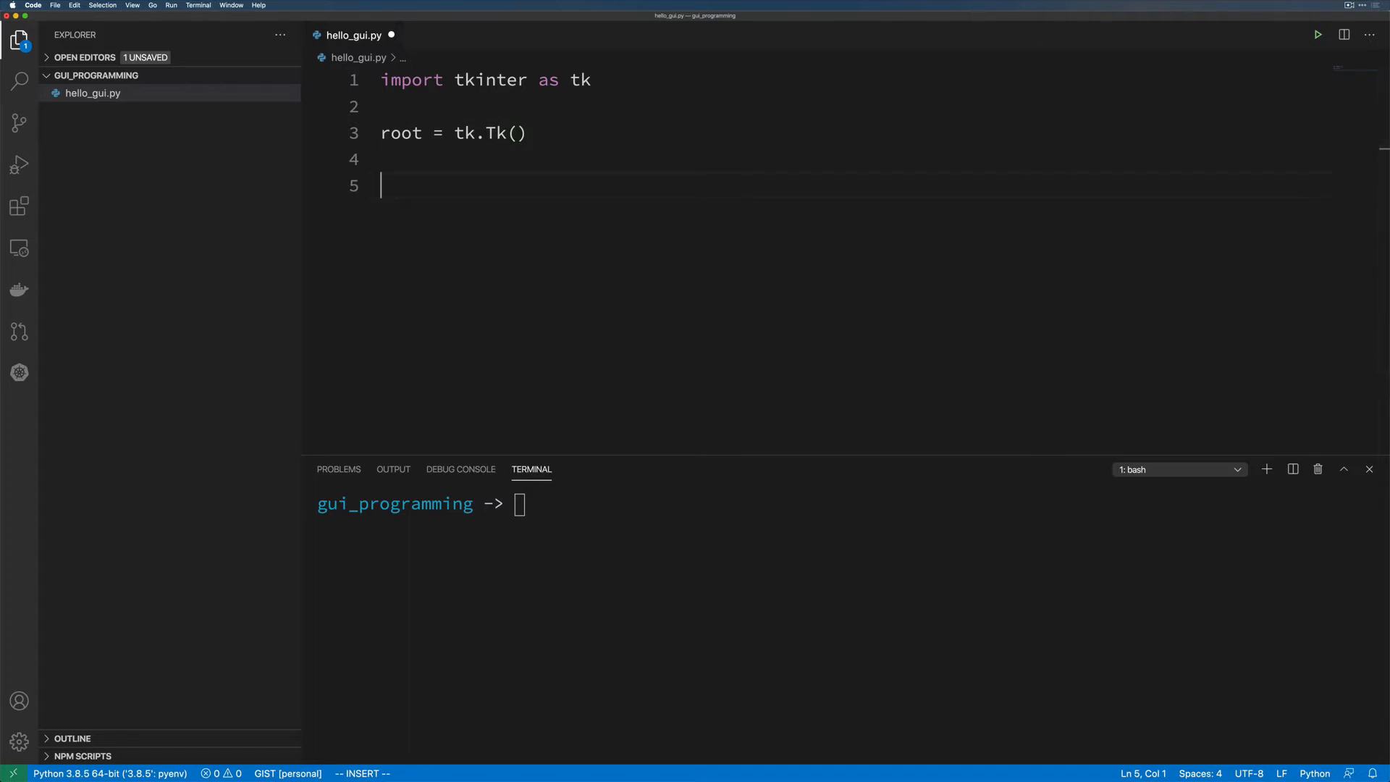
pyautogui.write('root')
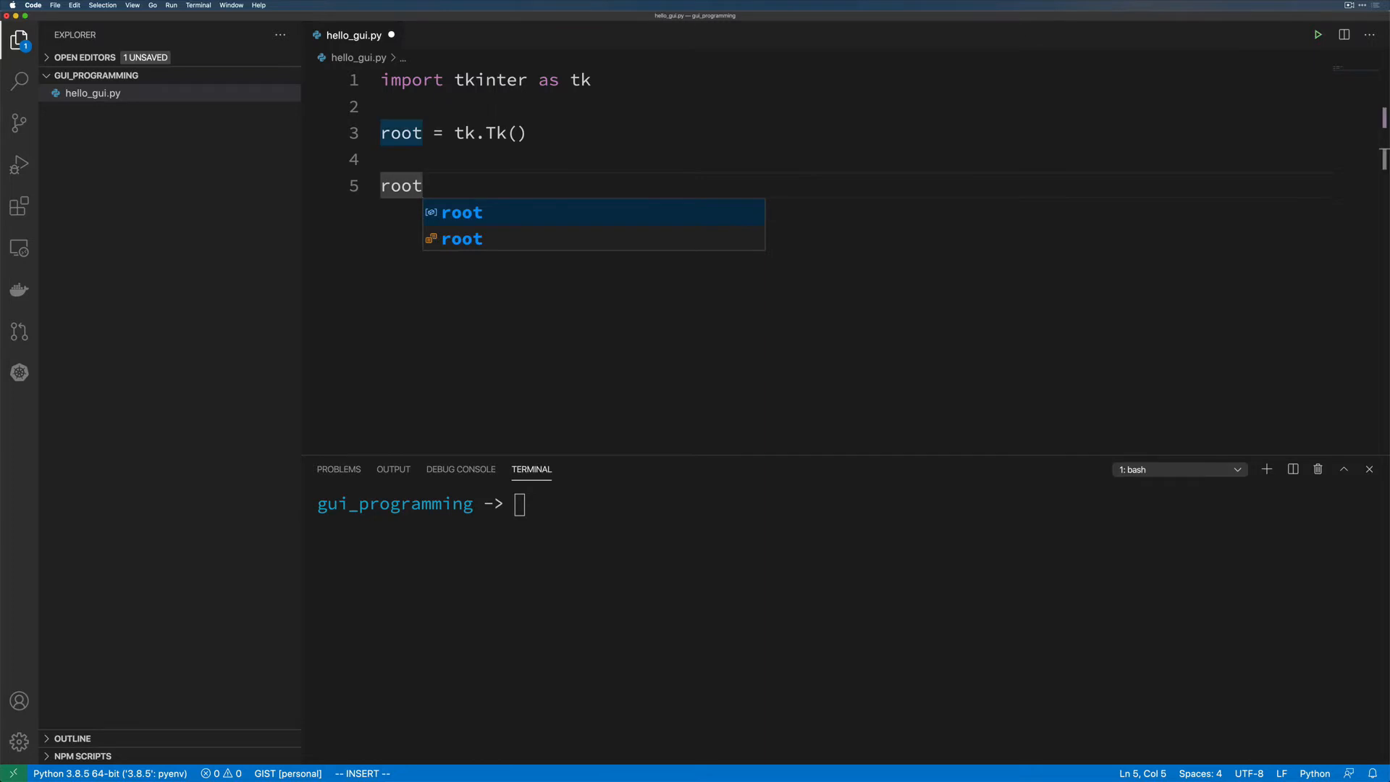
pyautogui.write('.mainloop()')
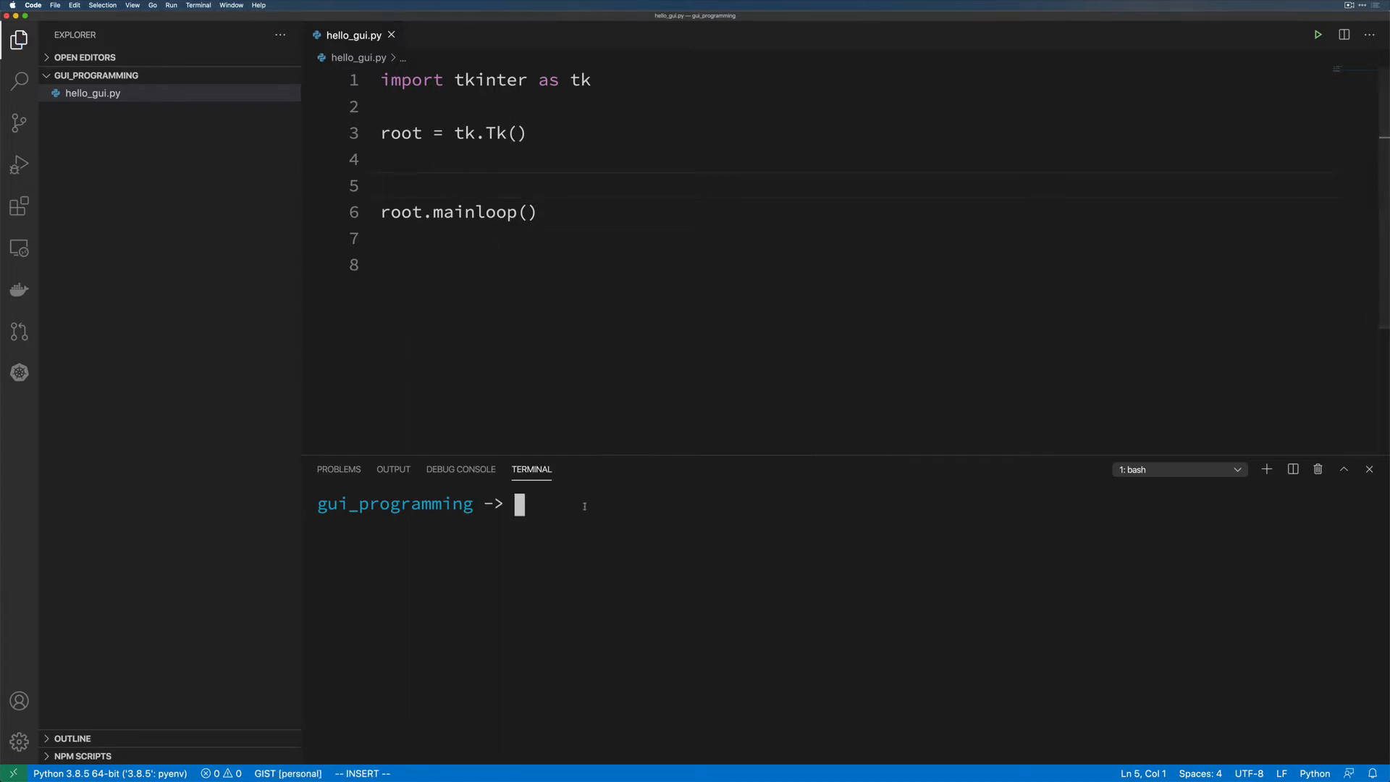
pyautogui.write('python3.8')
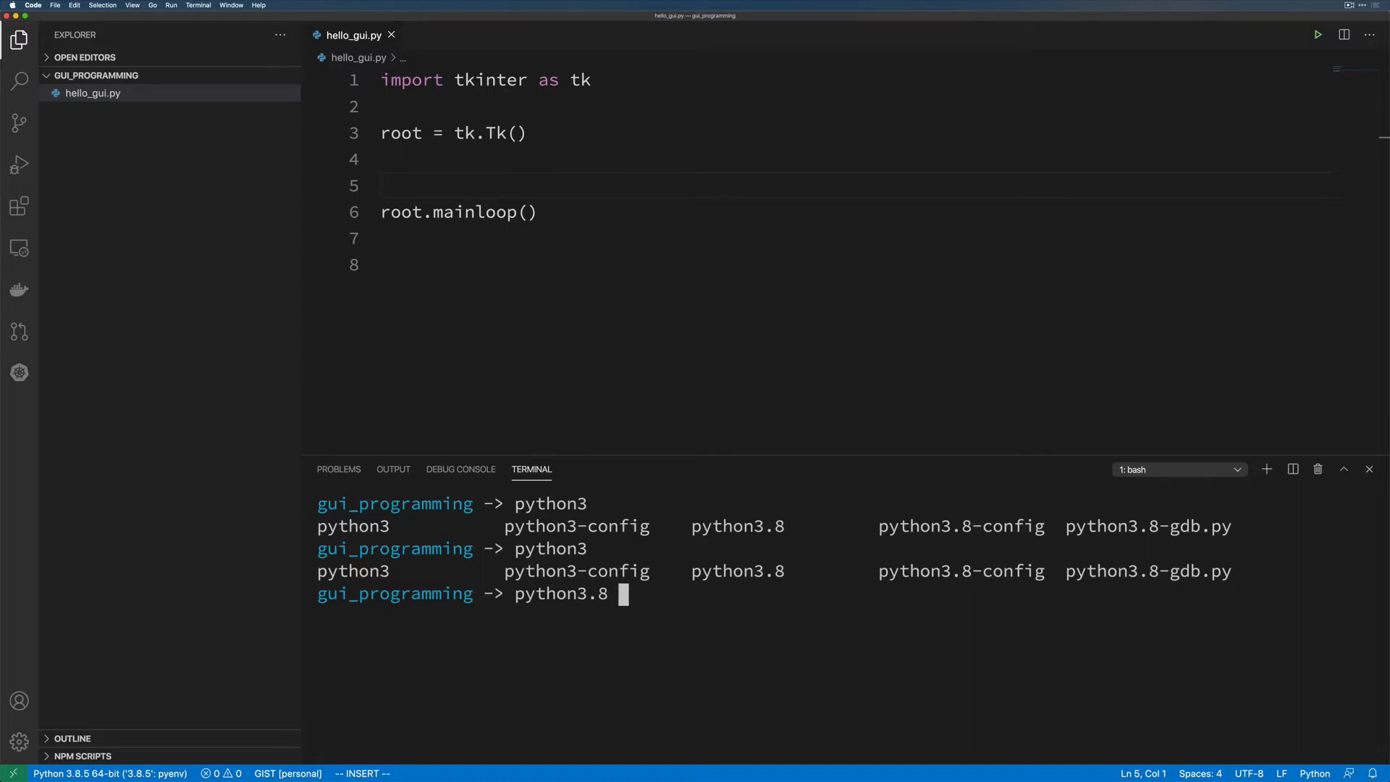
# Run python3.8 hello_gui.py and close the empty tk window it opens.
pyautogui.write('hello_gui.py')
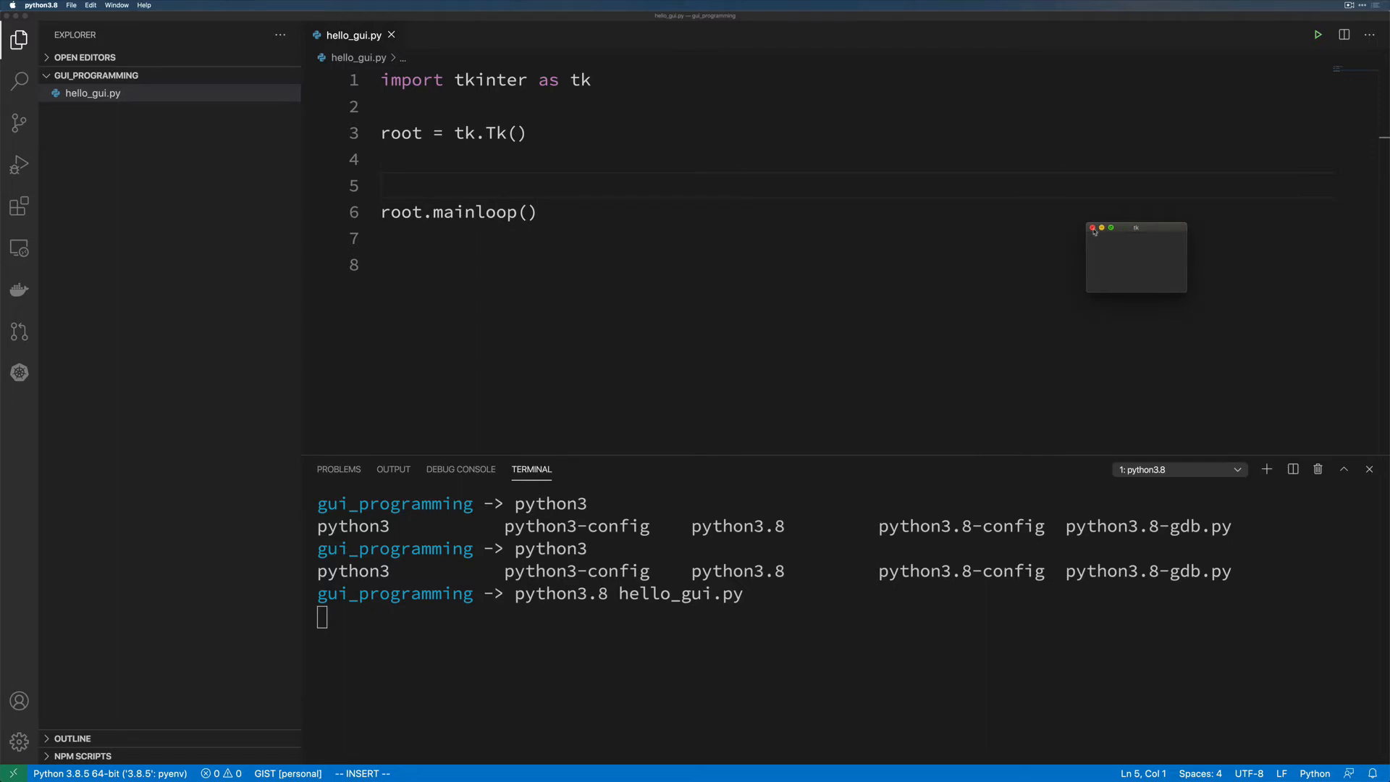
pyautogui.click(1094, 232)
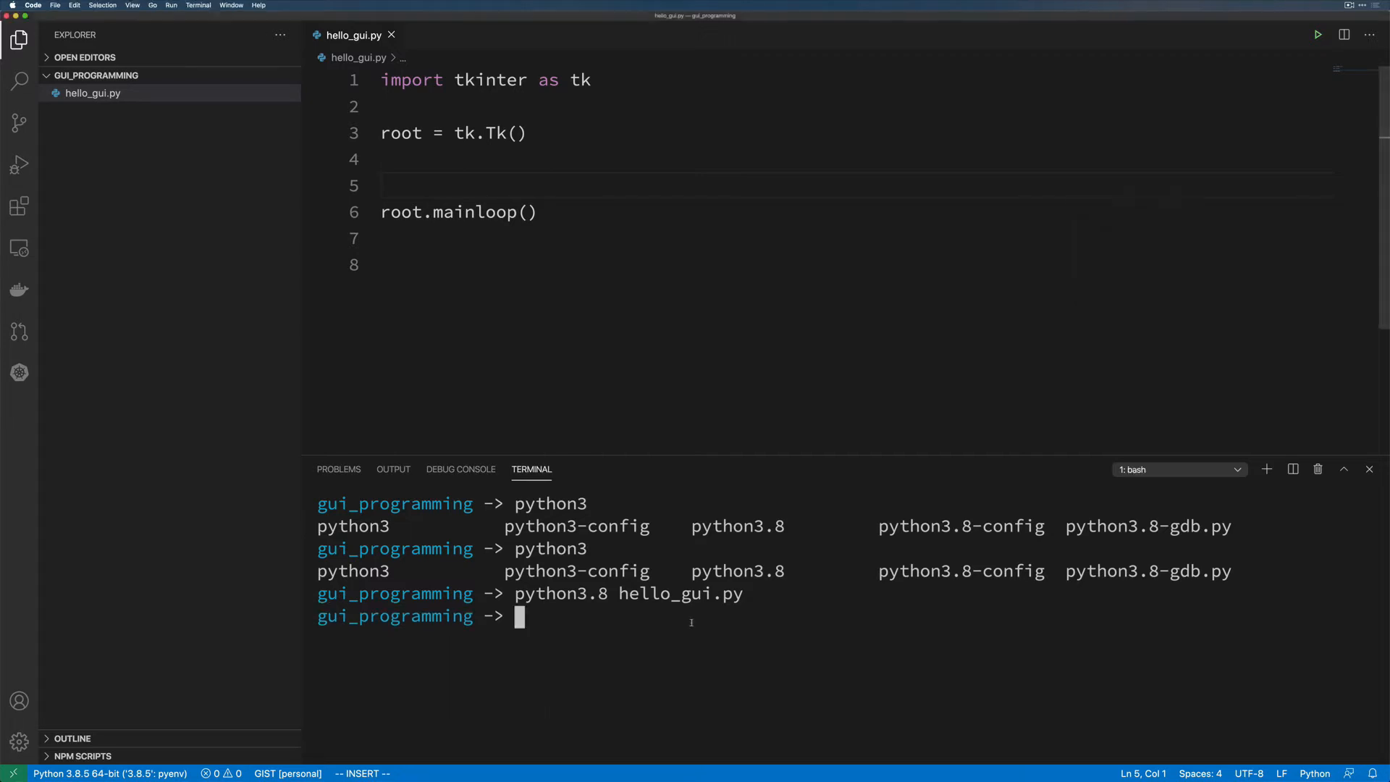
pyautogui.moveTo(829, 592)
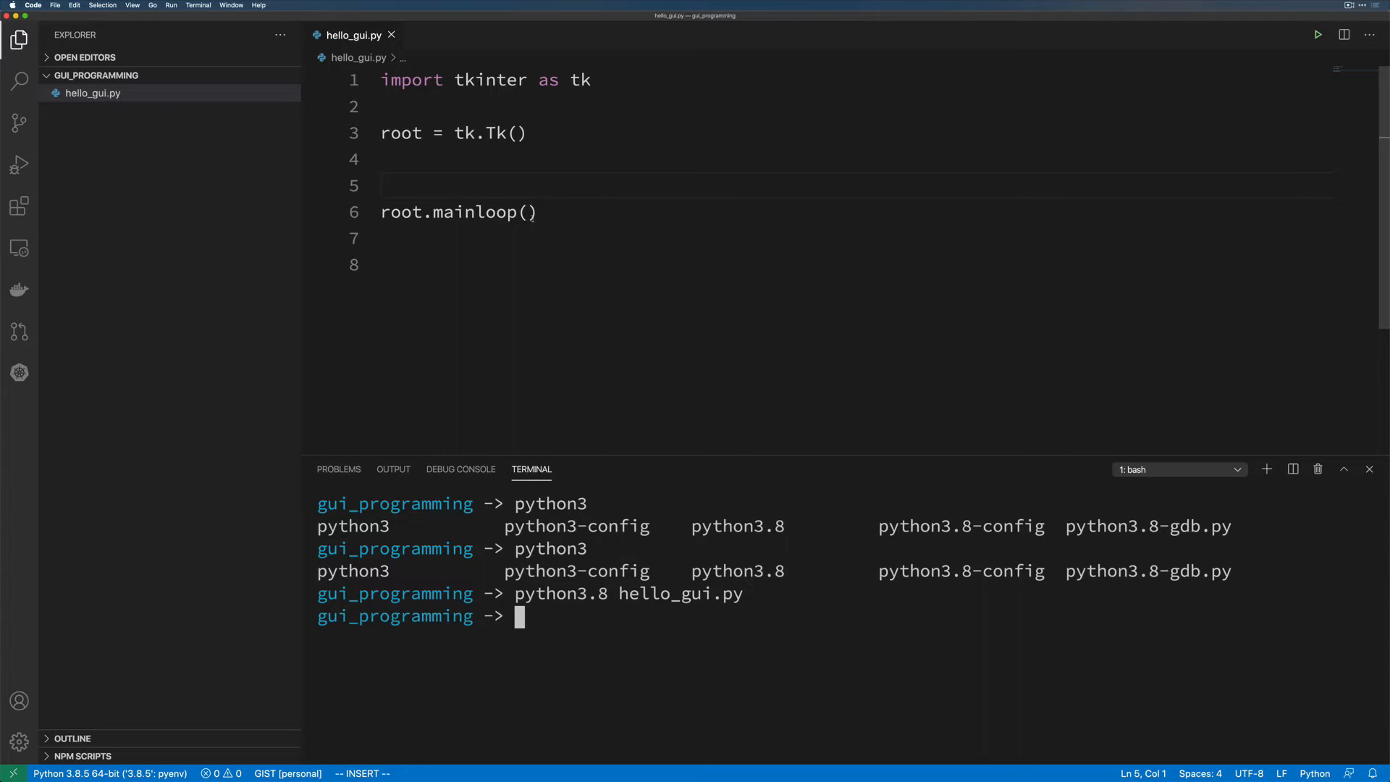
# Add greeting_count = 1 below the import line.
pyautogui.click(399, 159)
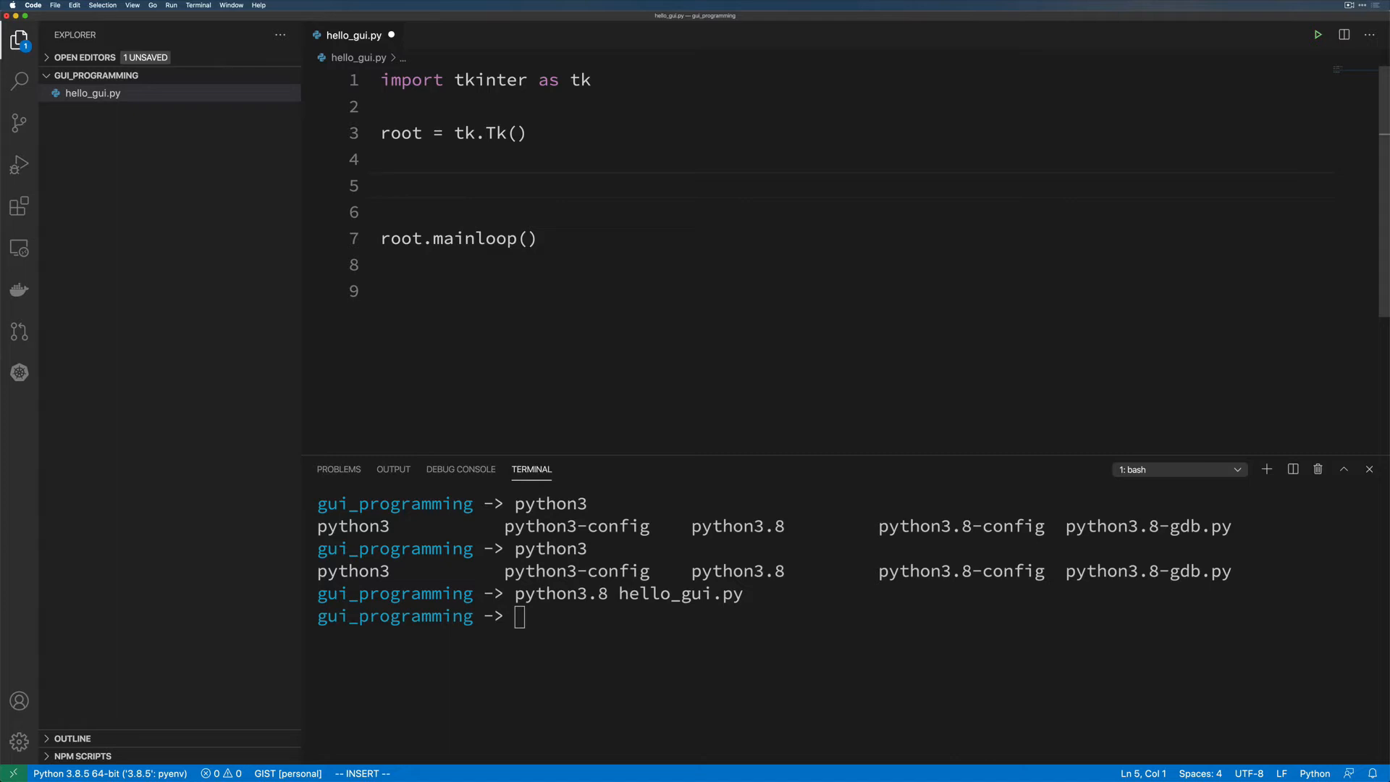
pyautogui.press('Escape')
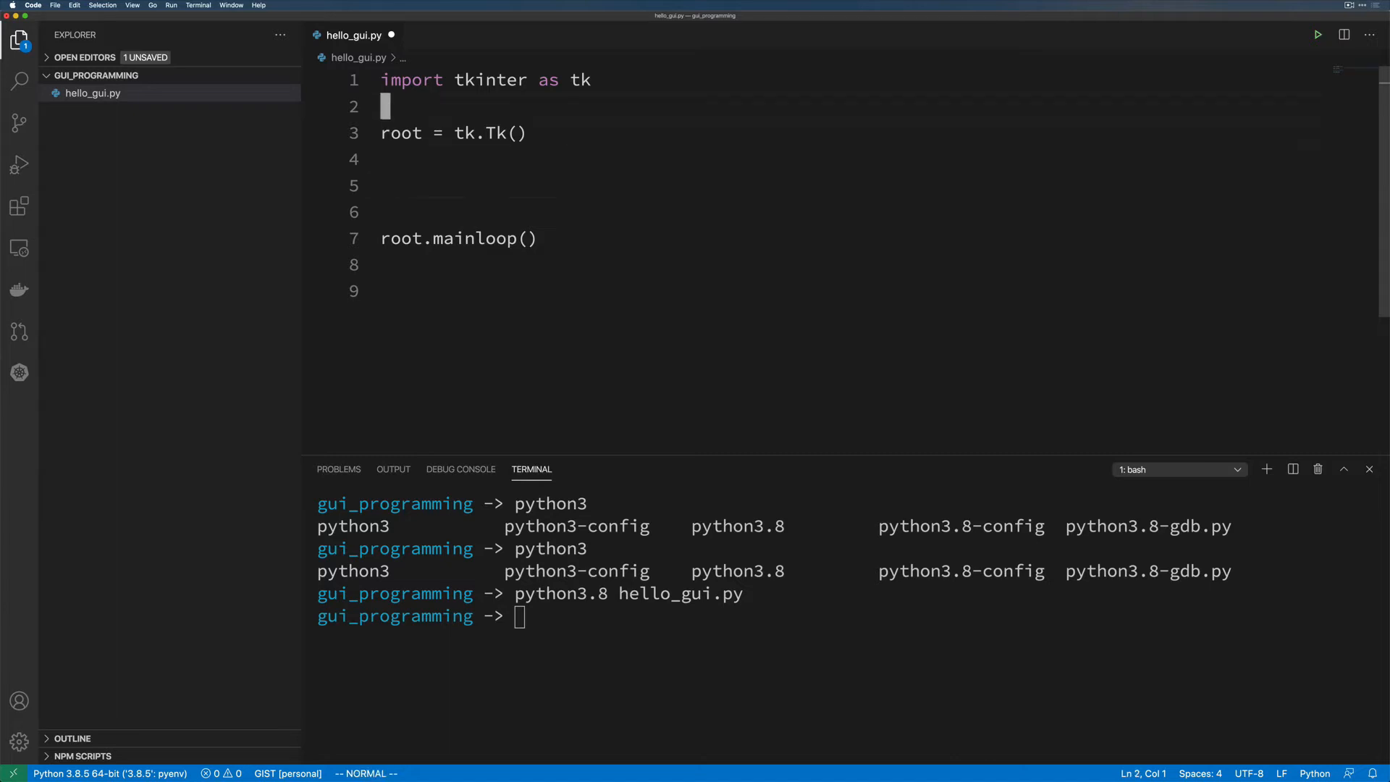
pyautogui.write('grint')
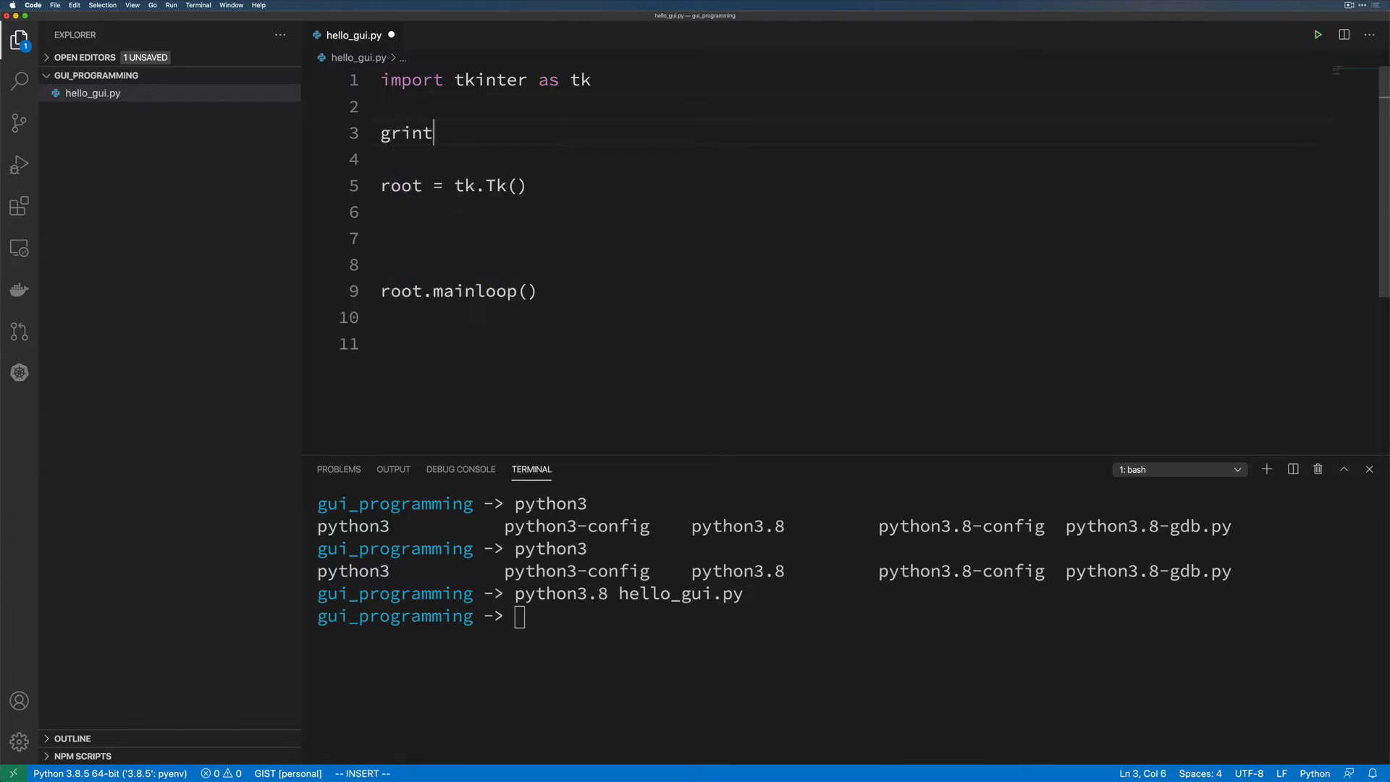
pyautogui.write('greet')
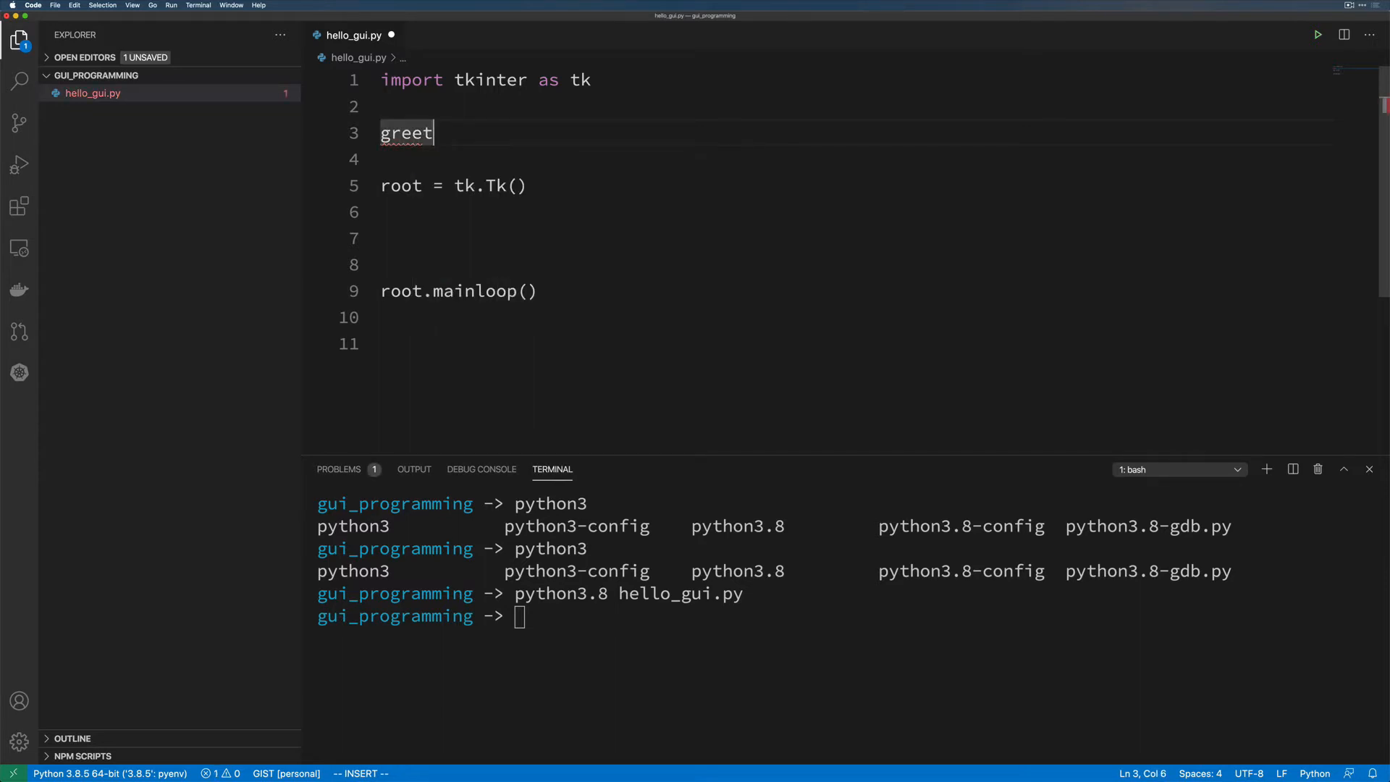
pyautogui.write('ing_c')
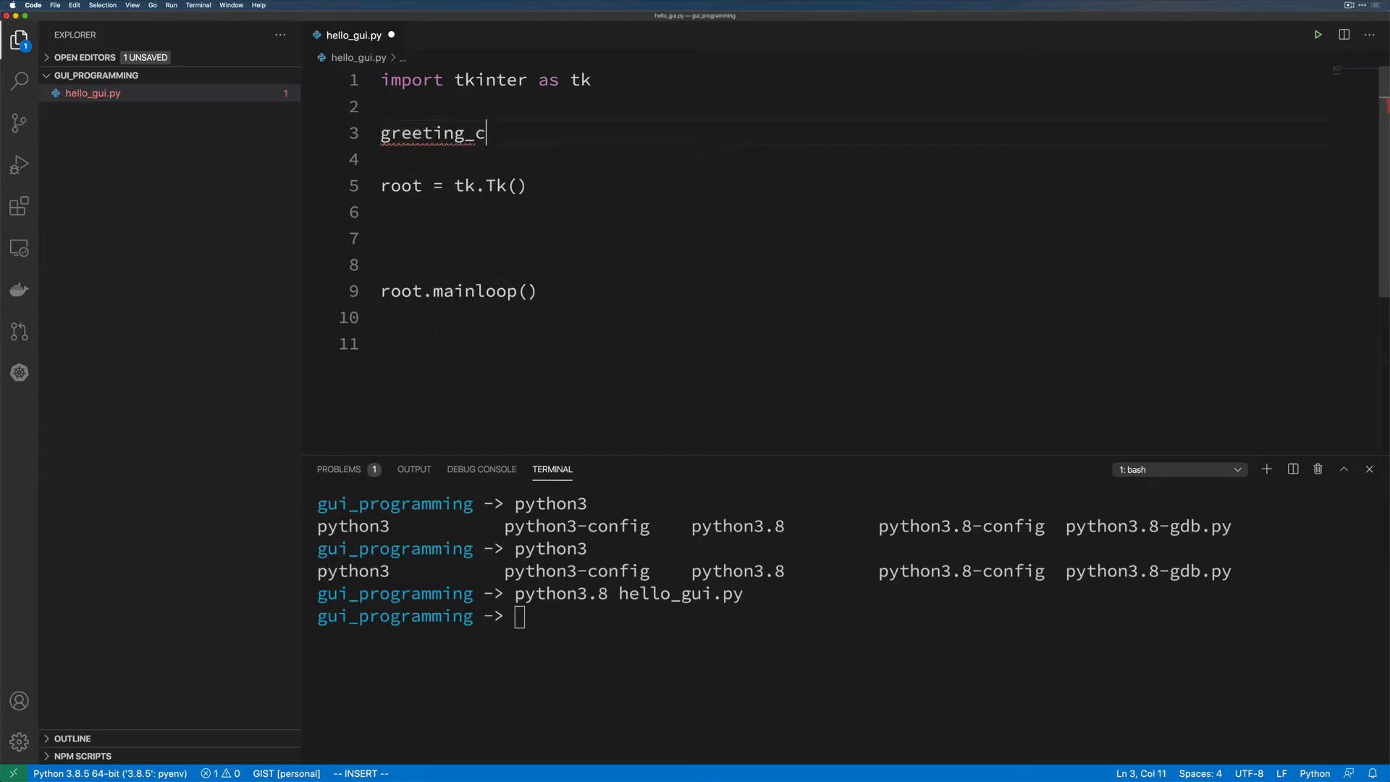
pyautogui.write('ount = 1')
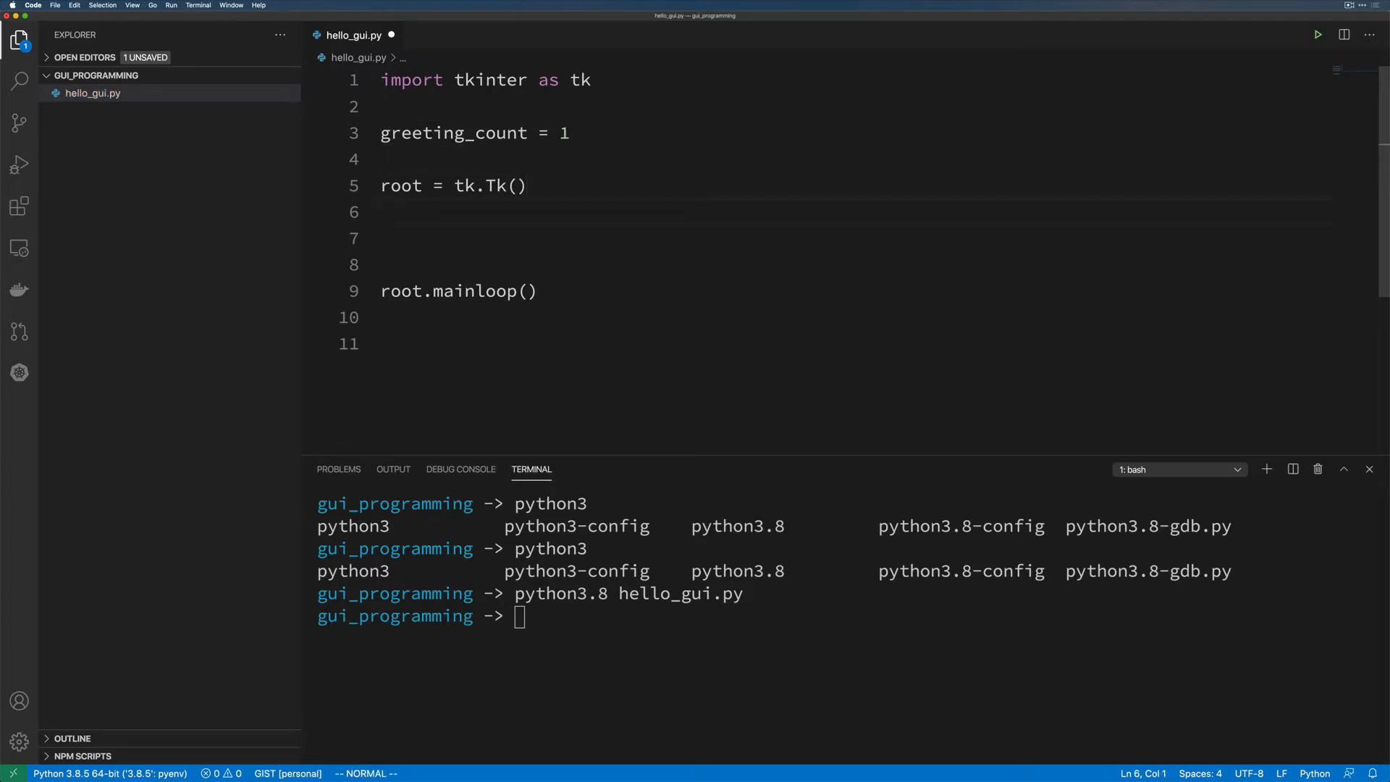
# Add label = tk.Label(root, text="") after the root window line.
pyautogui.write('label = tk')
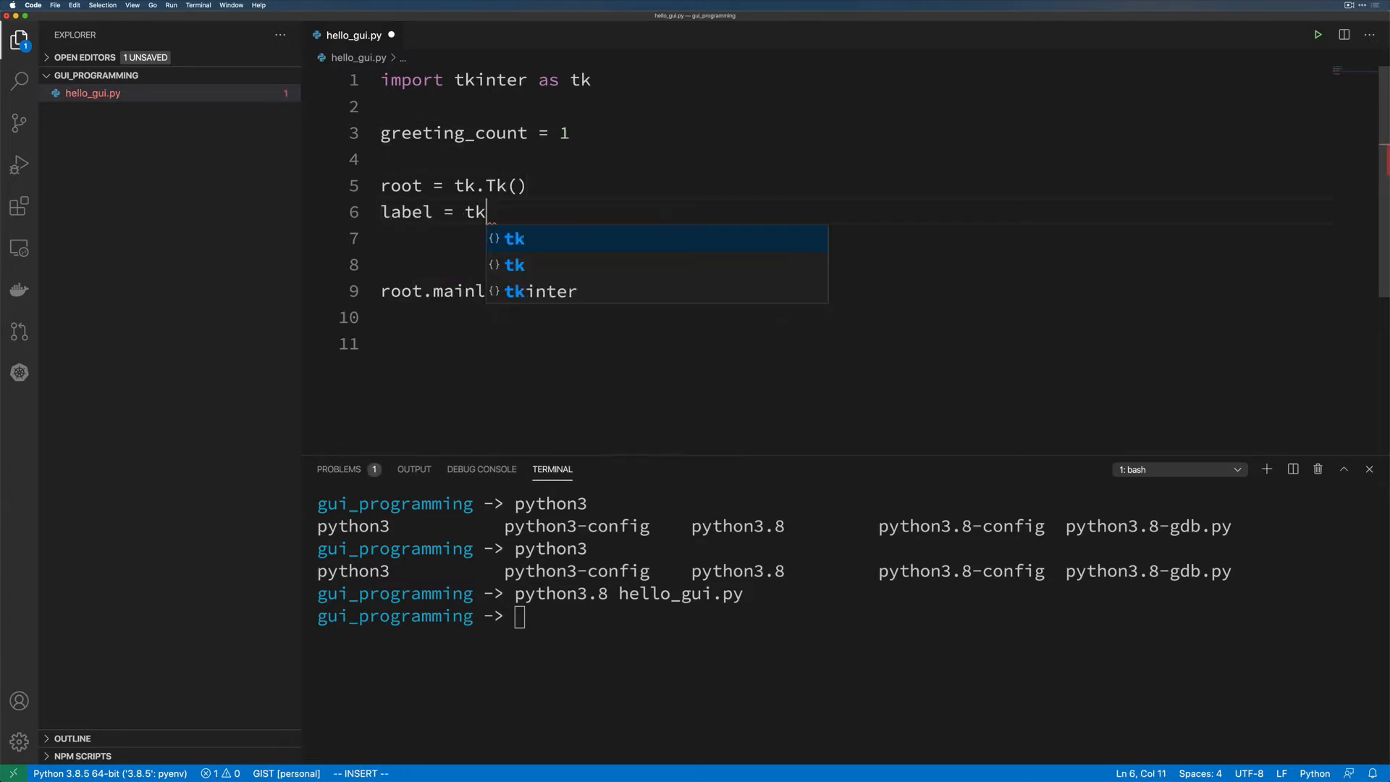
pyautogui.write('.Label()')
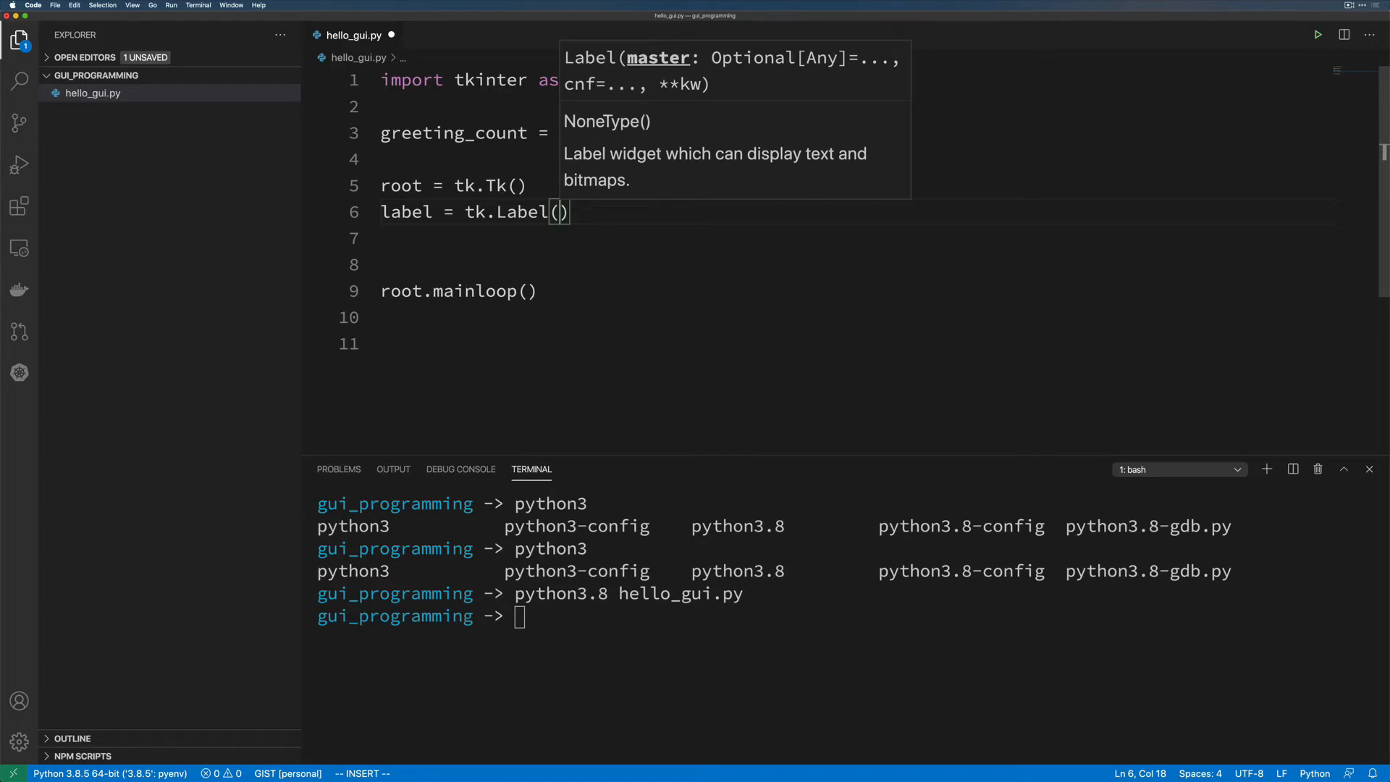
pyautogui.write('root,')
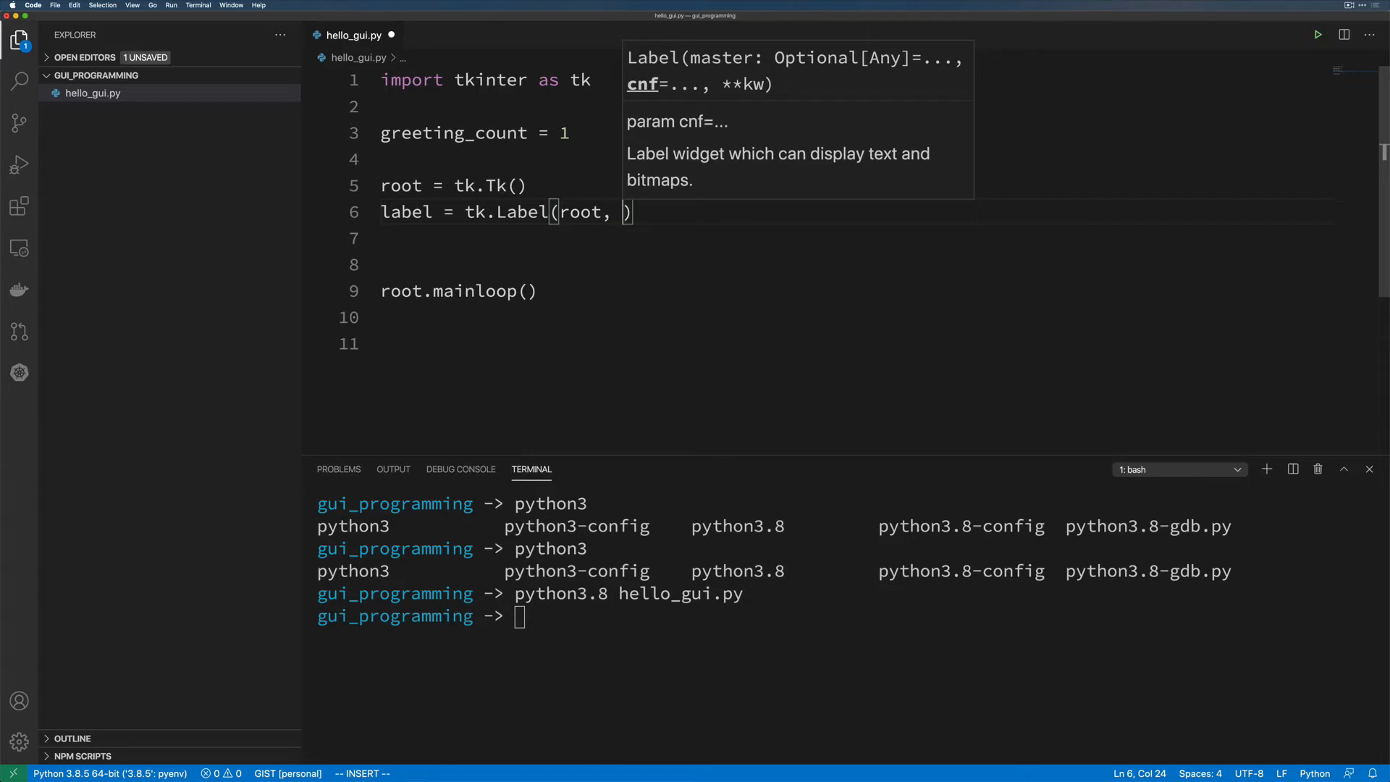
pyautogui.write('text="')
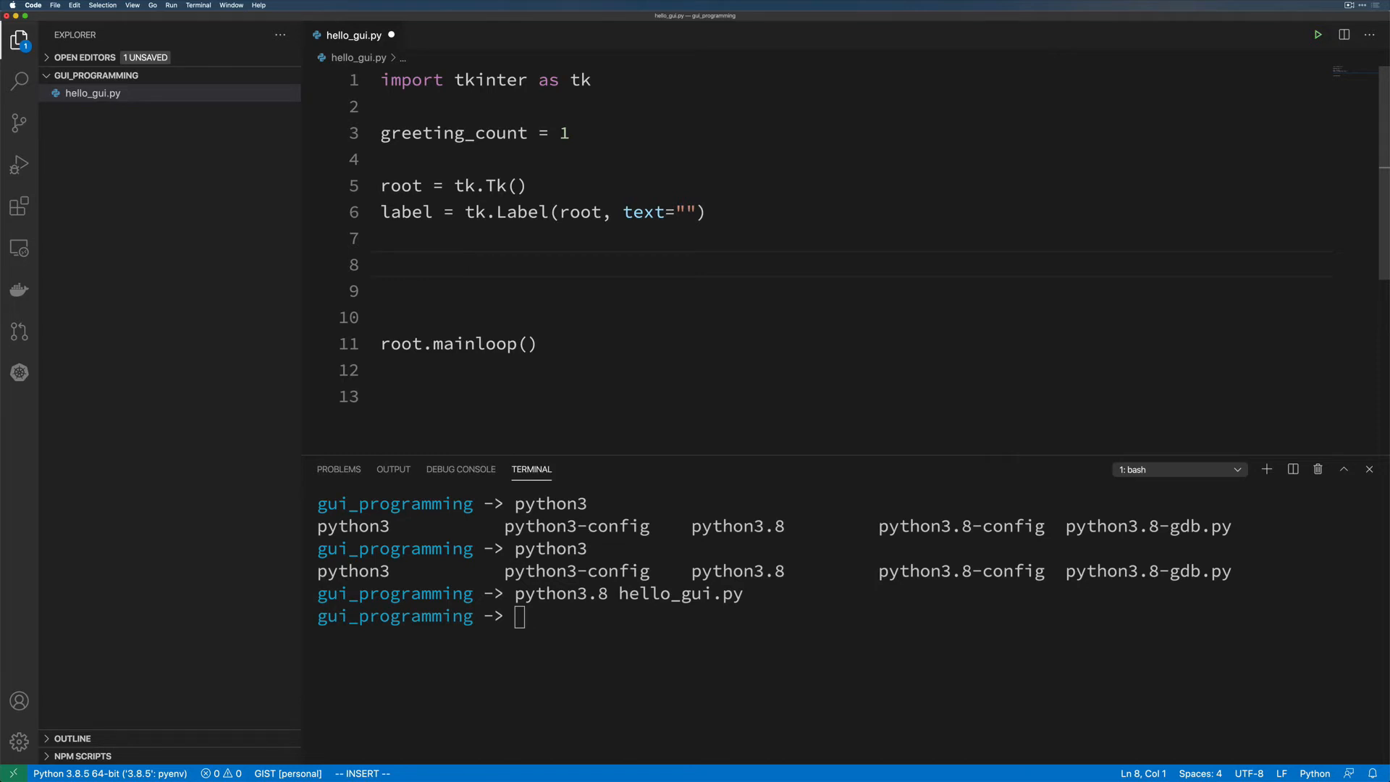
# Add button = tk.Button with text="Greet" and command=set_message.
pyautogui.write('button =')
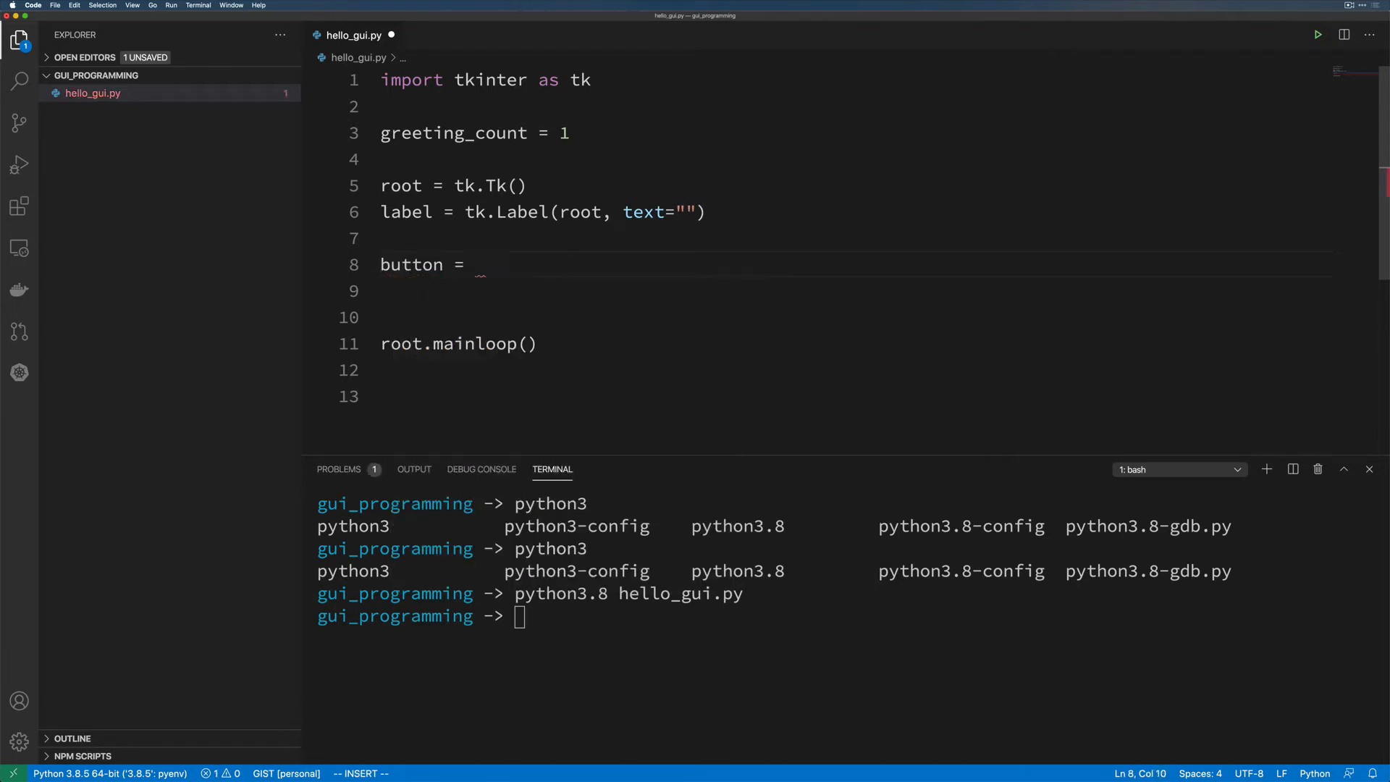
pyautogui.write('tk.Button()')
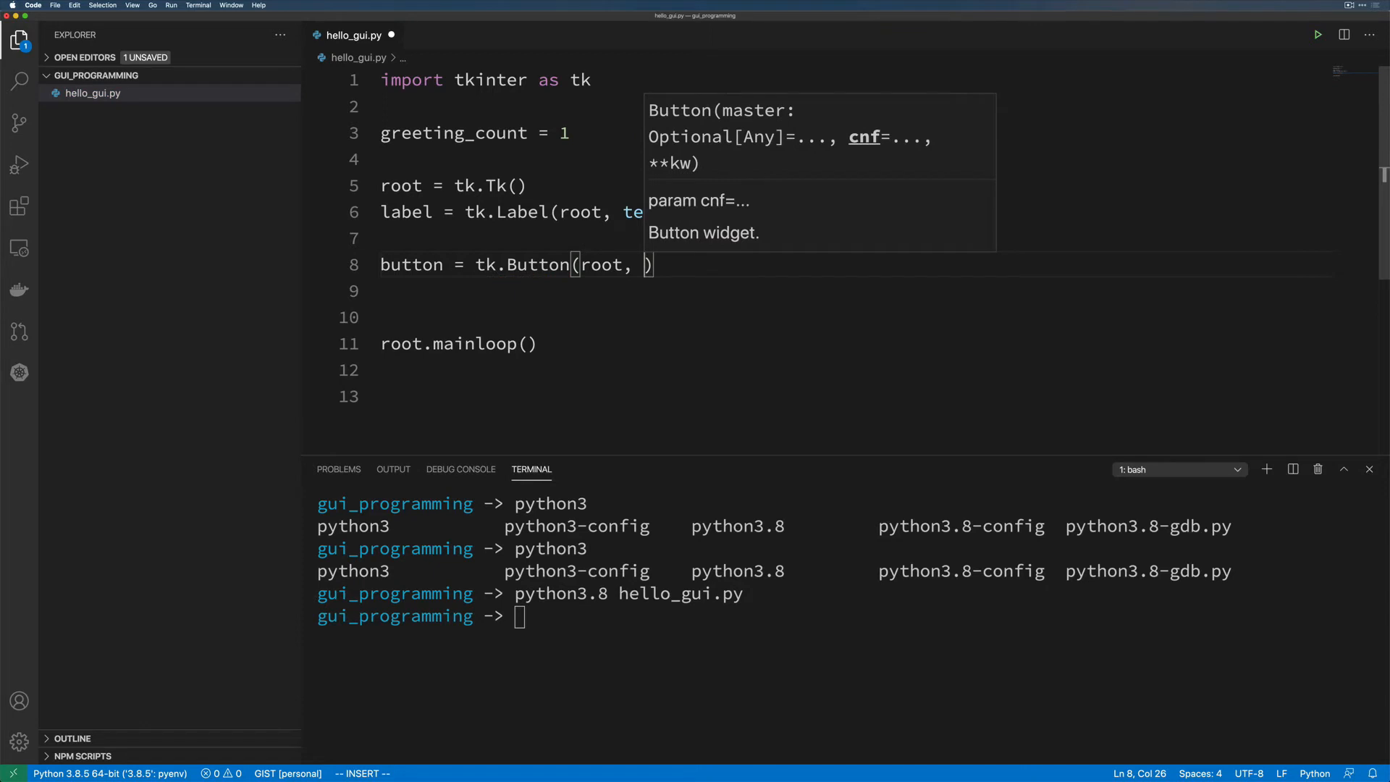
pyautogui.write('text="G"')
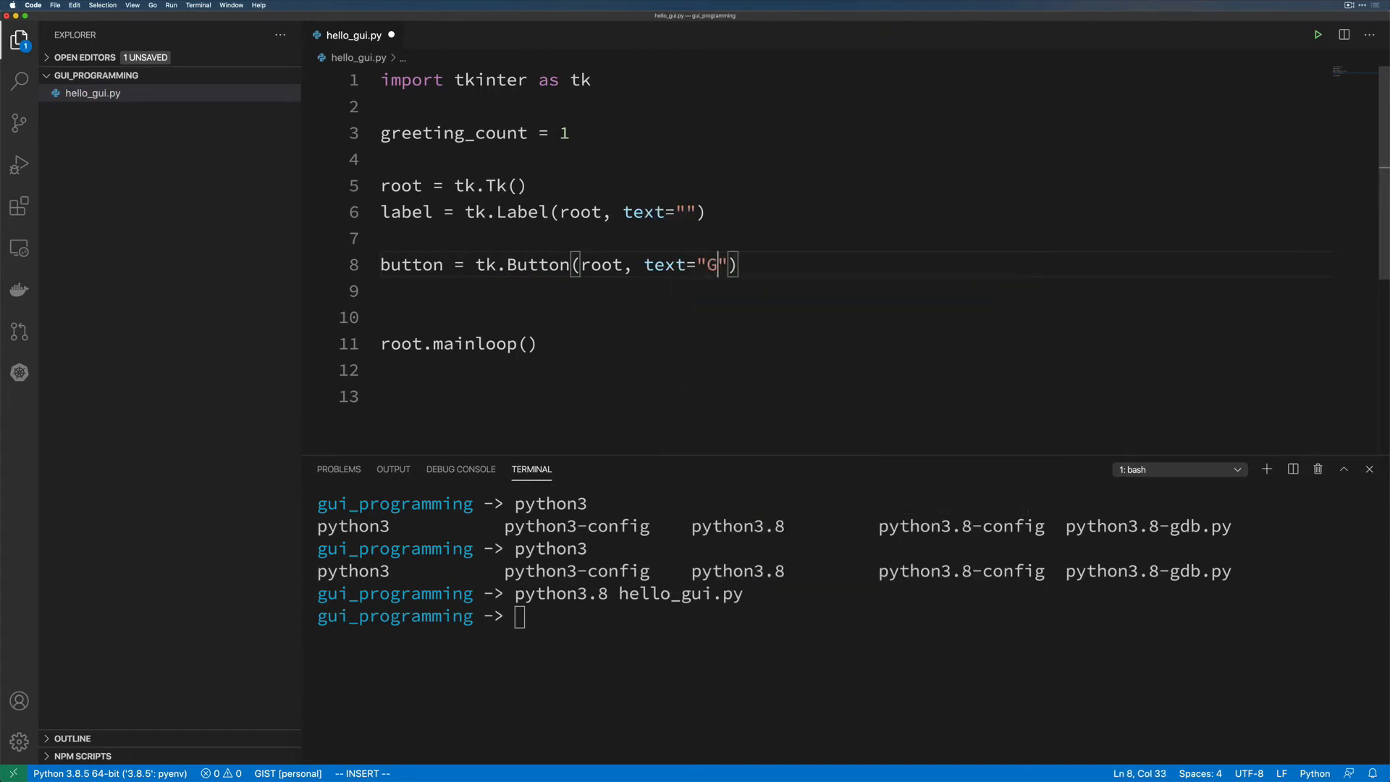
pyautogui.write('reet",')
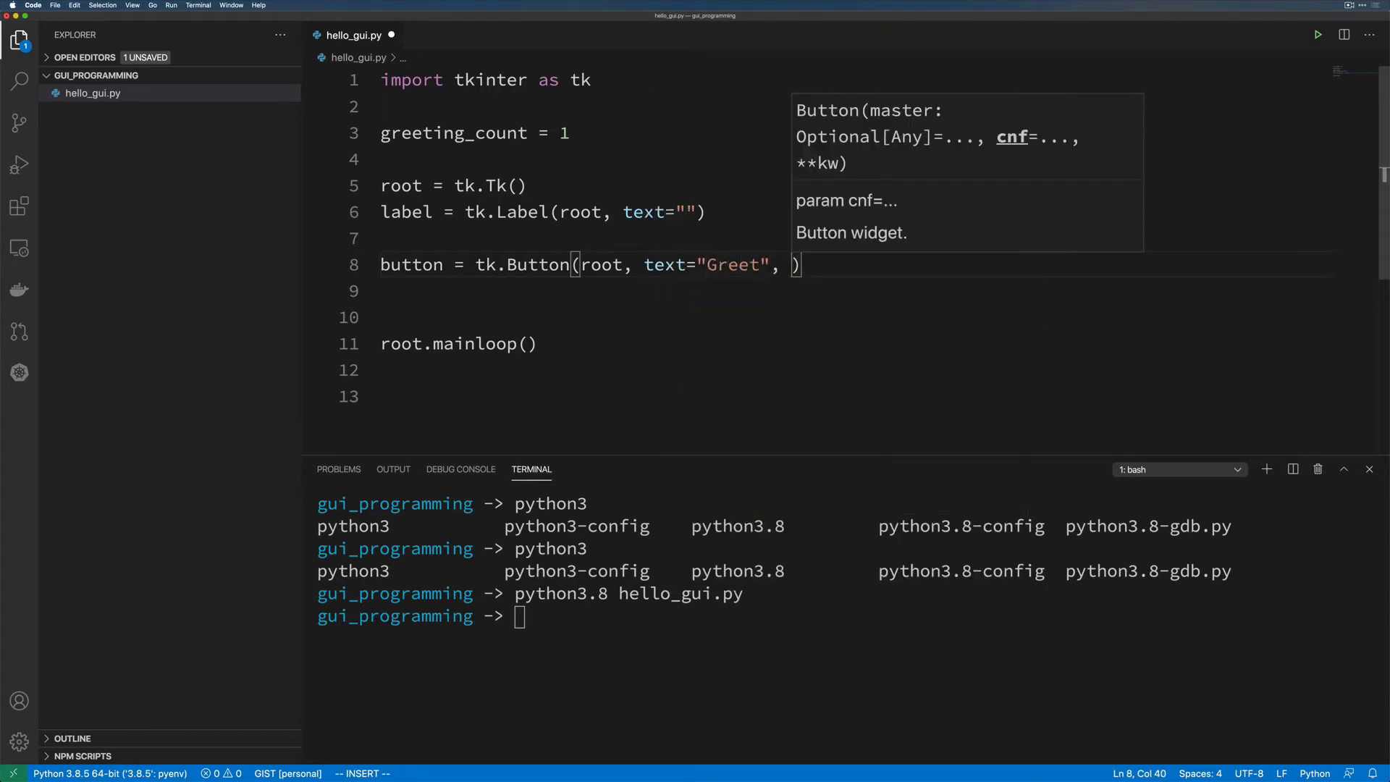
pyautogui.write('command=')
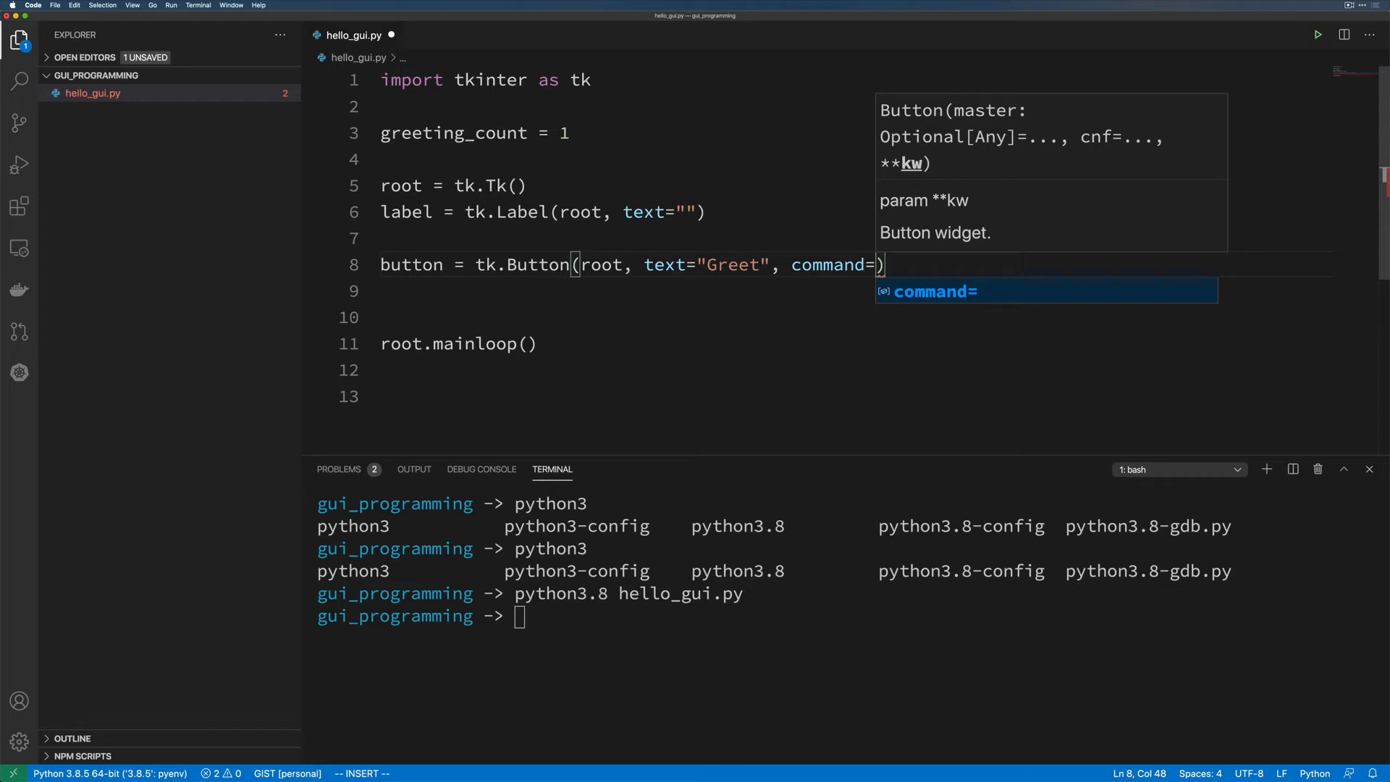
pyautogui.write('set_message')
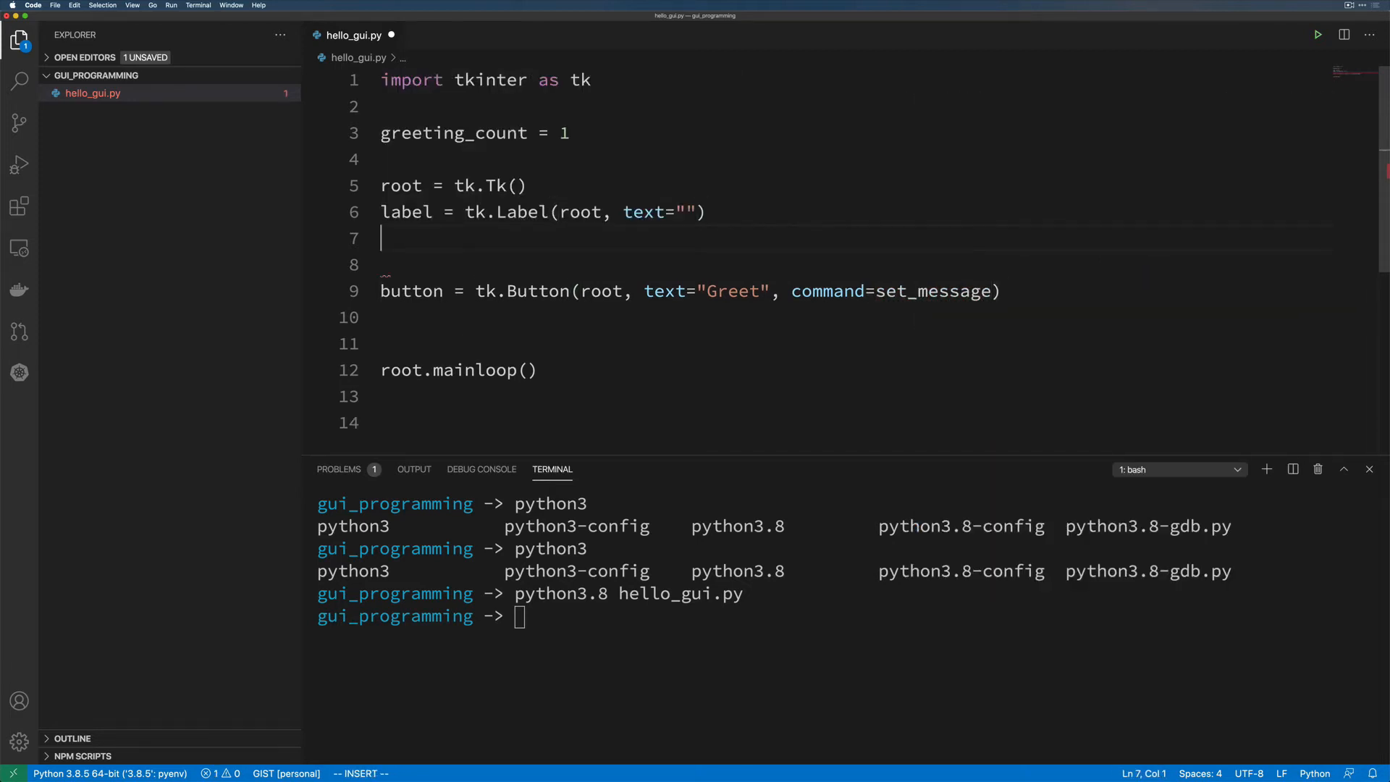
# Define set_message setting label["text"] to f"Hello! ({greeting_count})".
pyautogui.write('def set_message():')
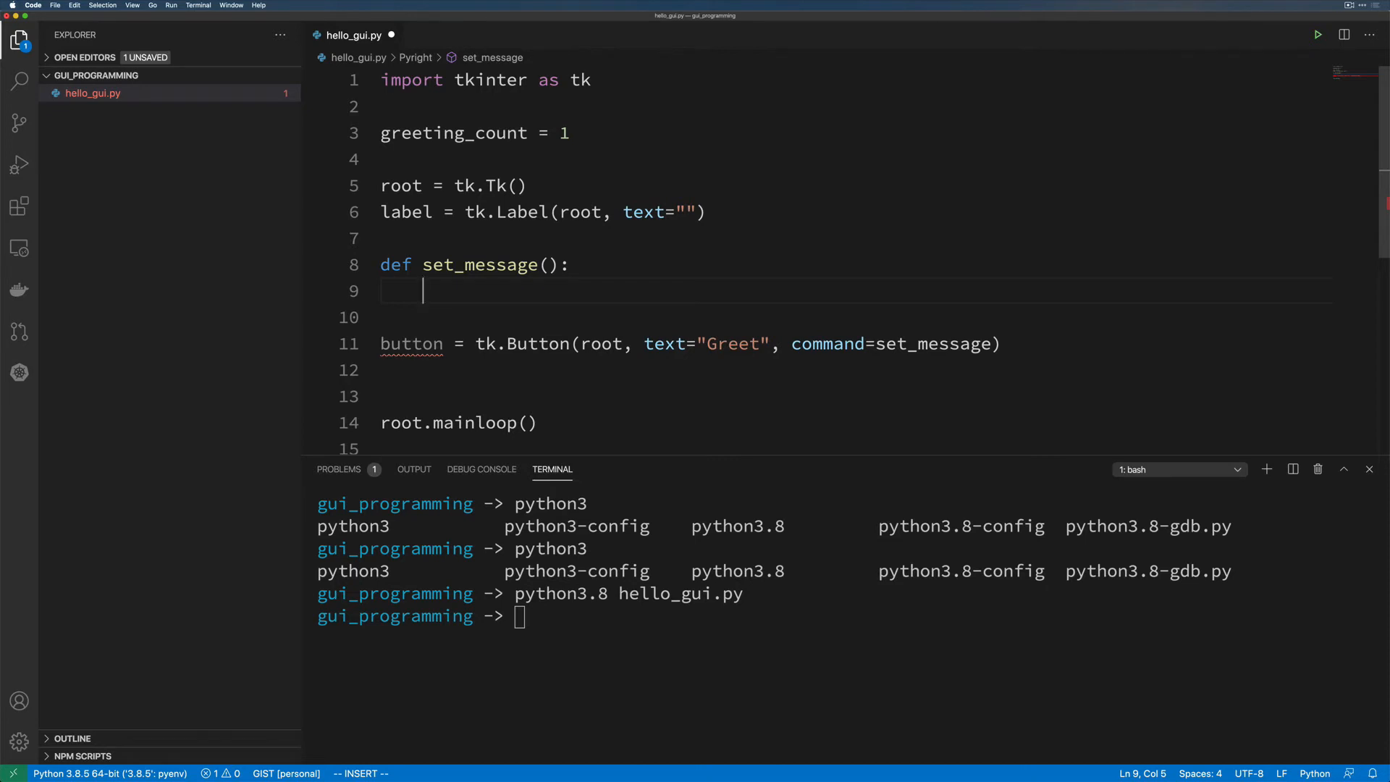
pyautogui.write('label[')
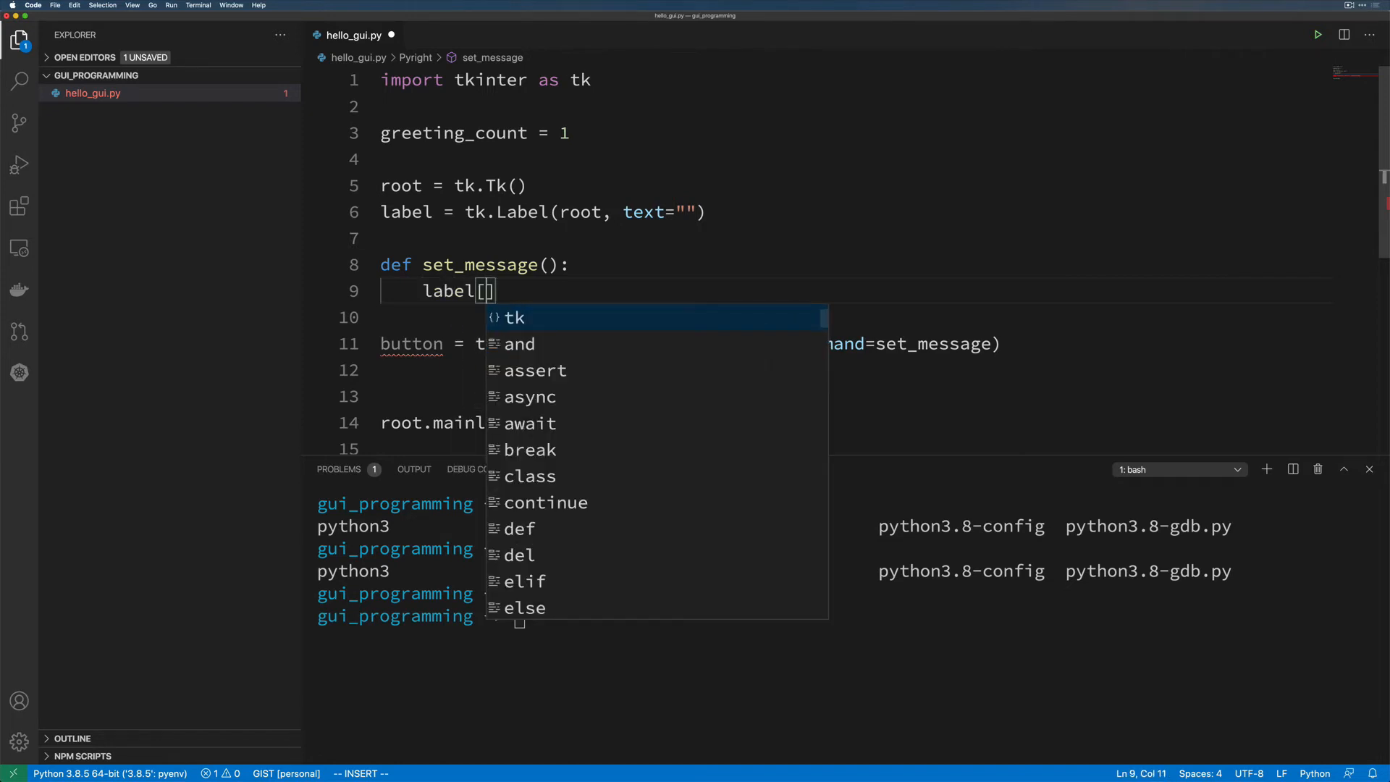
pyautogui.write('"text"')
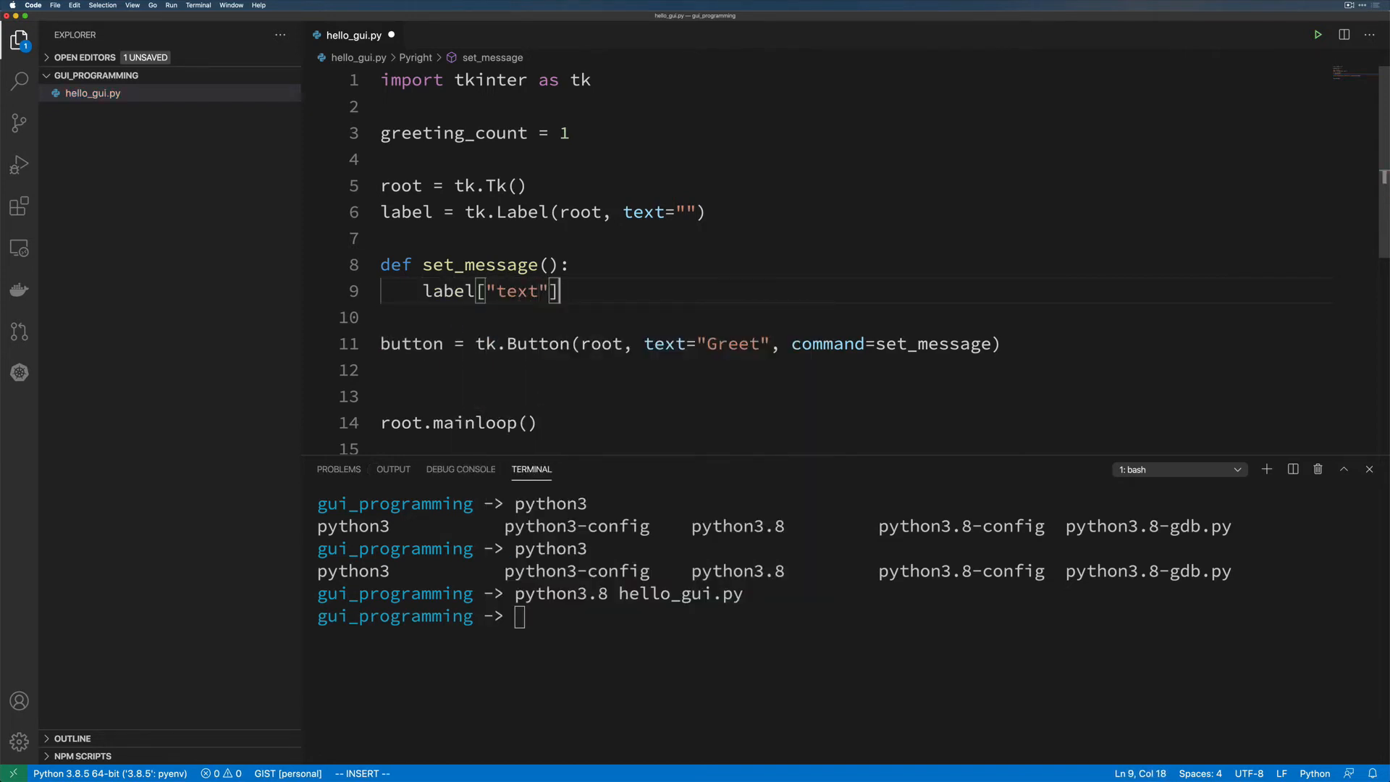
pyautogui.write('= f"Hello"')
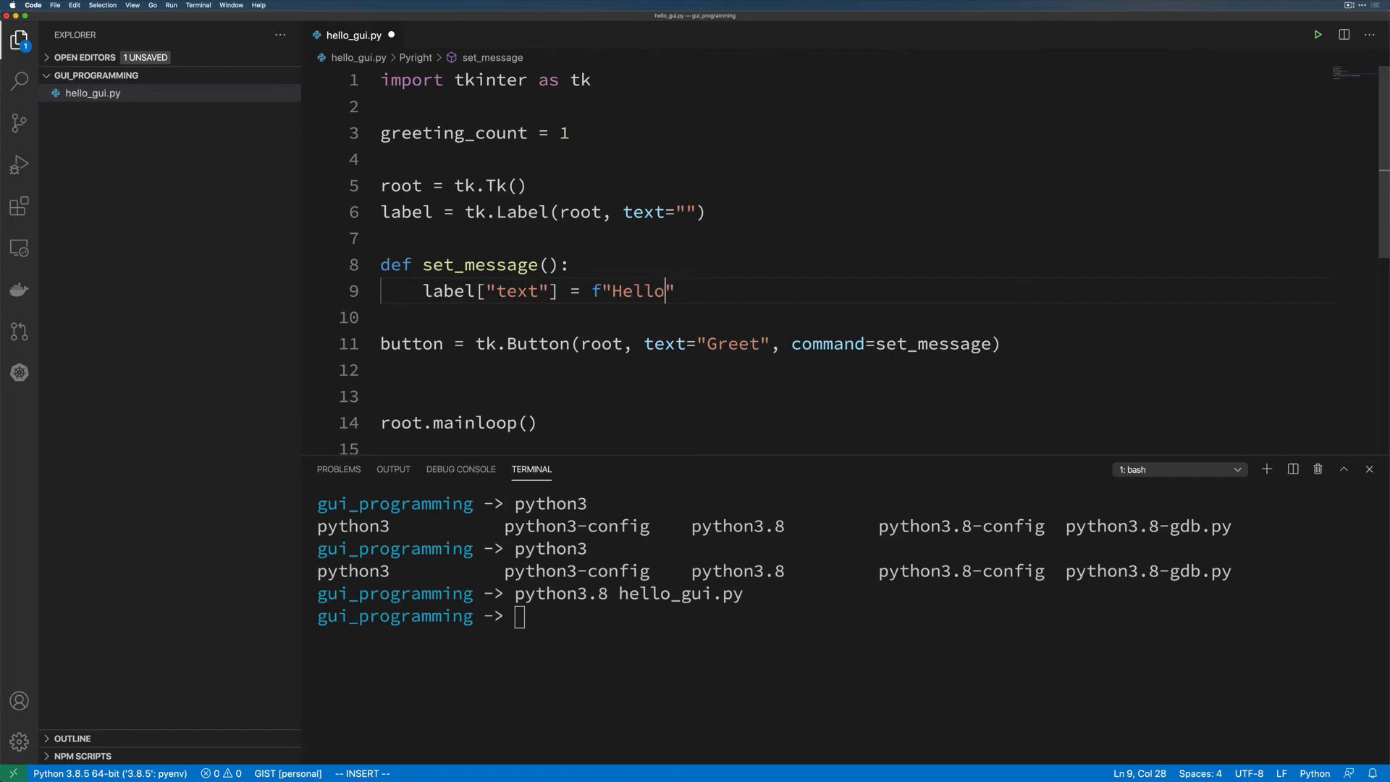
pyautogui.write('! ({greeting_count')
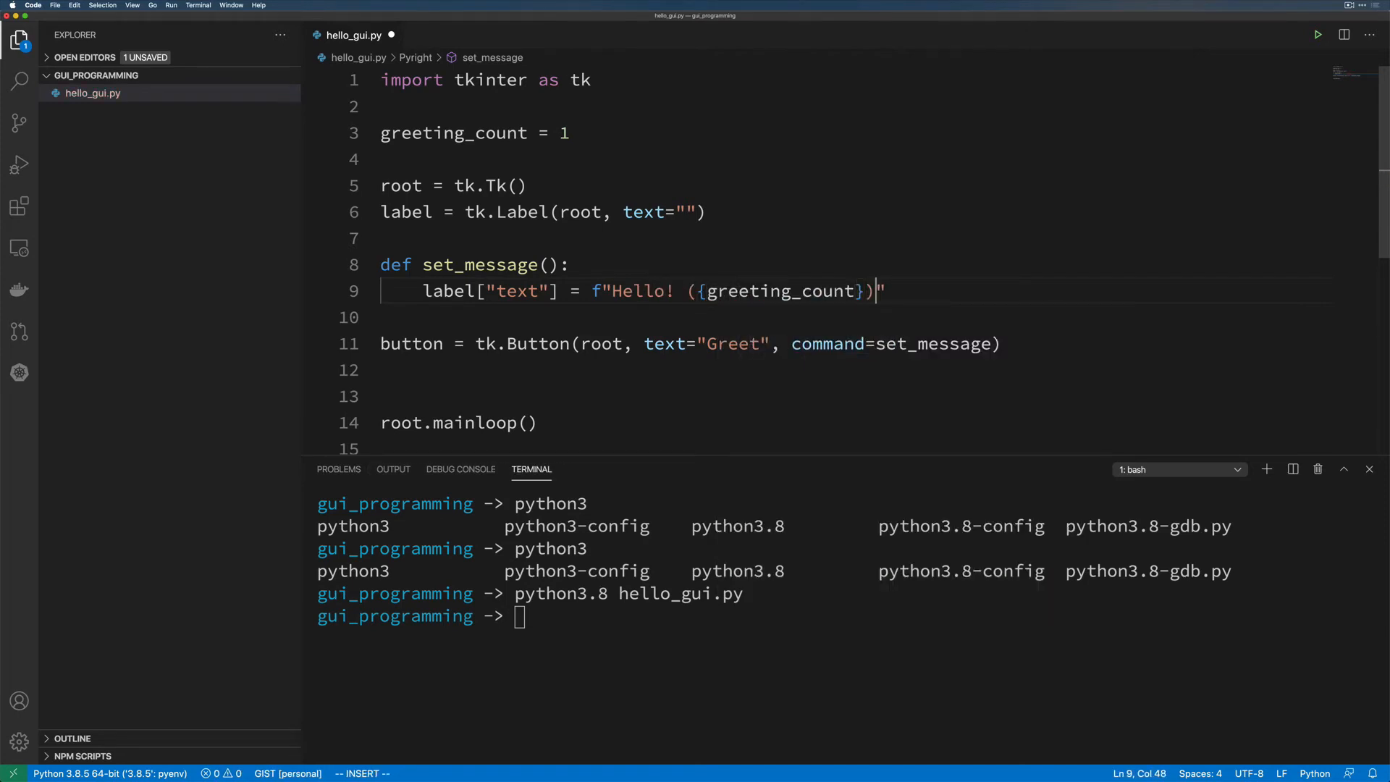
# Increment greeting_count and declare it global inside set_message.
pyautogui.press('Return')
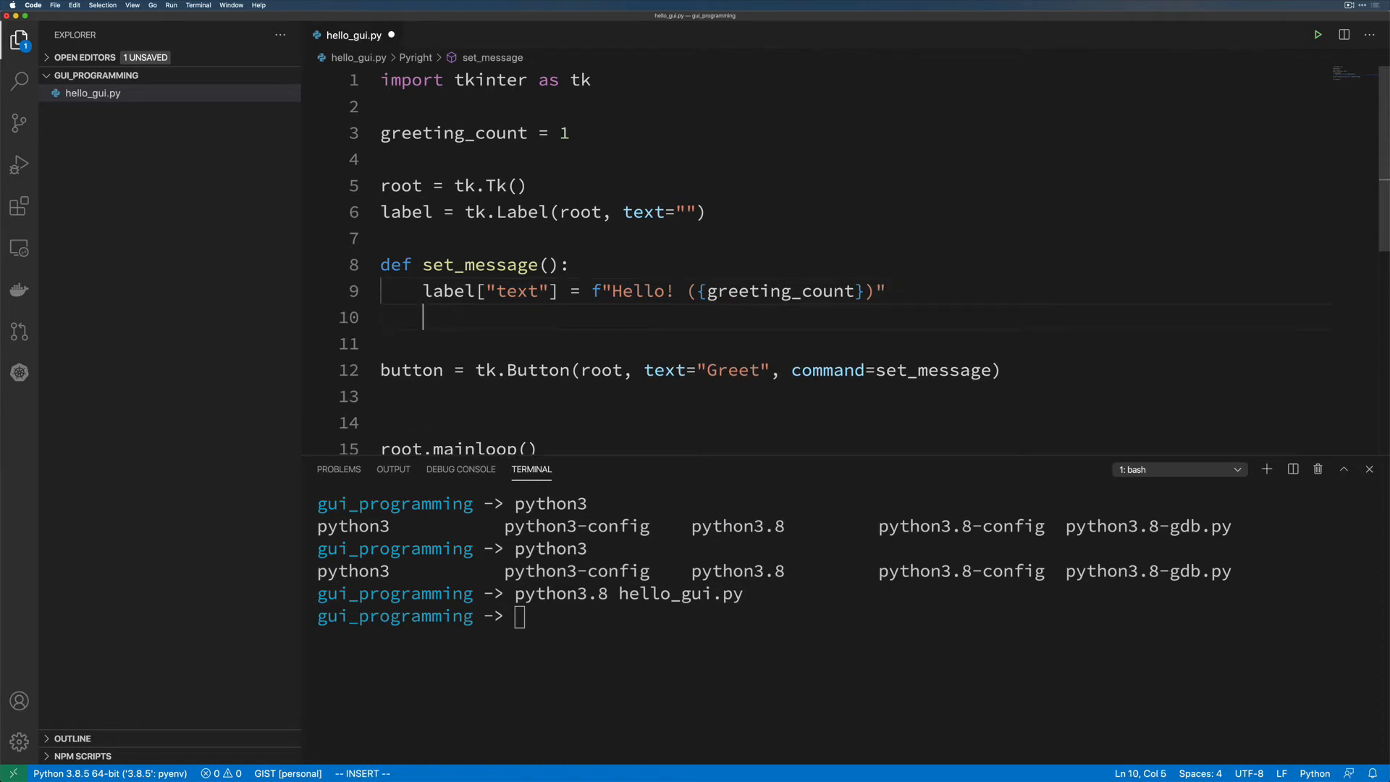
pyautogui.write('greeting_count +')
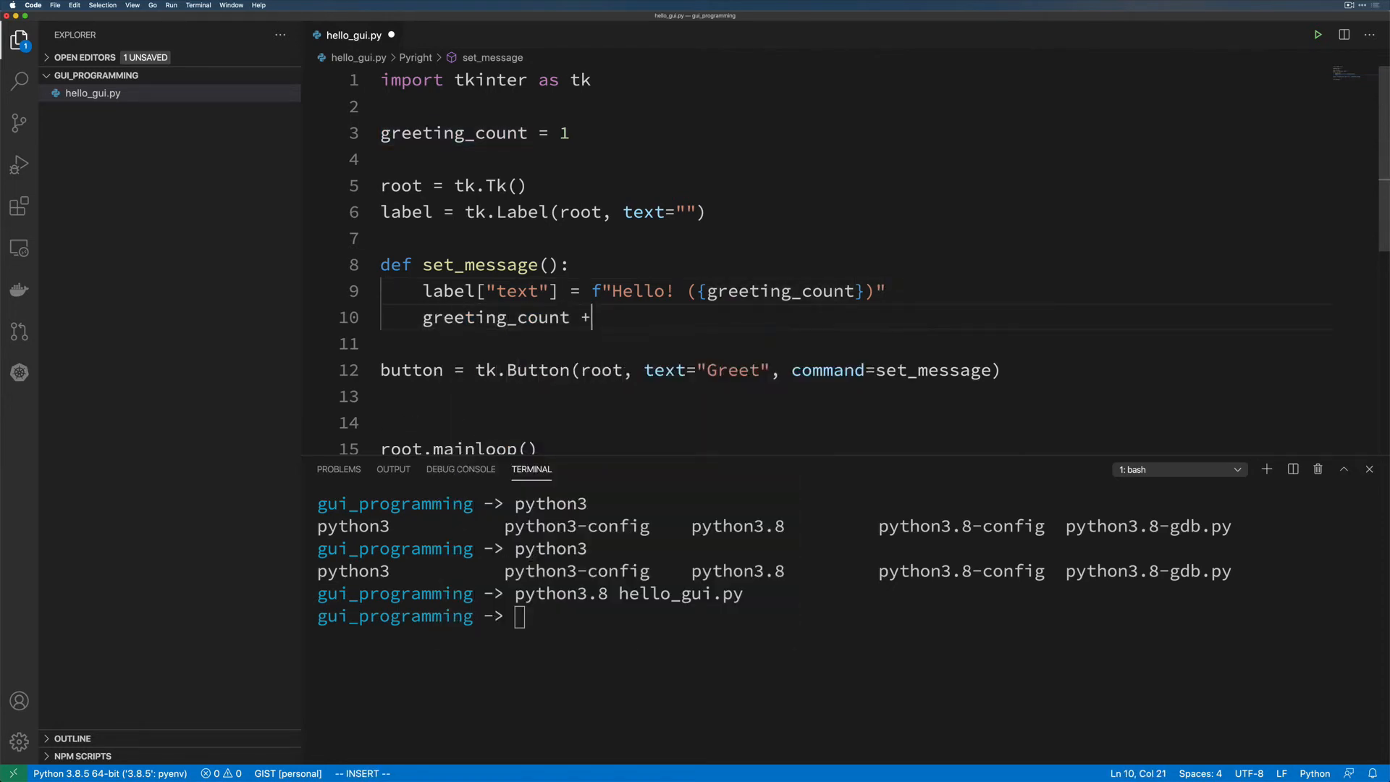
pyautogui.press('Escape')
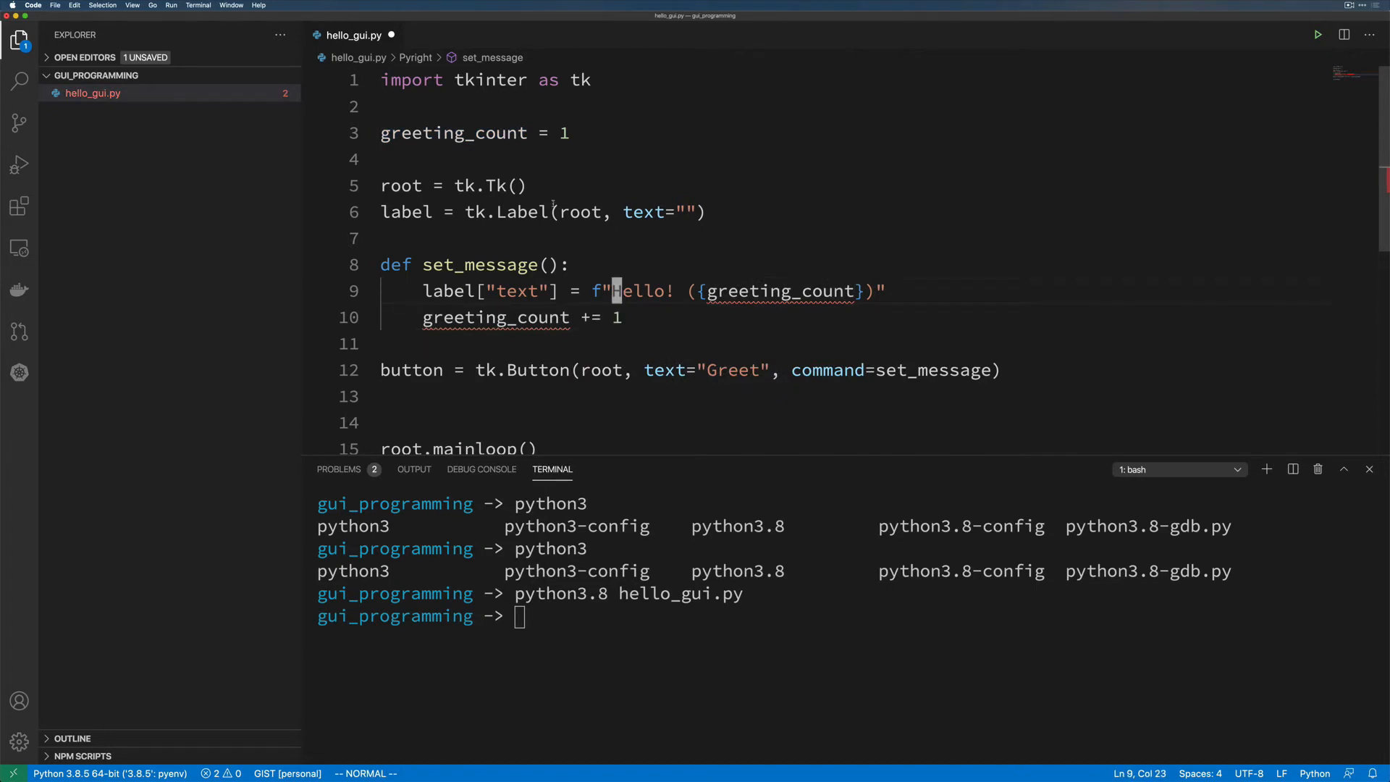
pyautogui.moveTo(773, 291)
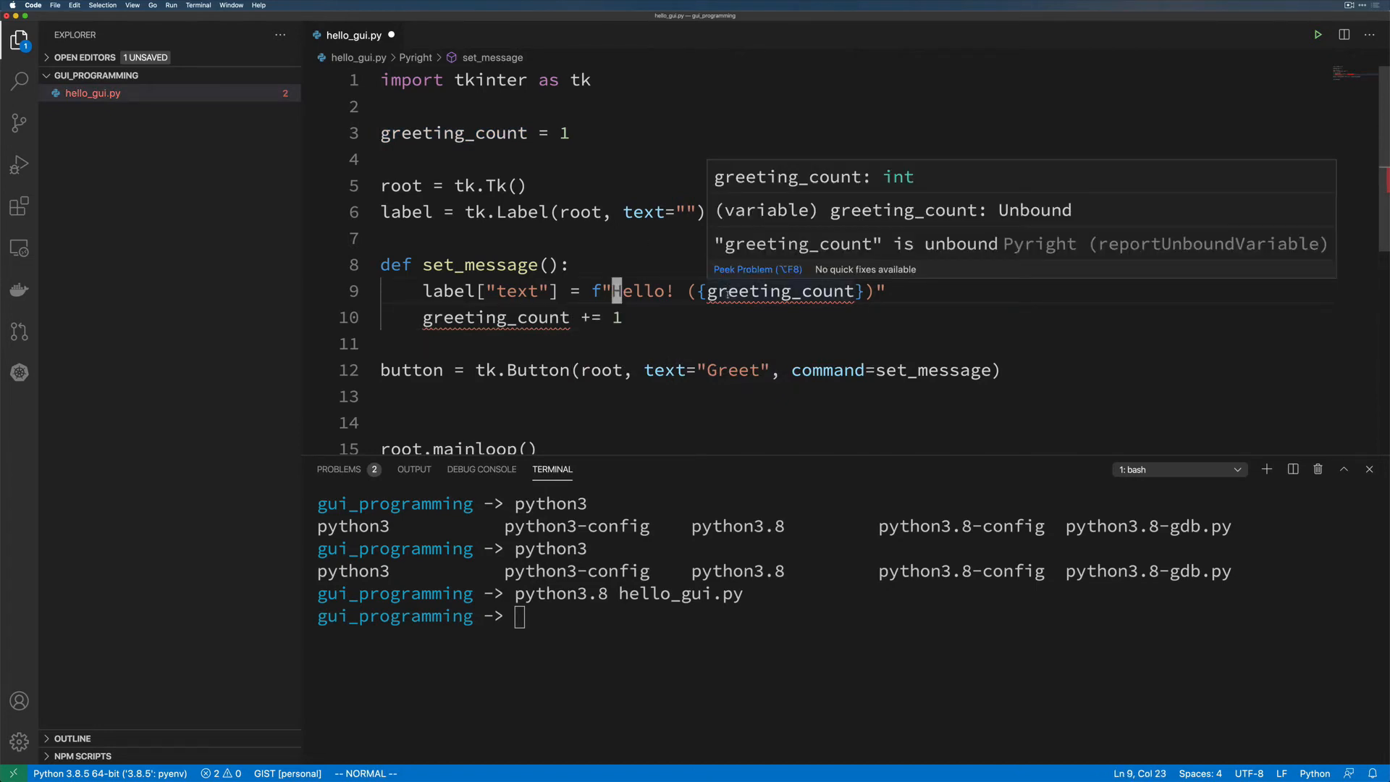
pyautogui.moveTo(479, 264)
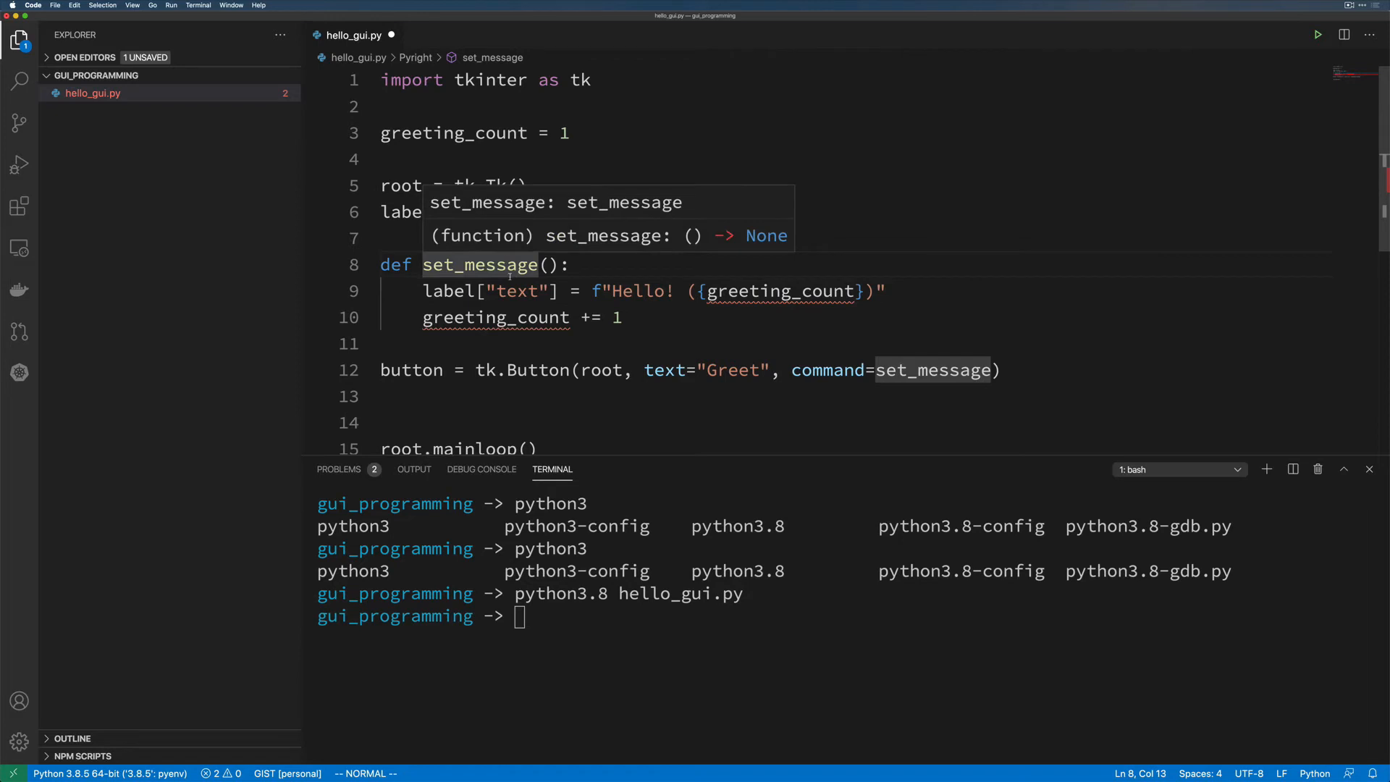
pyautogui.write('global')
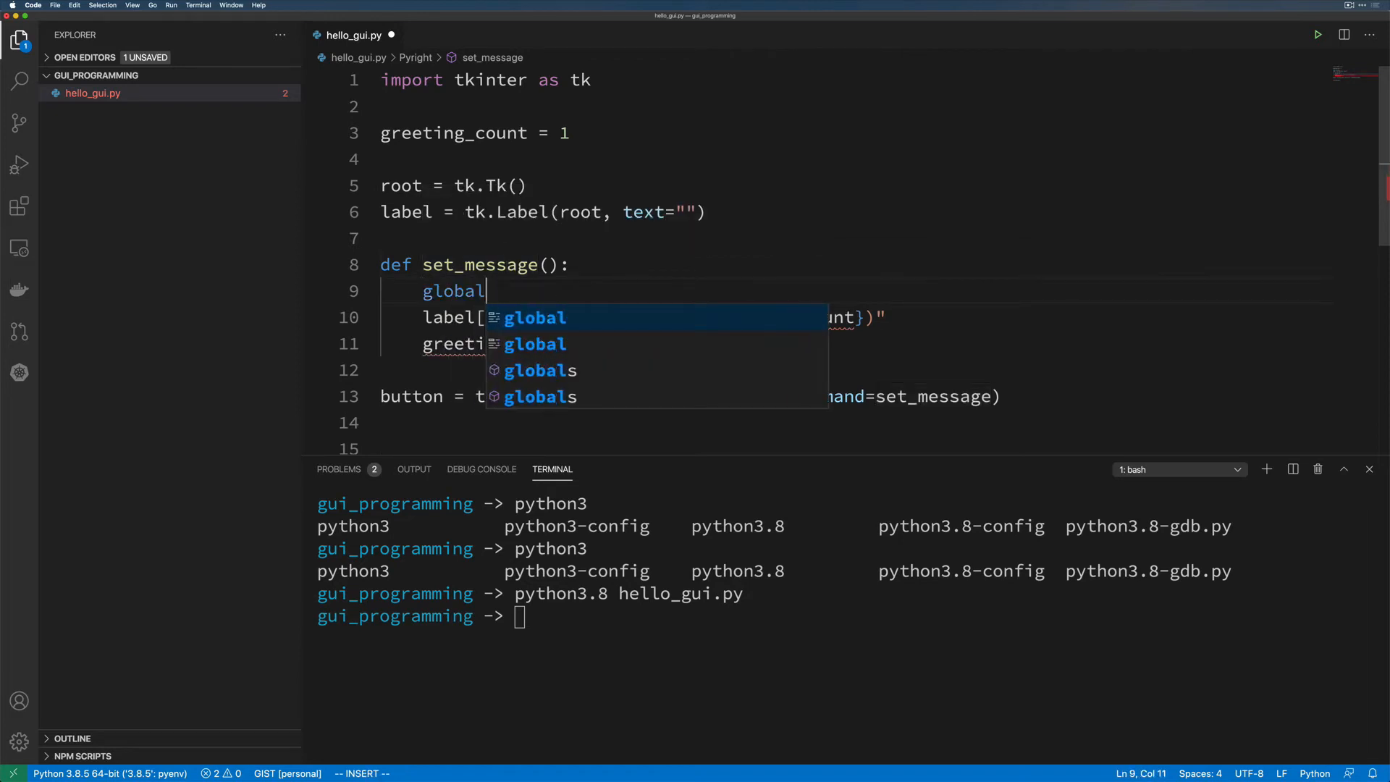
pyautogui.write('greet')
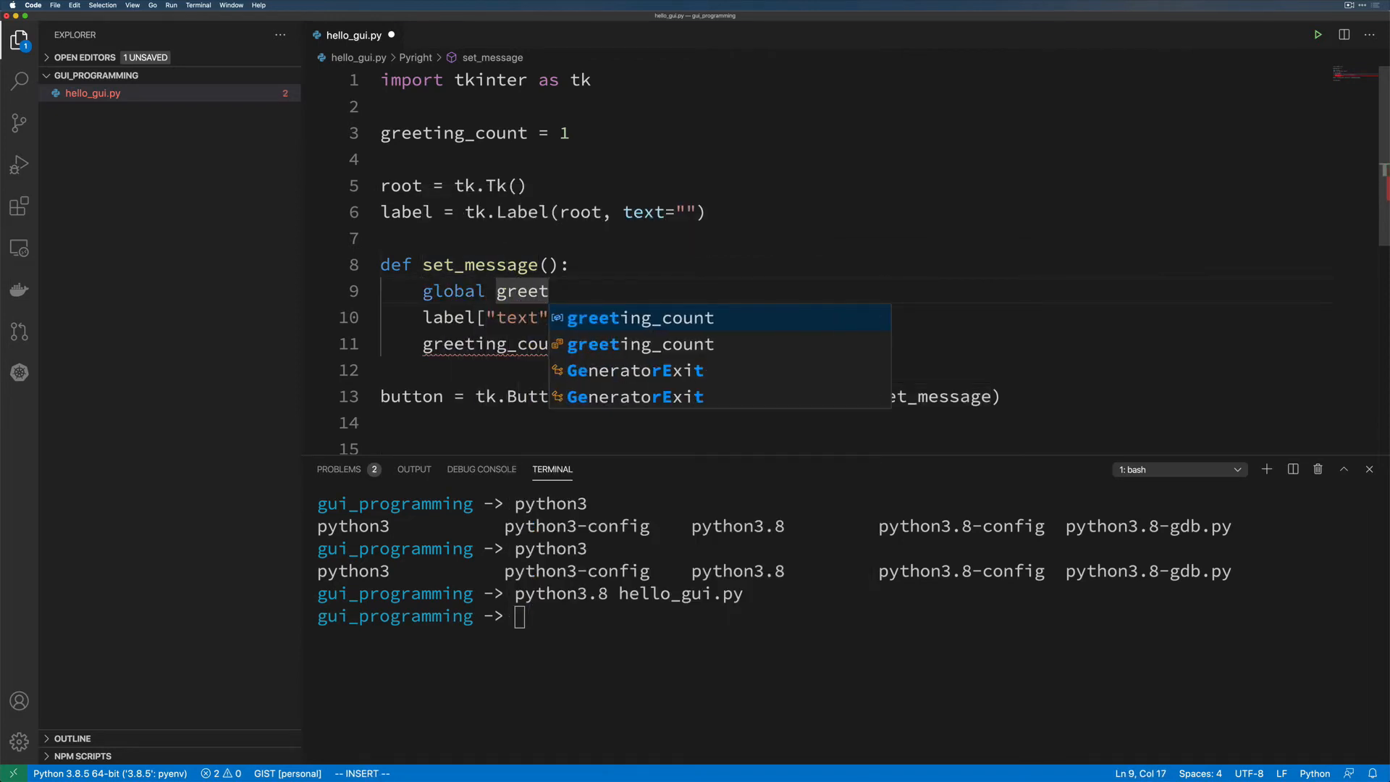
pyautogui.press('Escape')
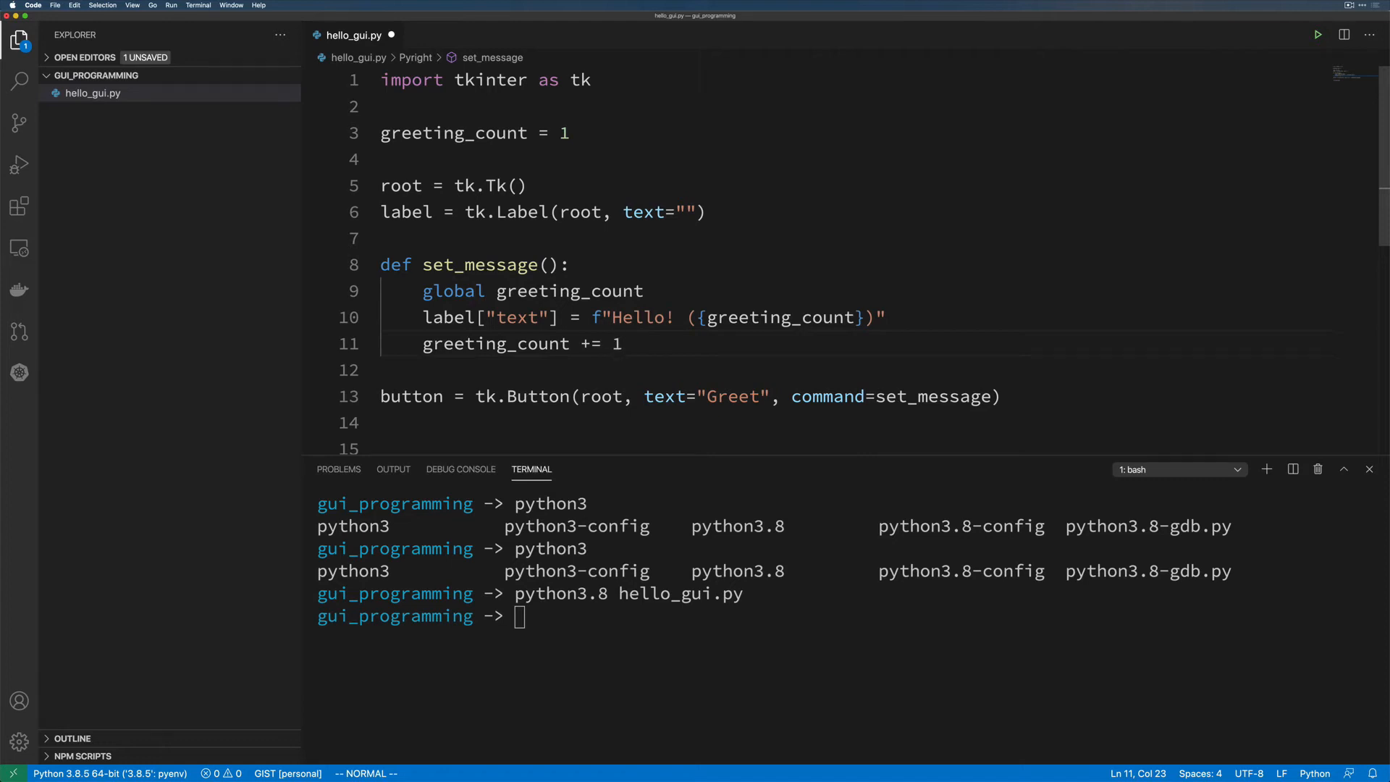
# Save hello_gui.py so the formatter tidies the blank lines around set_message.
pyautogui.scroll(-3)
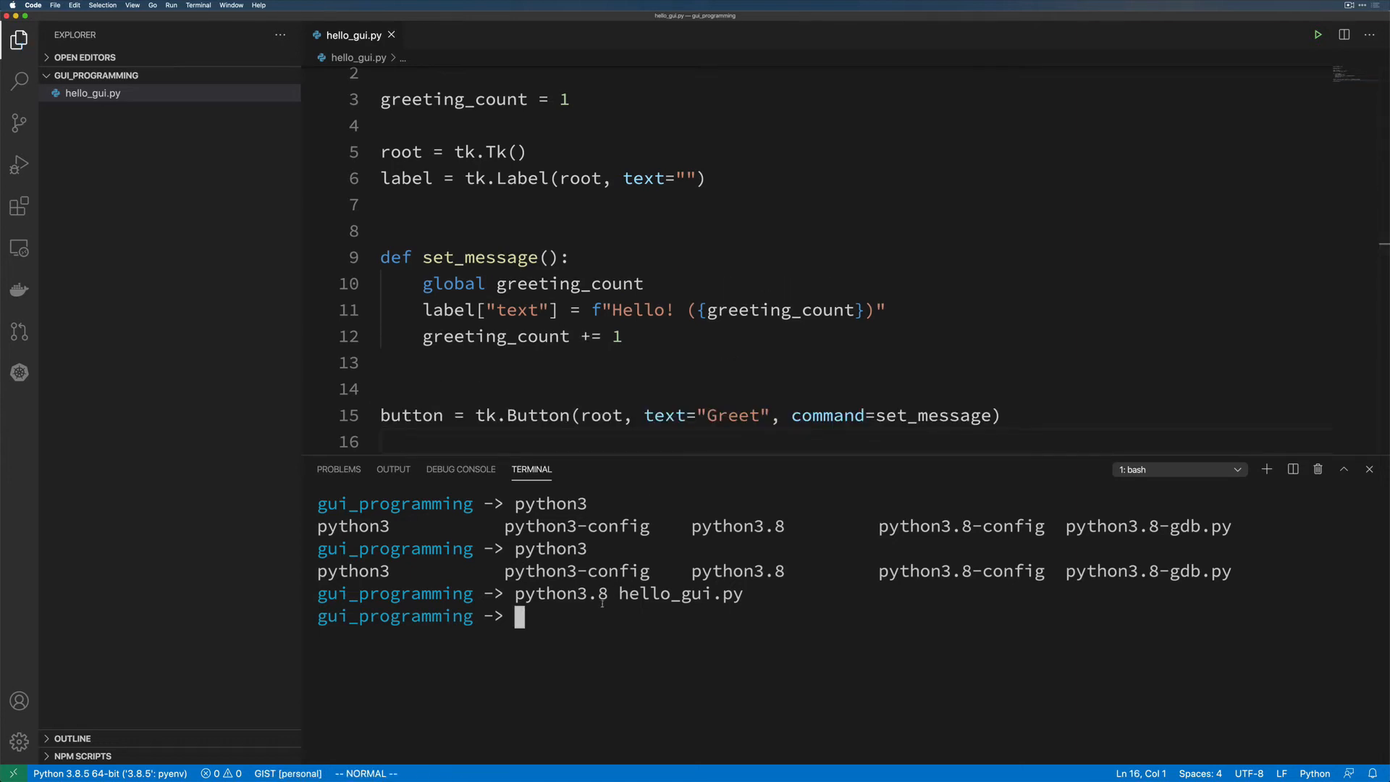
# Run python3.8 hello_gui.py again, opening a small empty tk window.
pyautogui.press('Return')
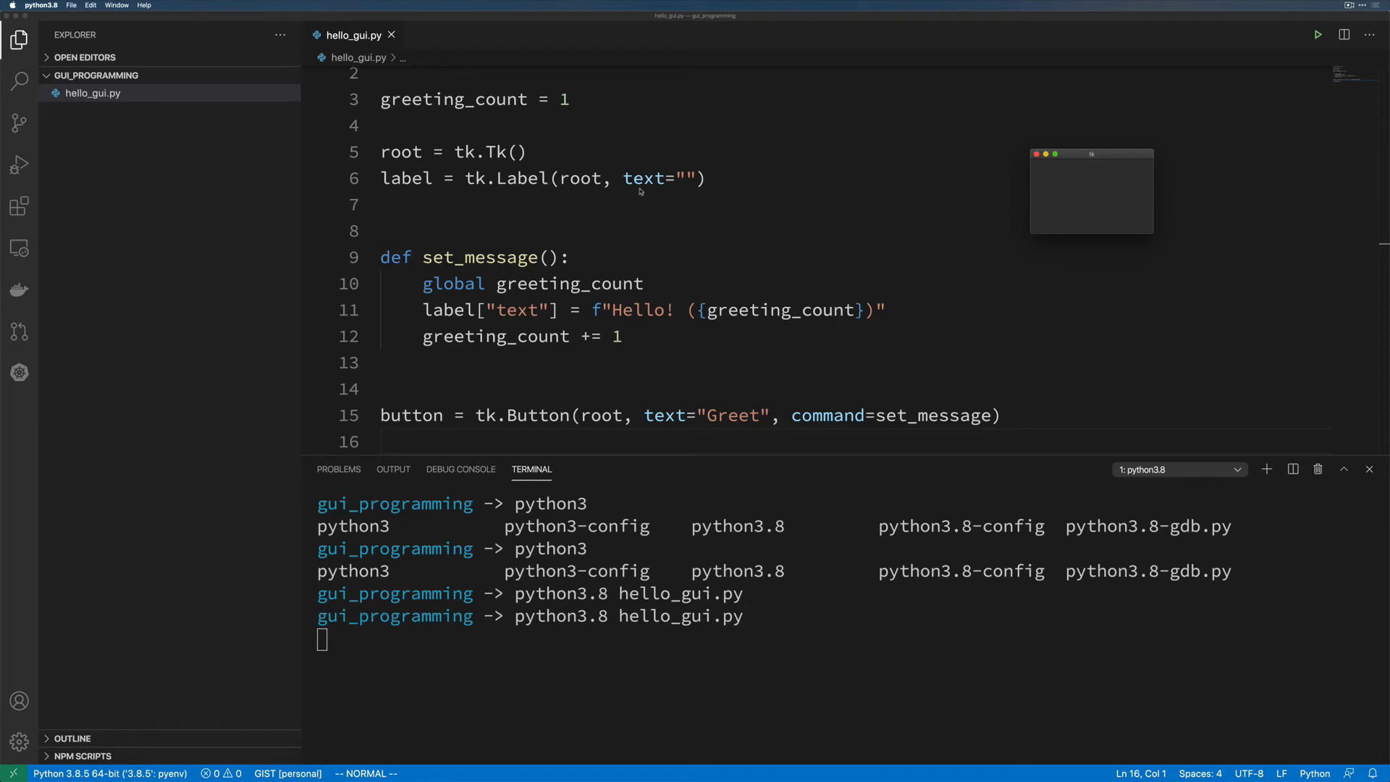
pyautogui.moveTo(704, 148)
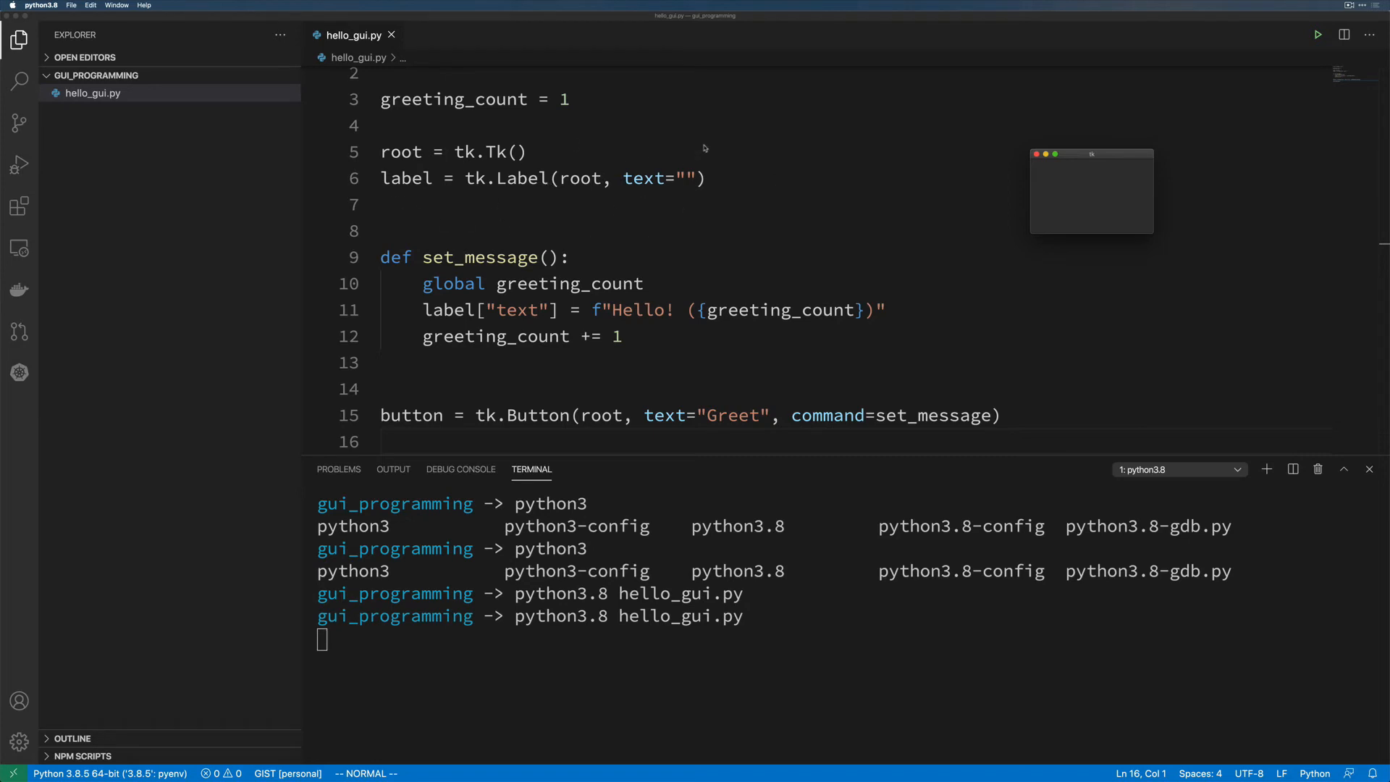
pyautogui.moveTo(659, 217)
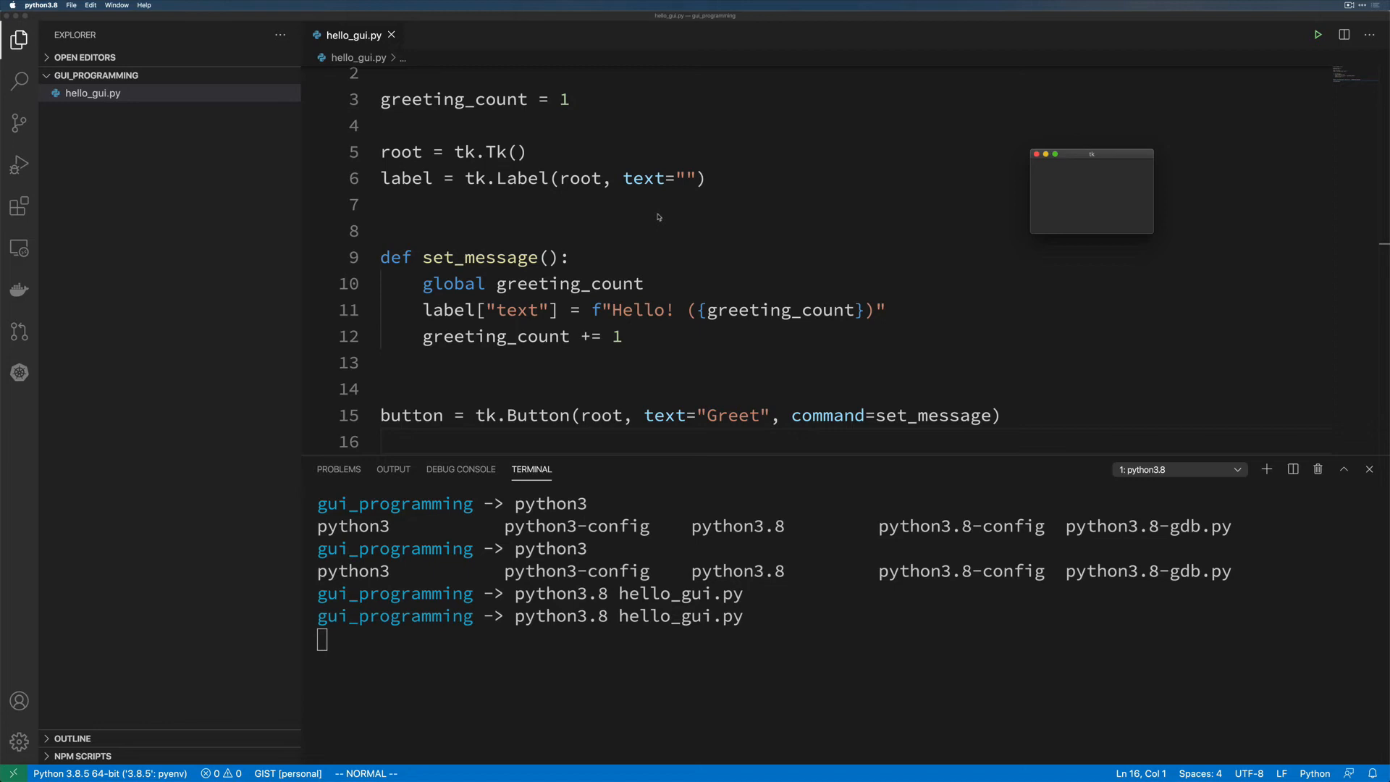
pyautogui.moveTo(619, 223)
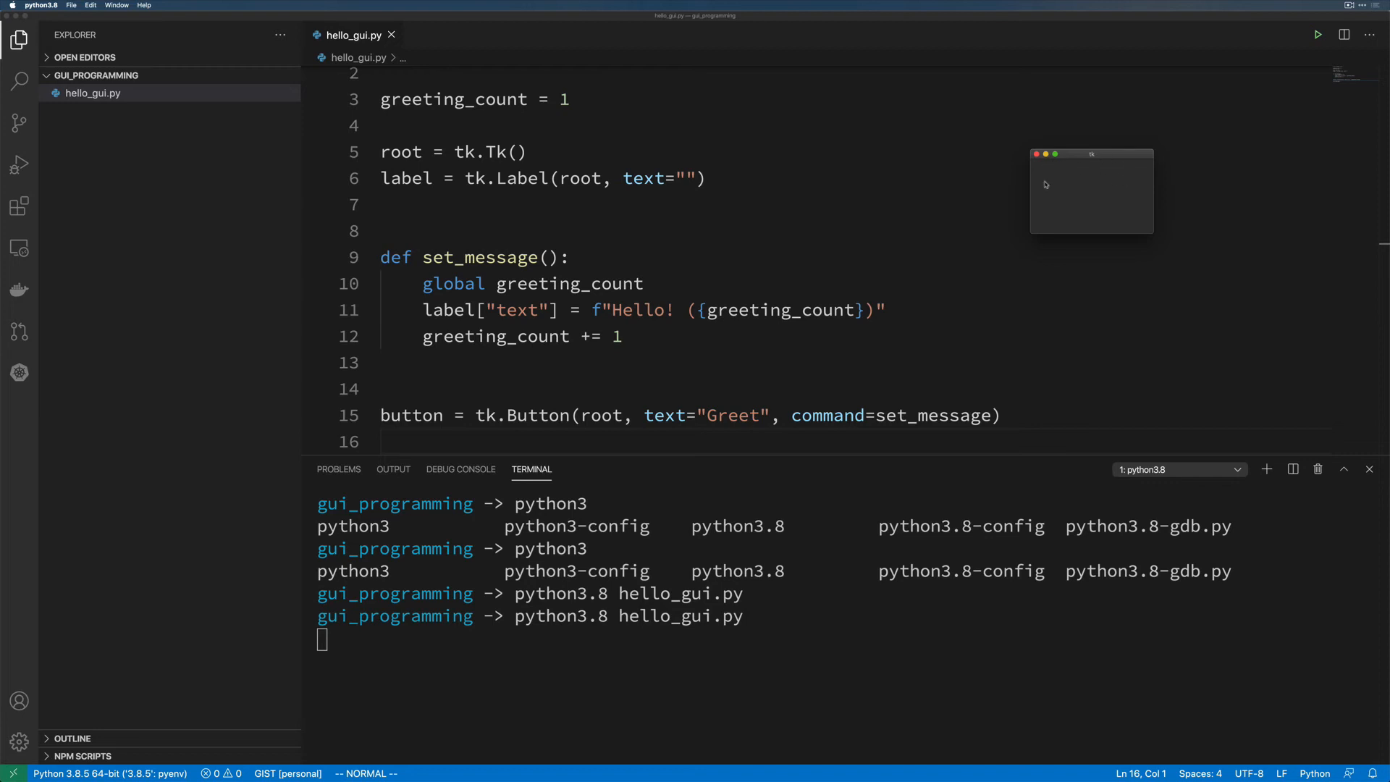
pyautogui.moveTo(1081, 176)
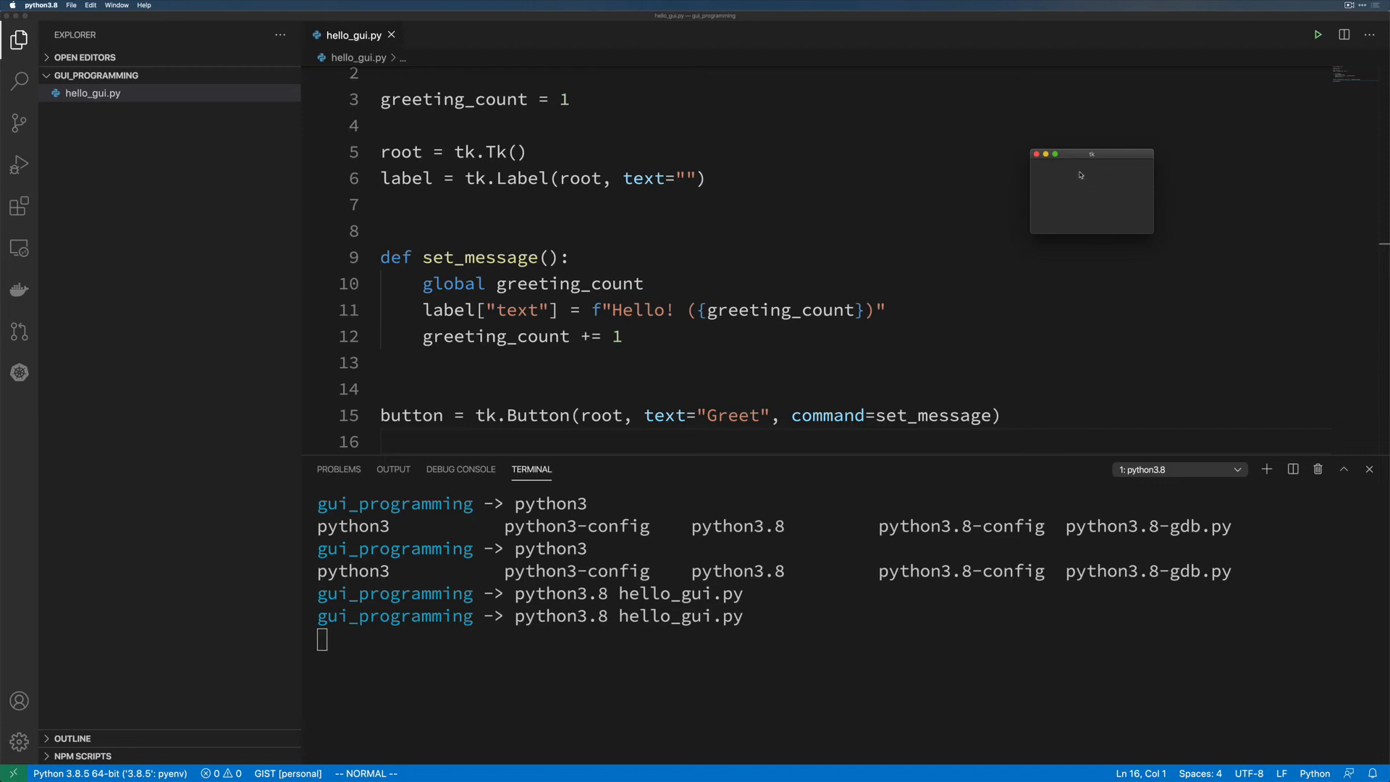
pyautogui.moveTo(1143, 172)
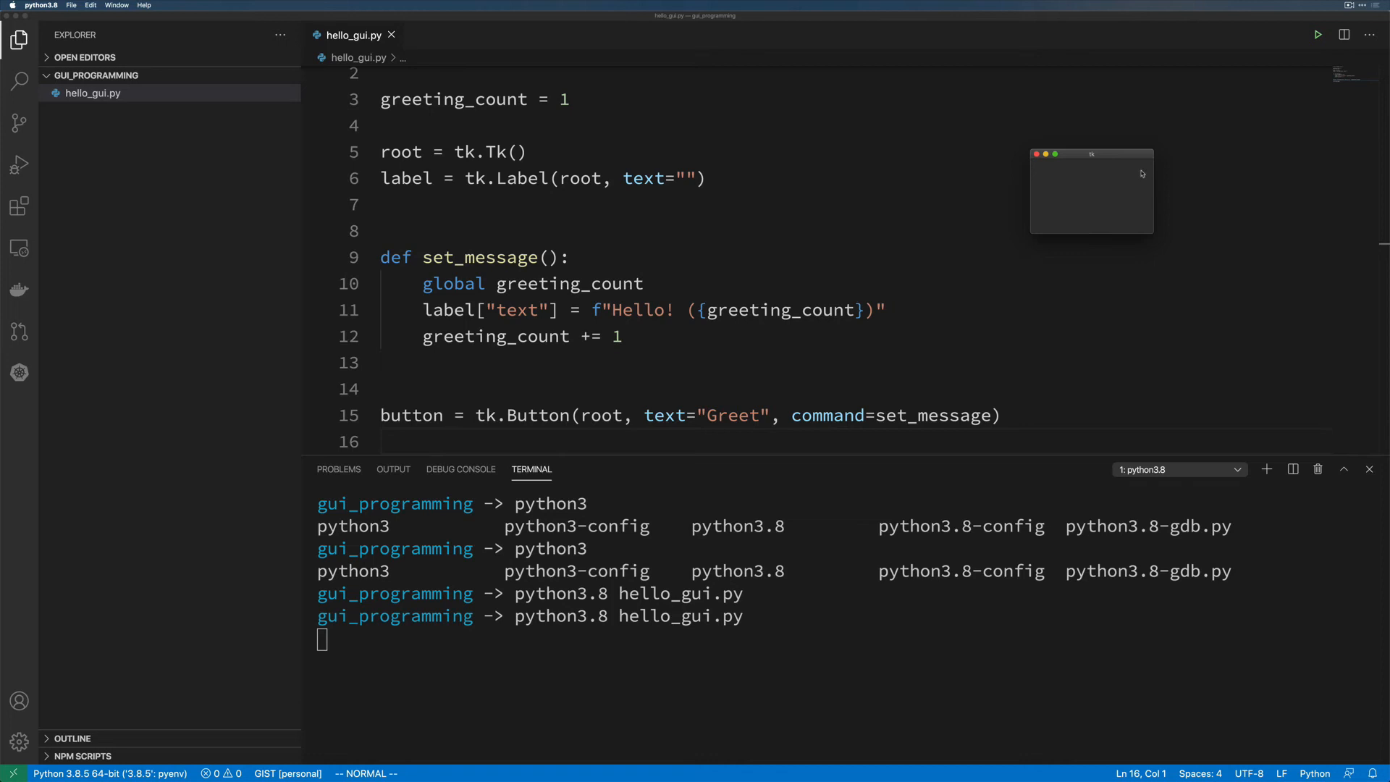
pyautogui.moveTo(1138, 138)
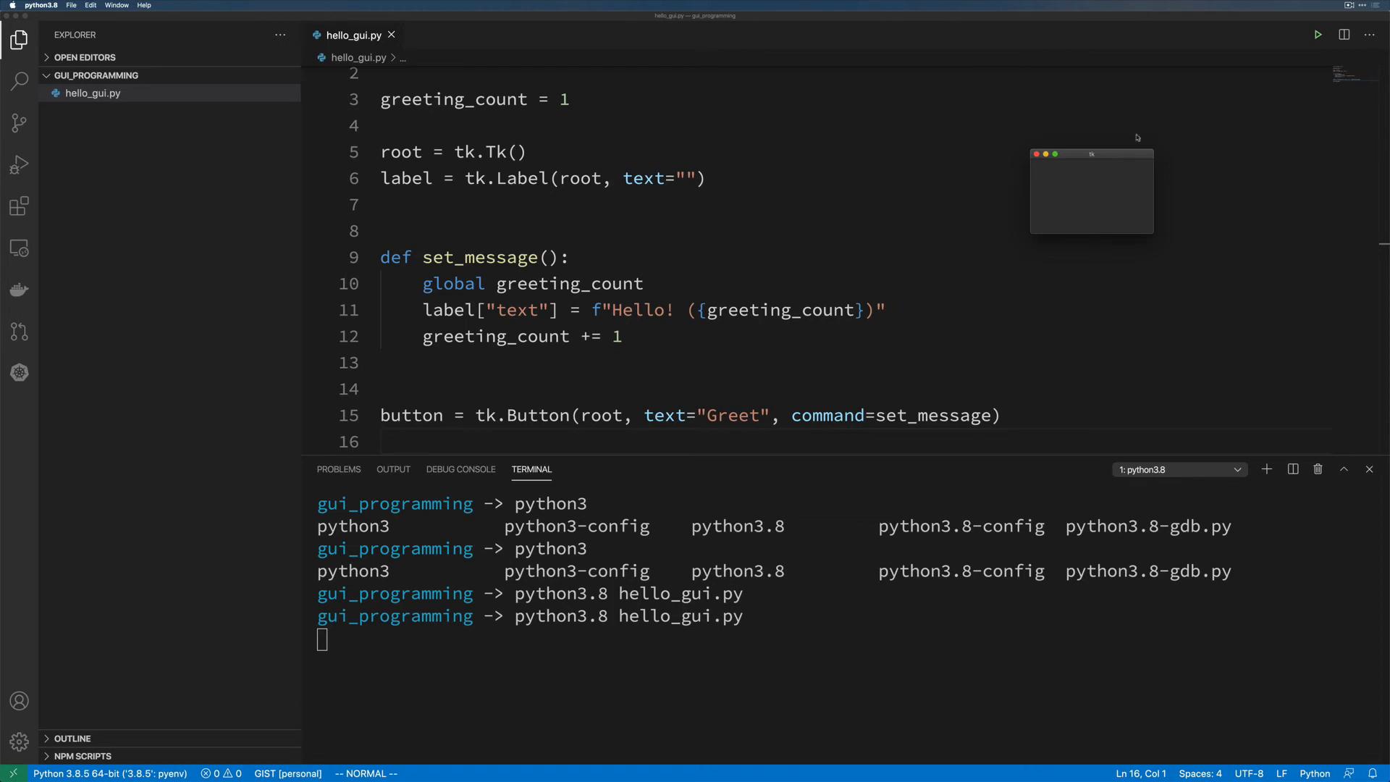
pyautogui.moveTo(1054, 251)
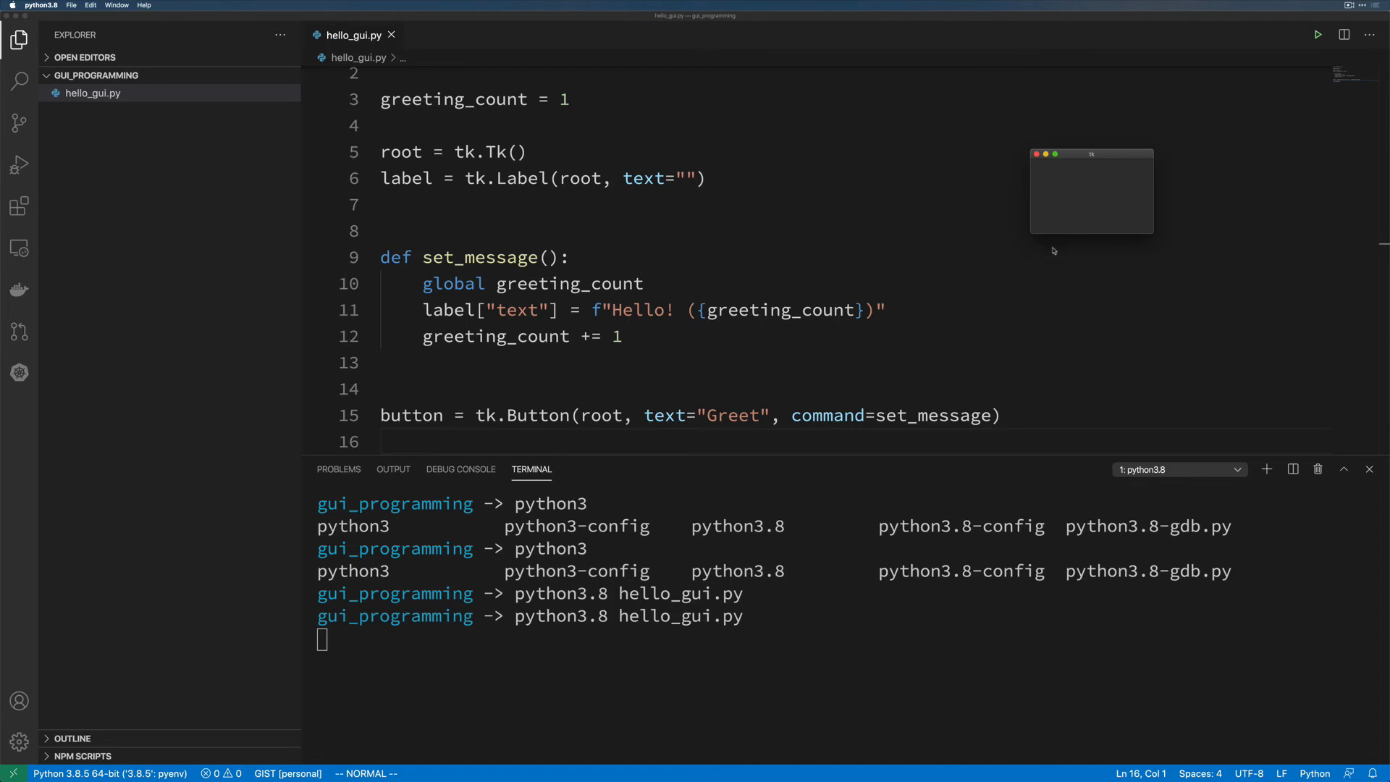
pyautogui.moveTo(1064, 264)
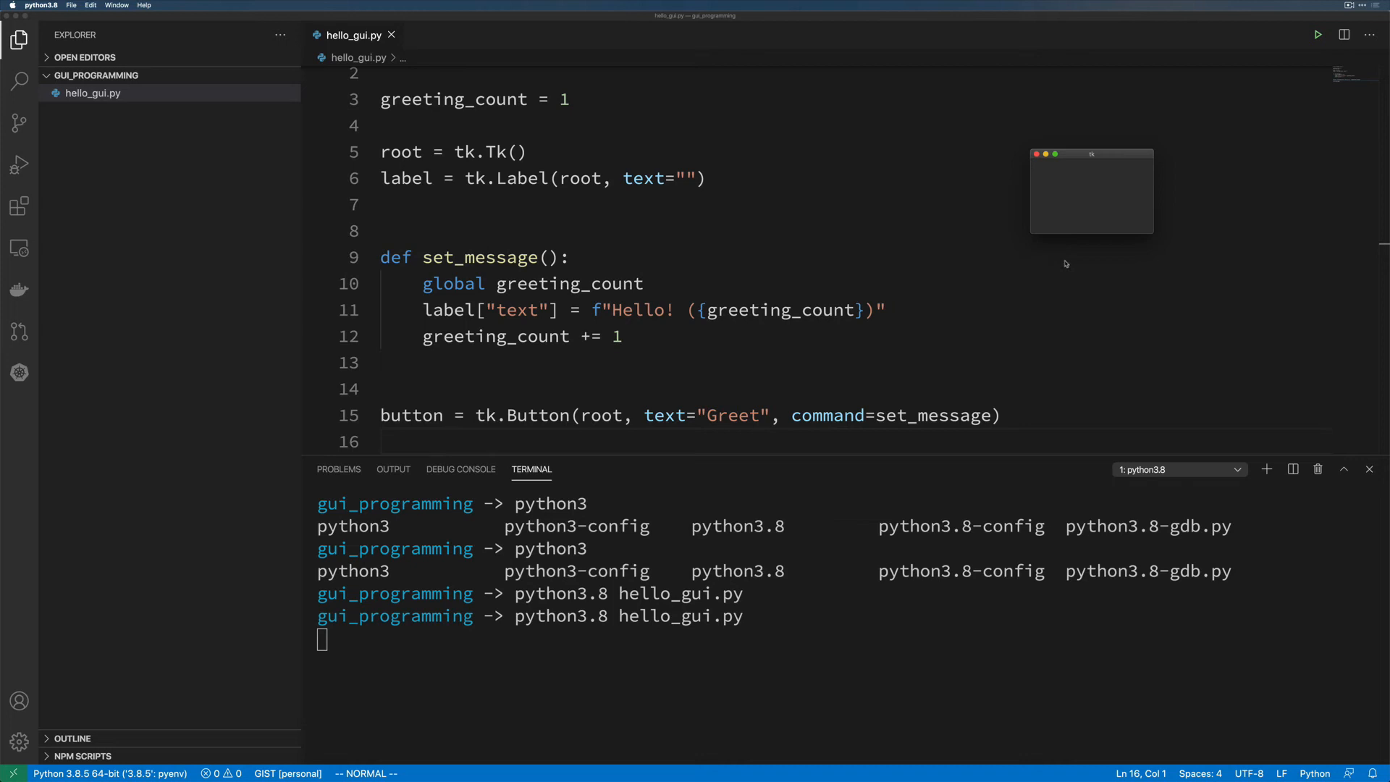
pyautogui.moveTo(1046, 275)
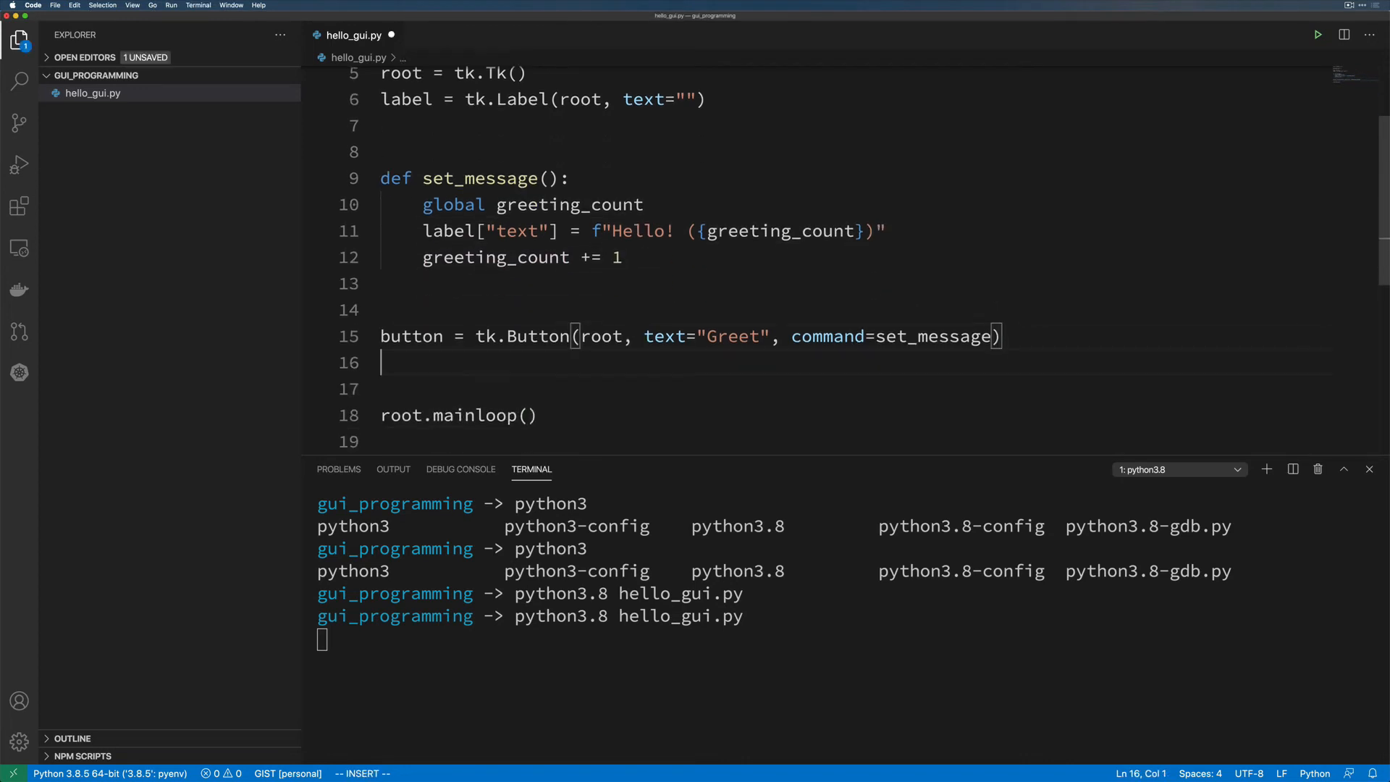
# Add button.pack() and label.pack() before mainloop and stop the earlier run.
pyautogui.write('button.pack(')
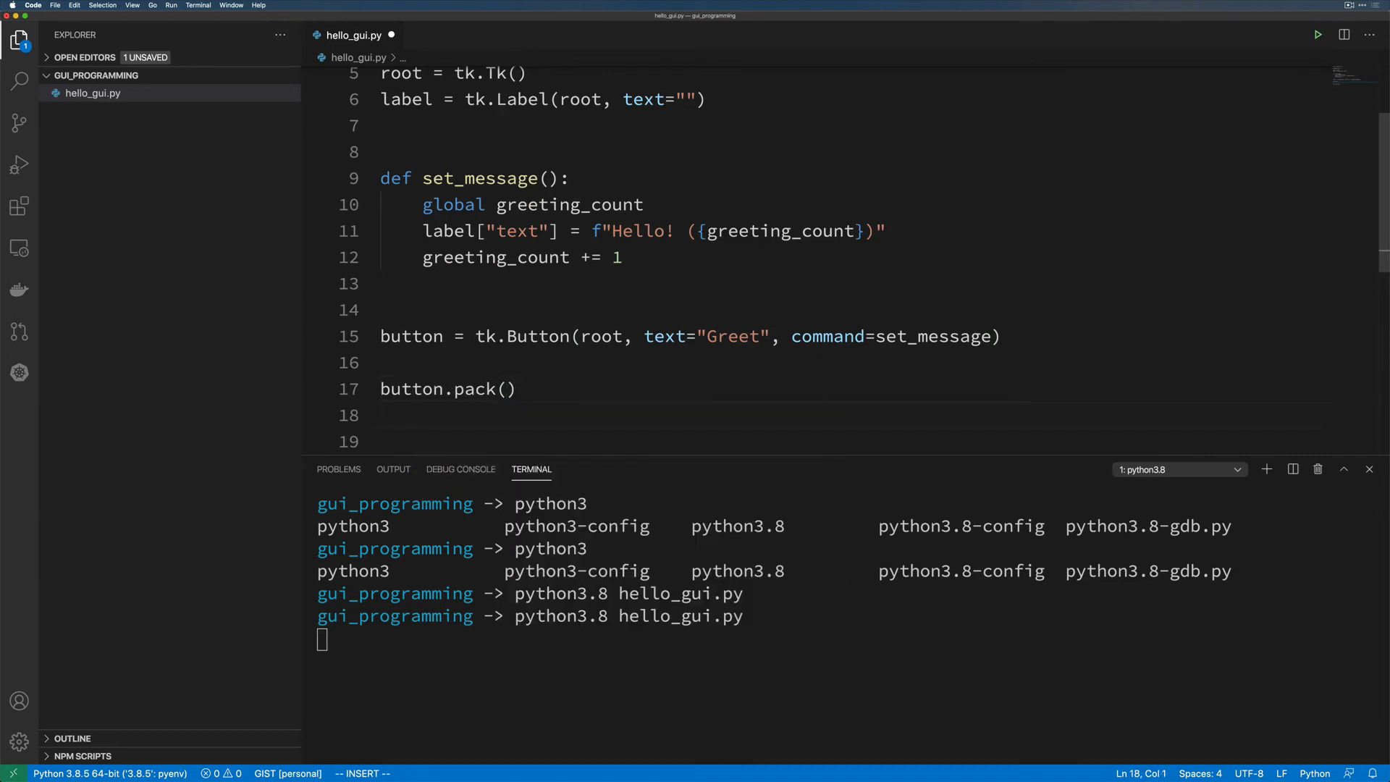
pyautogui.write('label.pack()')
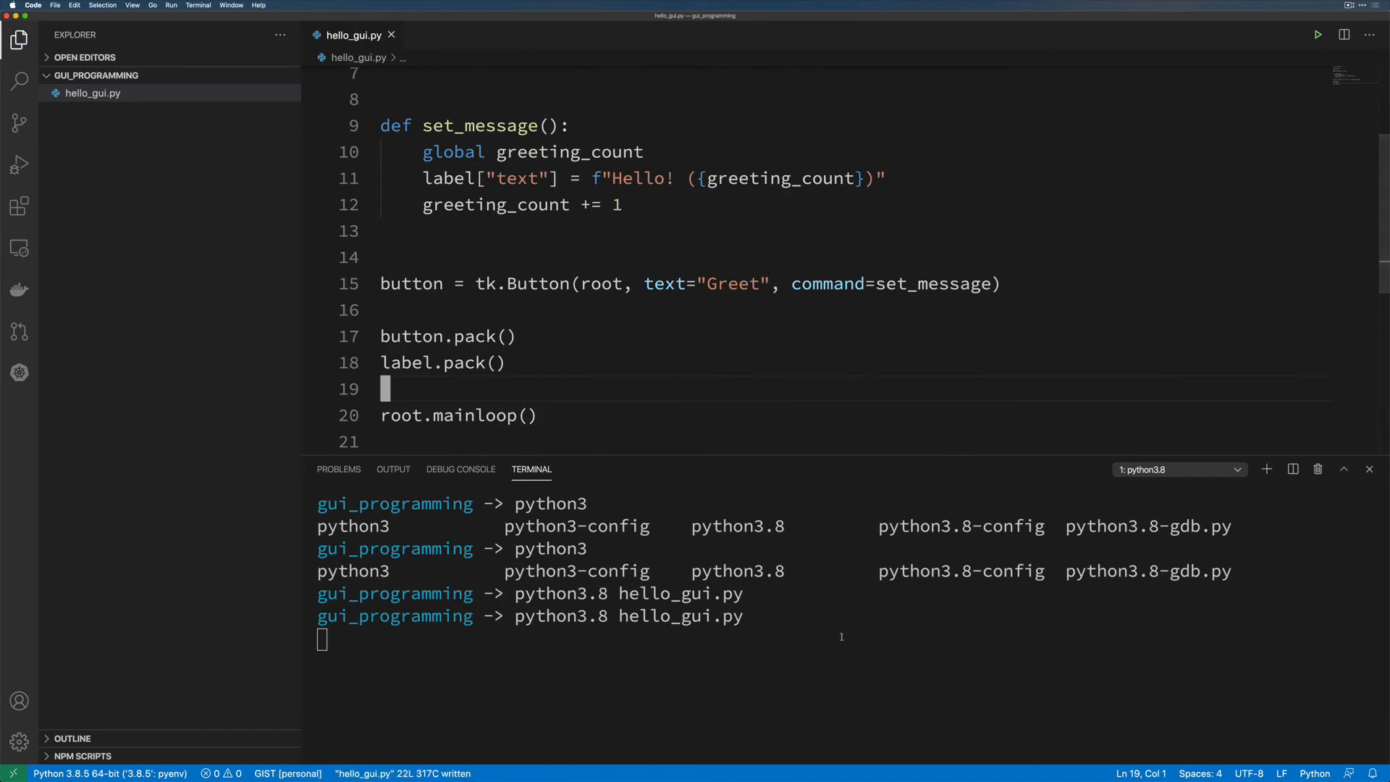
pyautogui.press('ctrl+c')
pyautogui.write('python3.8 hello_gui.py')
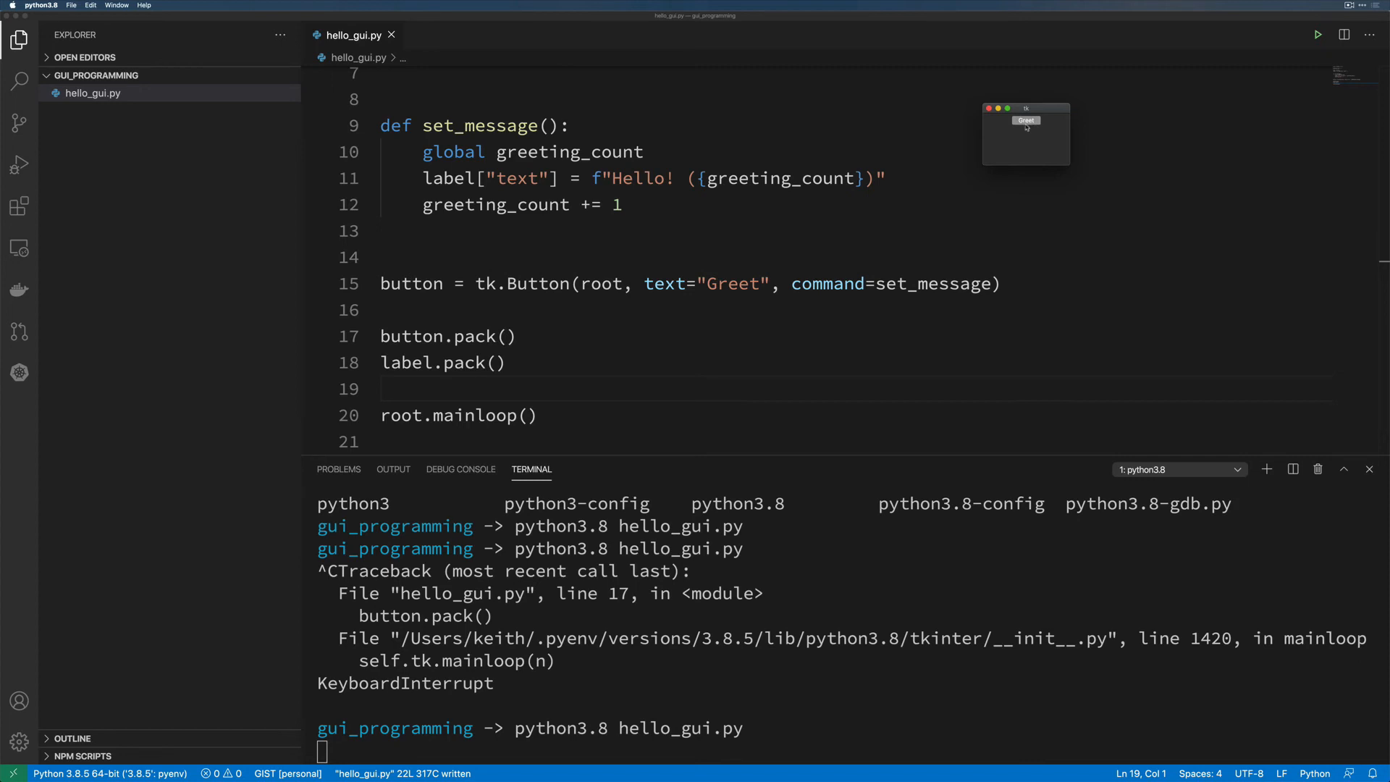
# Greet three times in the tk window so the Hello! count rises with each click.
pyautogui.click(1025, 121)
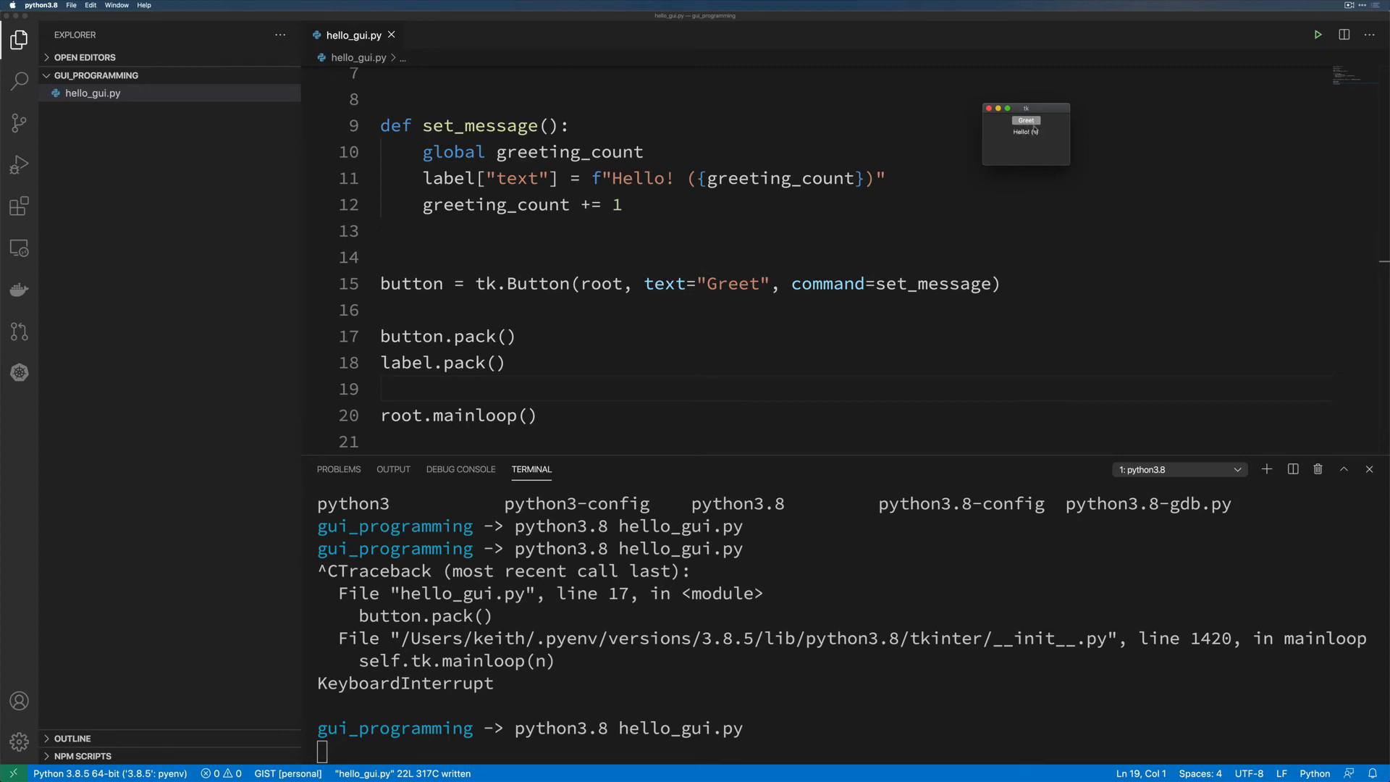
pyautogui.click(1025, 120)
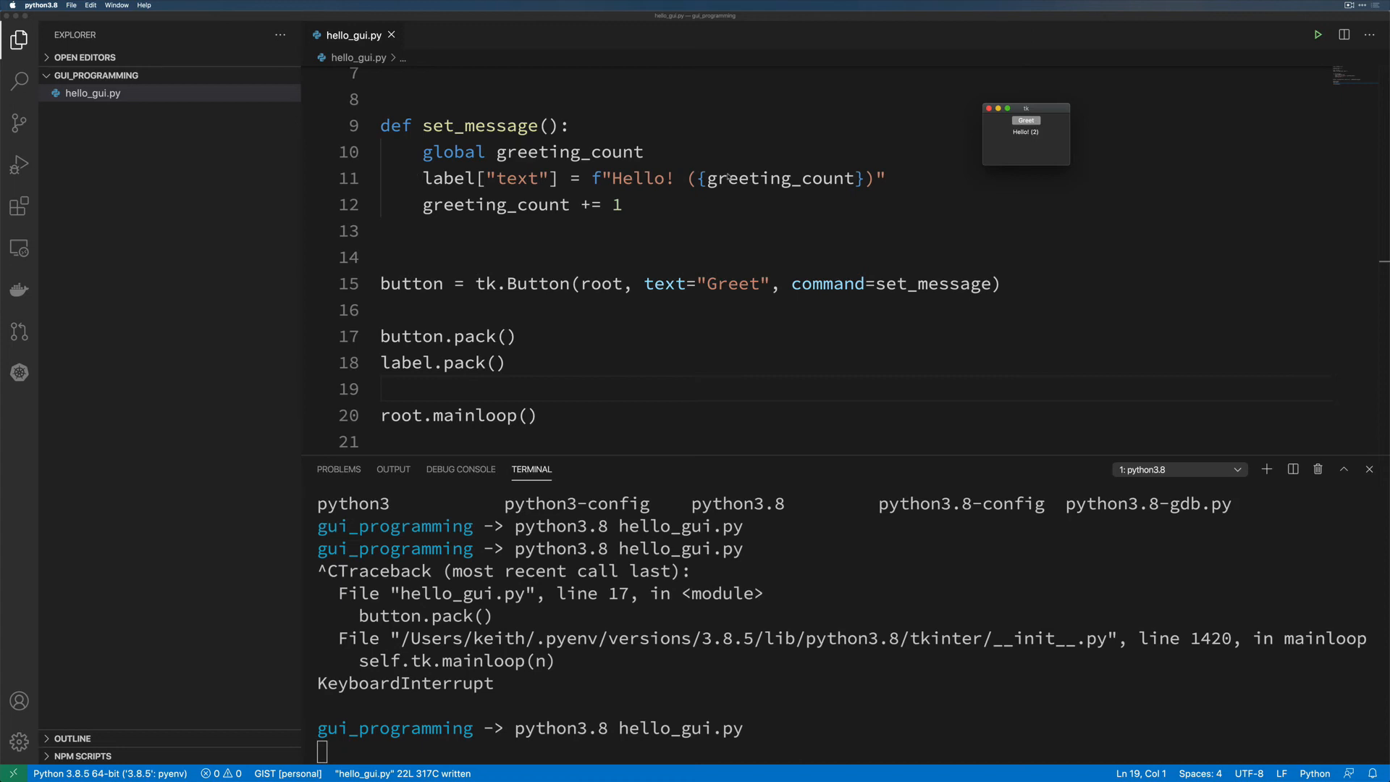
pyautogui.moveTo(611, 54)
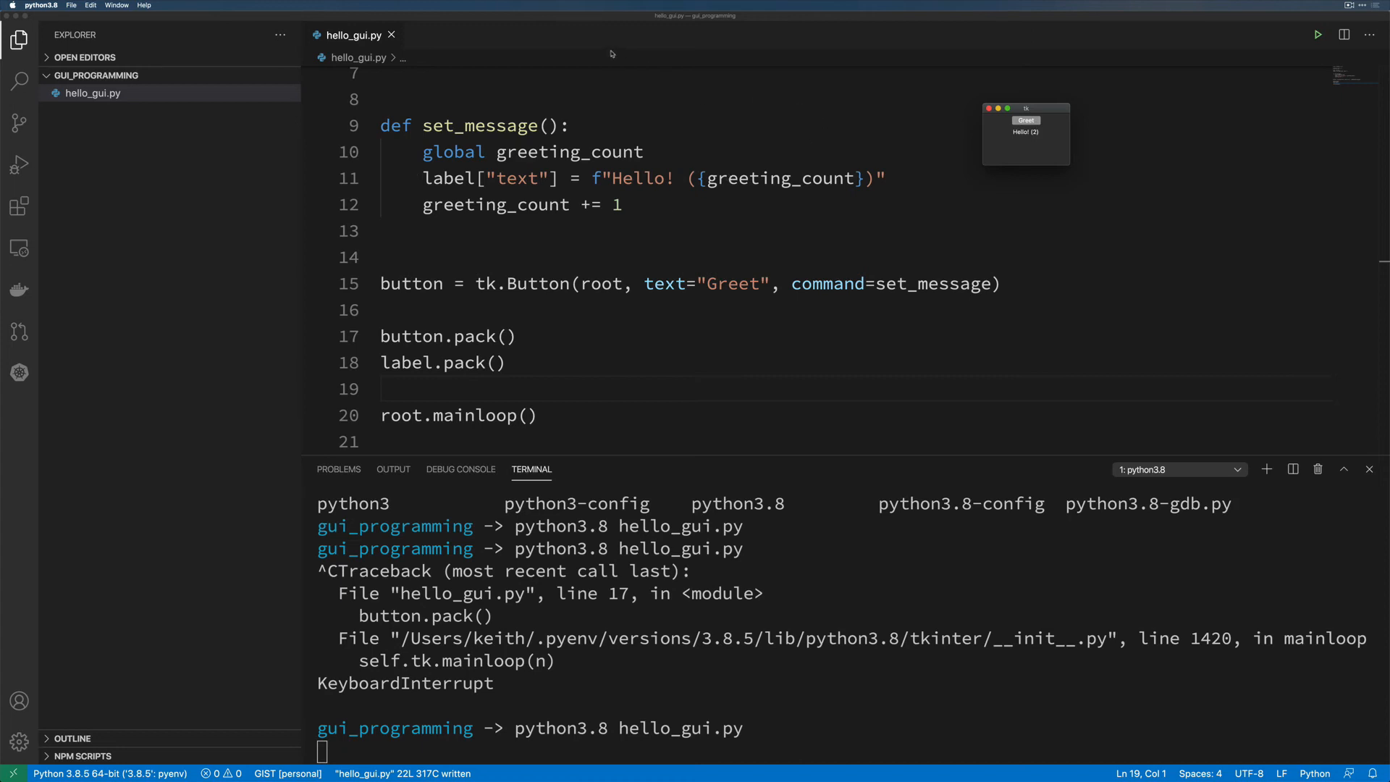
pyautogui.moveTo(1060, 125)
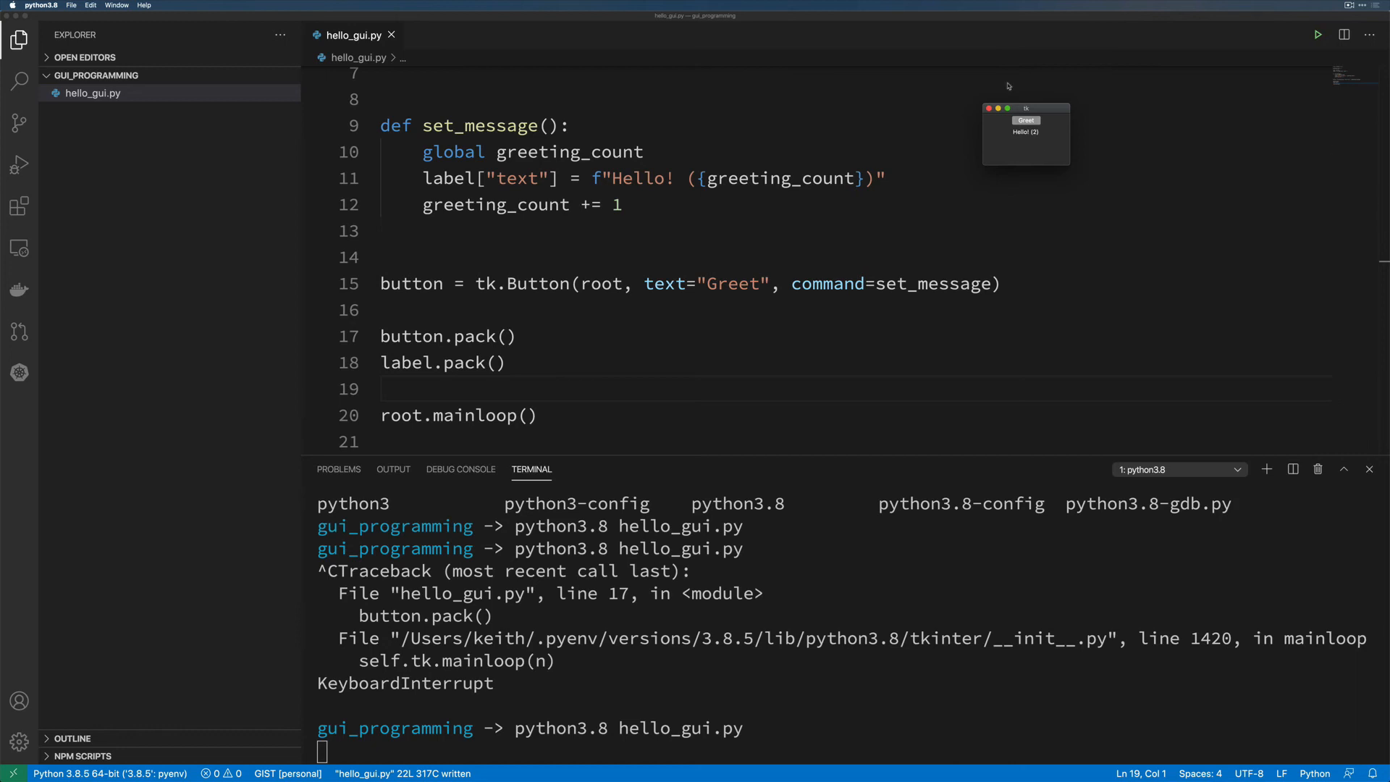
pyautogui.click(1025, 120)
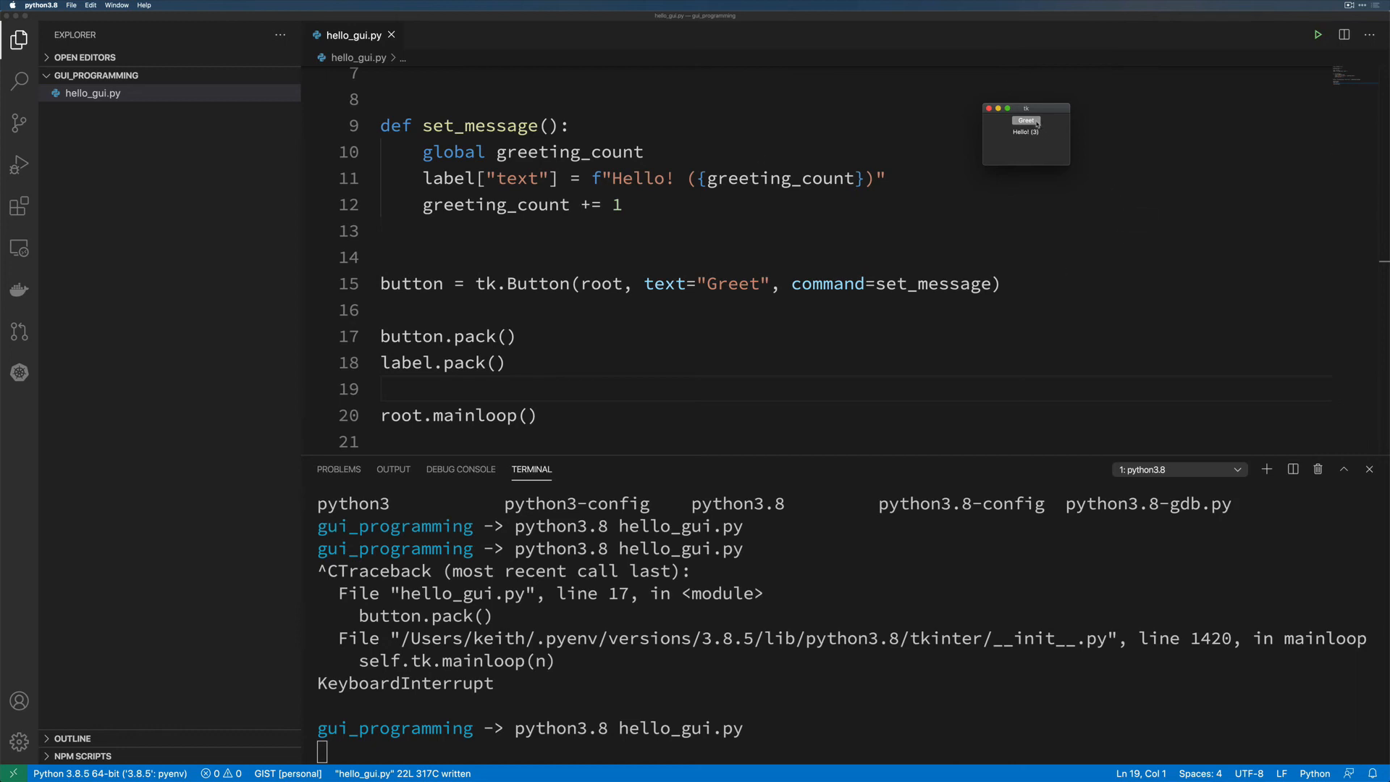
pyautogui.moveTo(1000, 157)
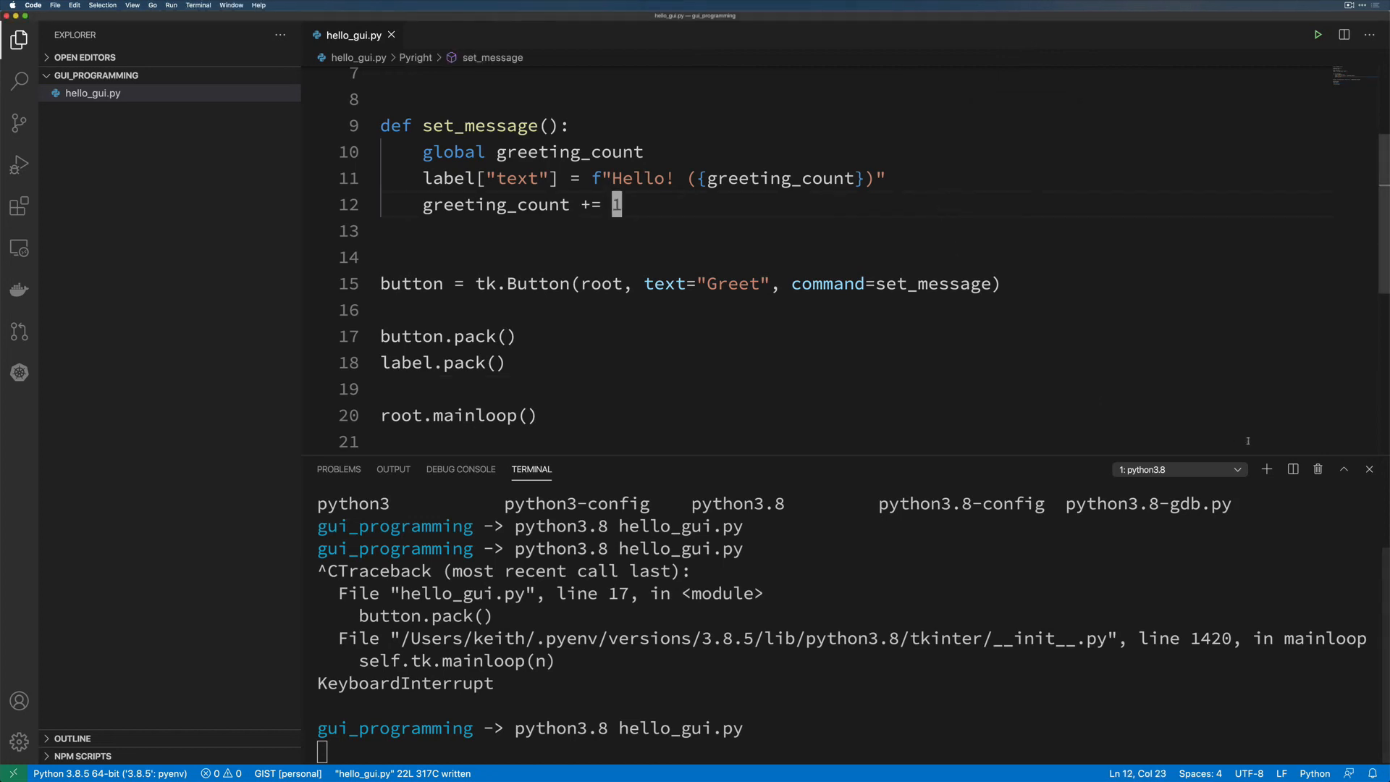
# Hide the terminal panel and Explorer sidebar so hello_gui.py fills the editor.
pyautogui.click(1368, 470)
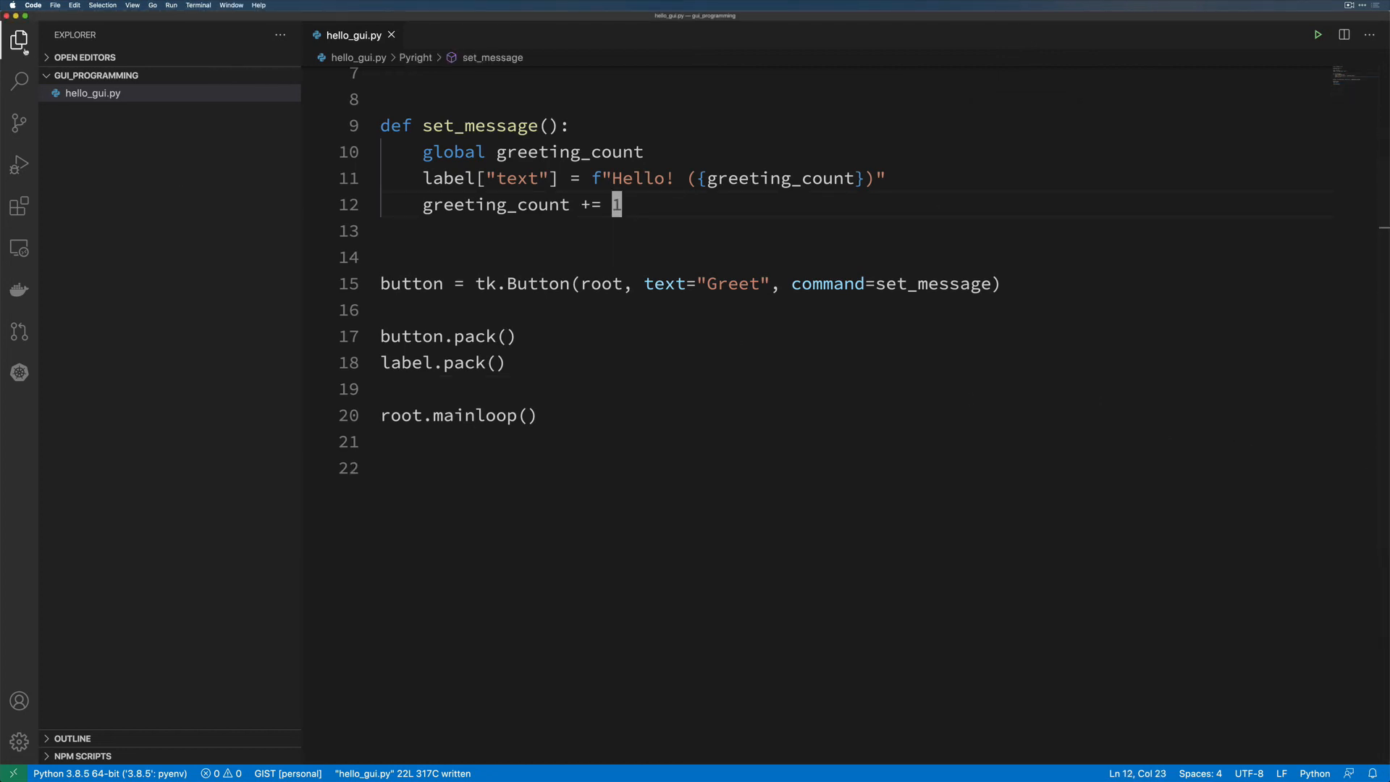
pyautogui.click(19, 41)
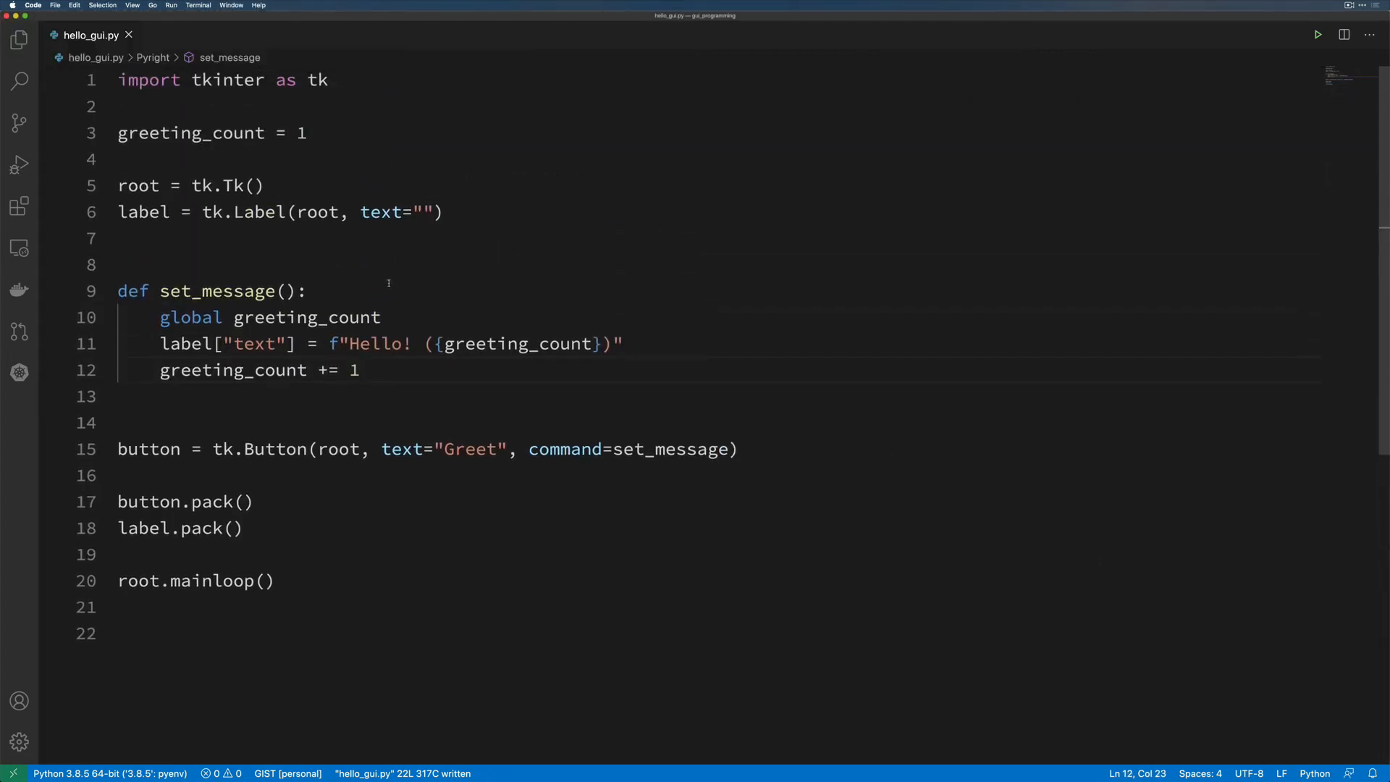
pyautogui.moveTo(382, 278)
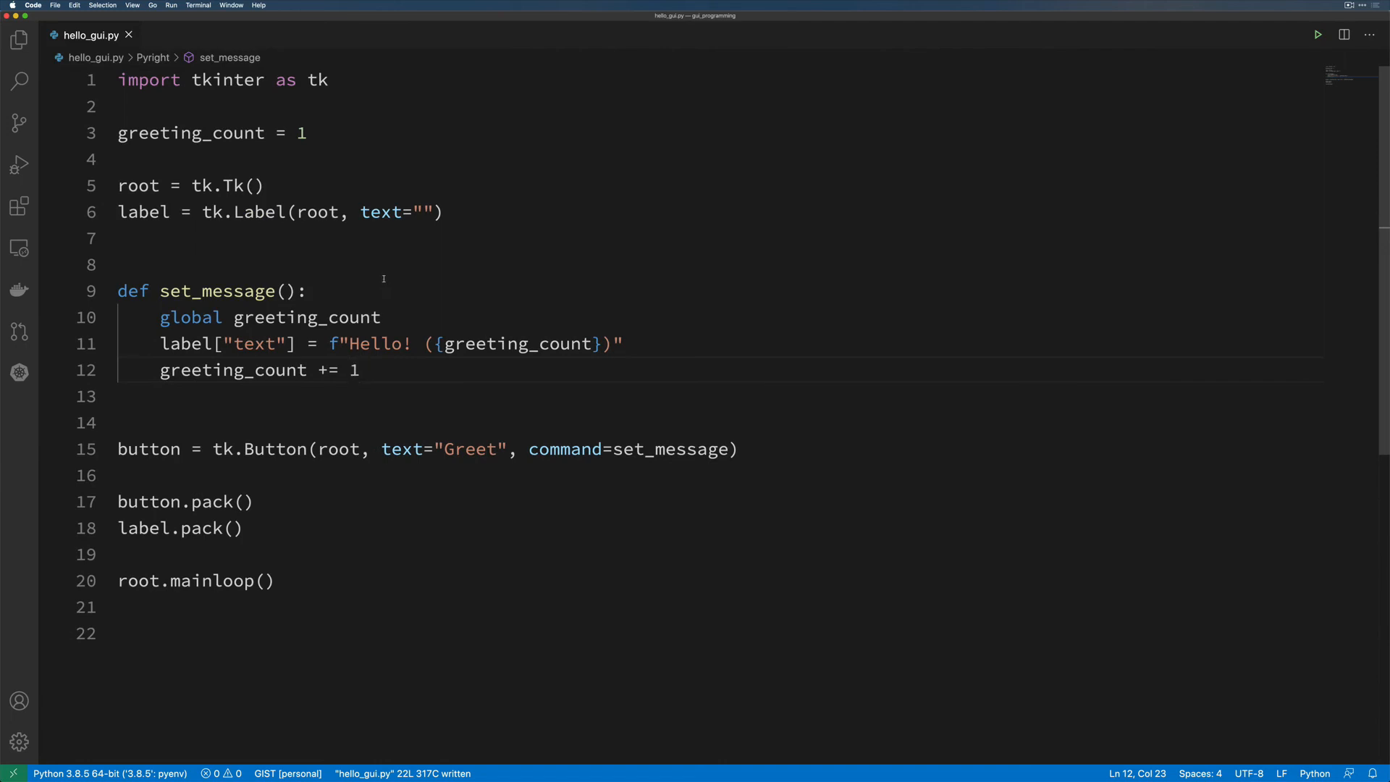
pyautogui.moveTo(115, 377)
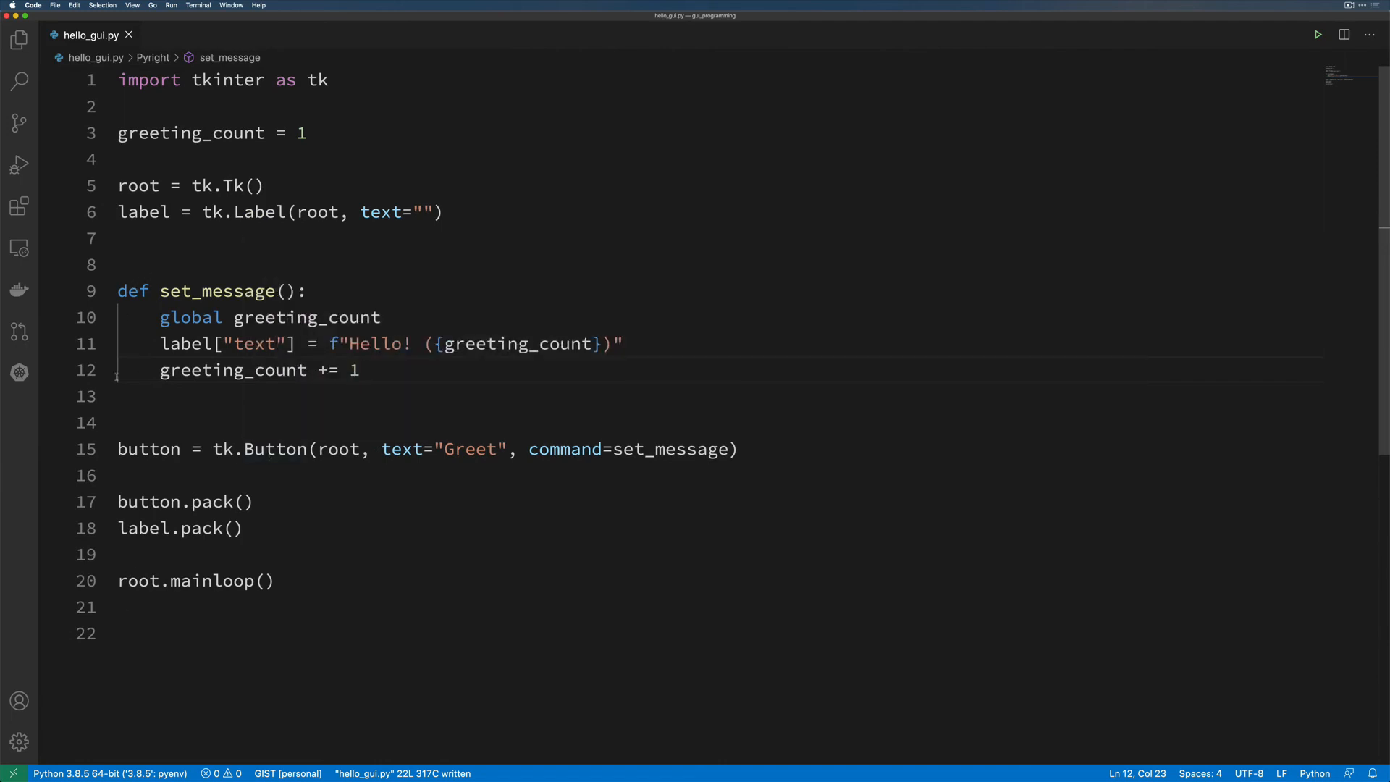
pyautogui.moveTo(693, 401)
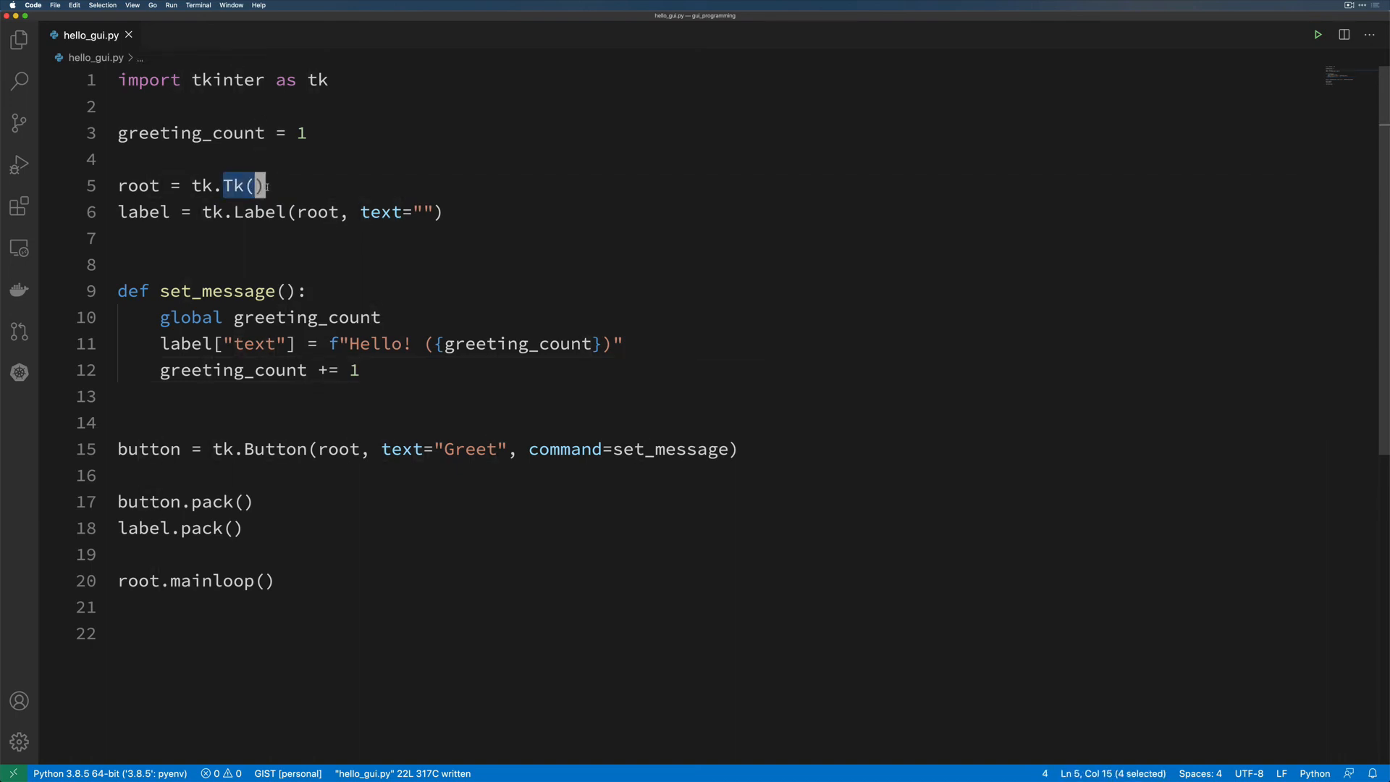
pyautogui.click(255, 186)
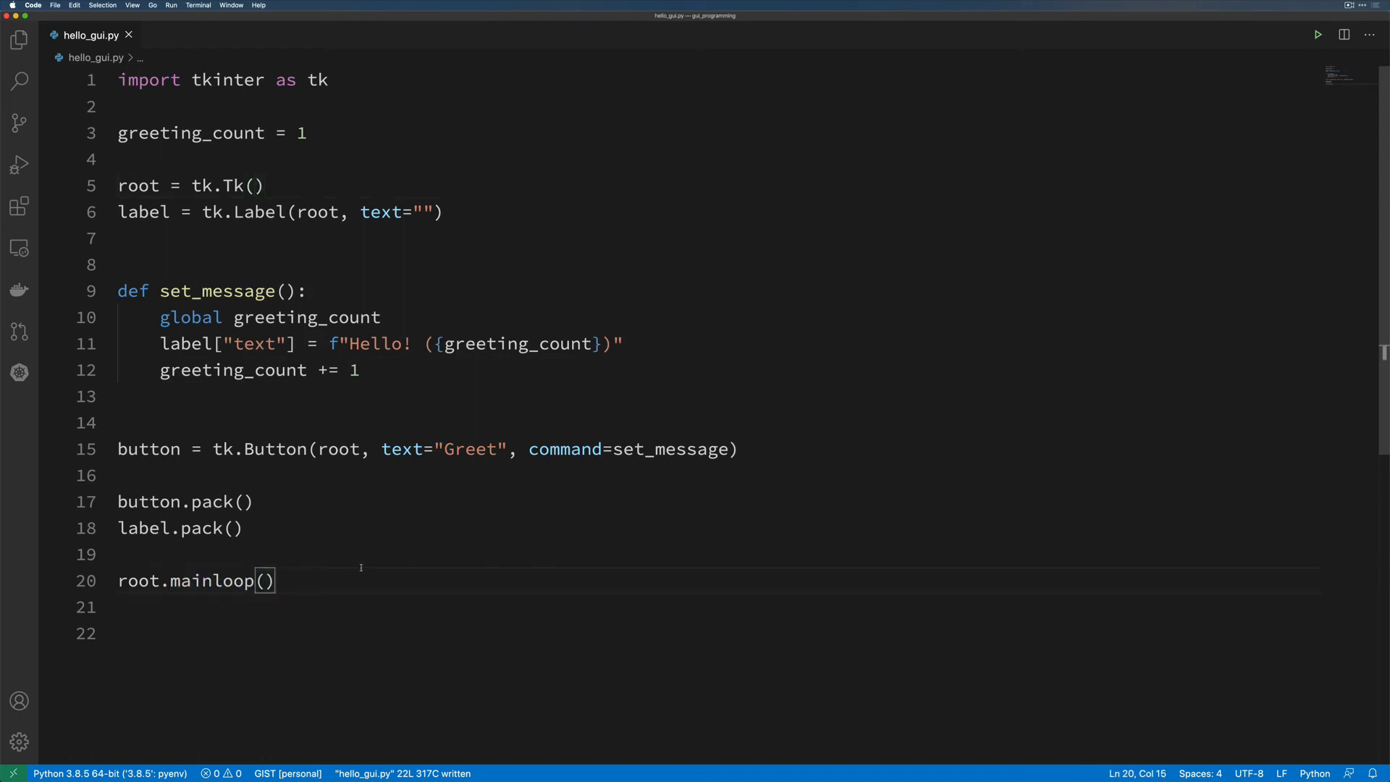
pyautogui.moveTo(339, 556)
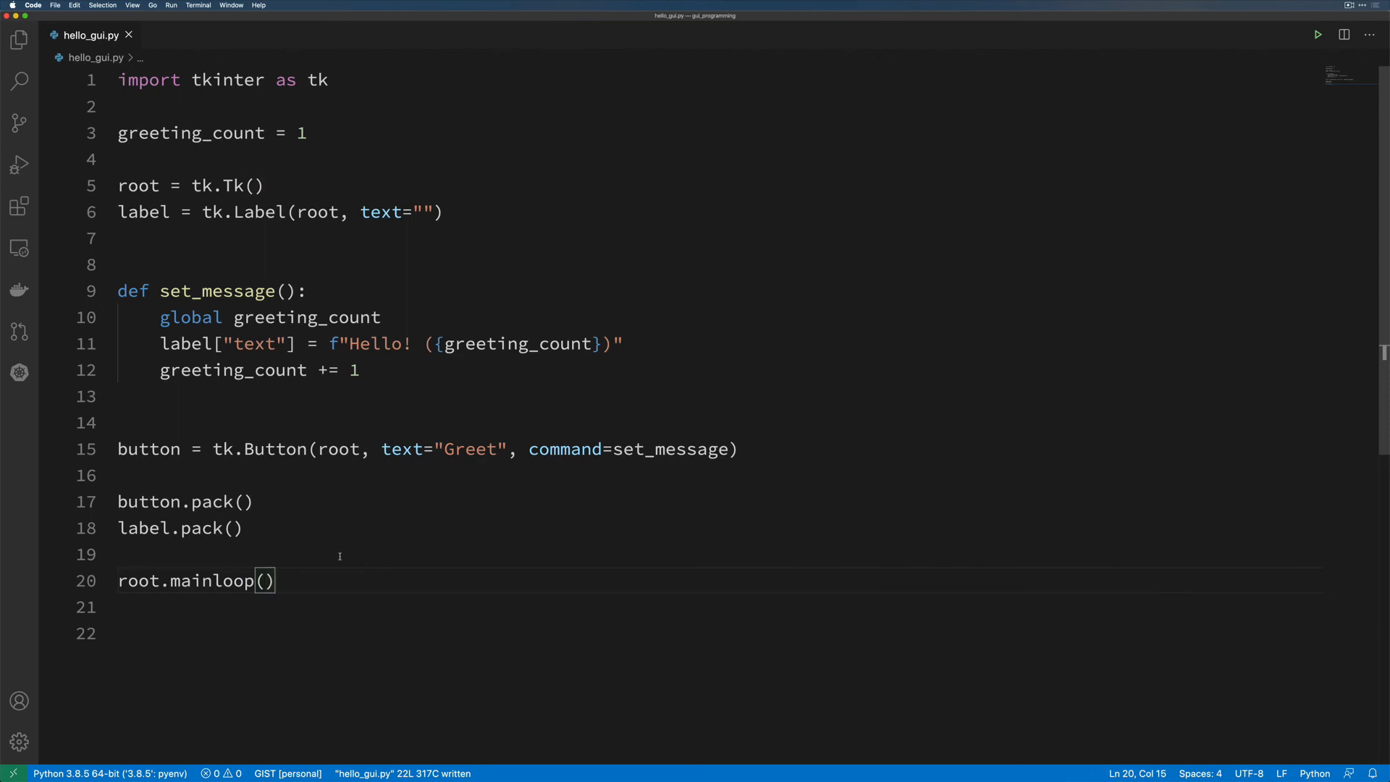
pyautogui.moveTo(252, 225)
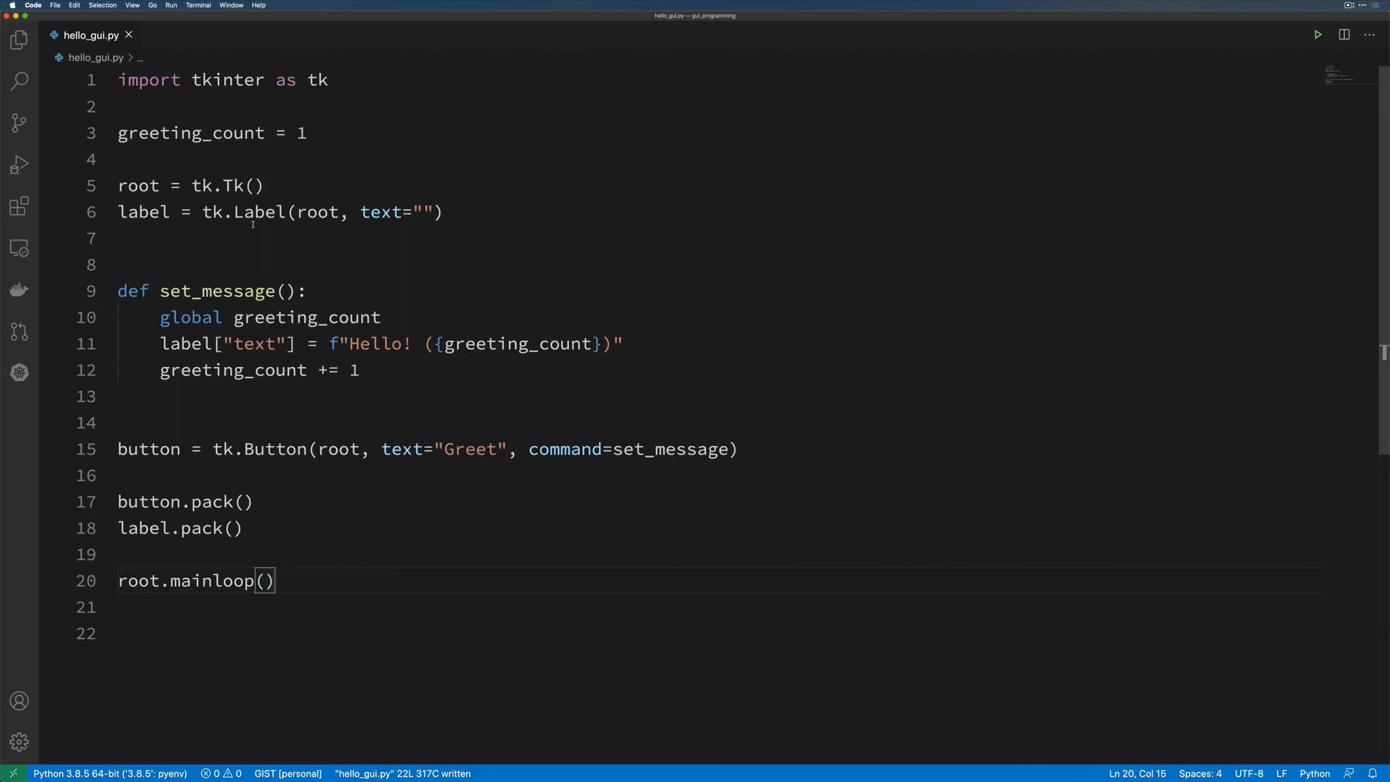
# Highlight the Label and Button class names and the button's command argument while reviewing.
pyautogui.doubleClick(253, 212)
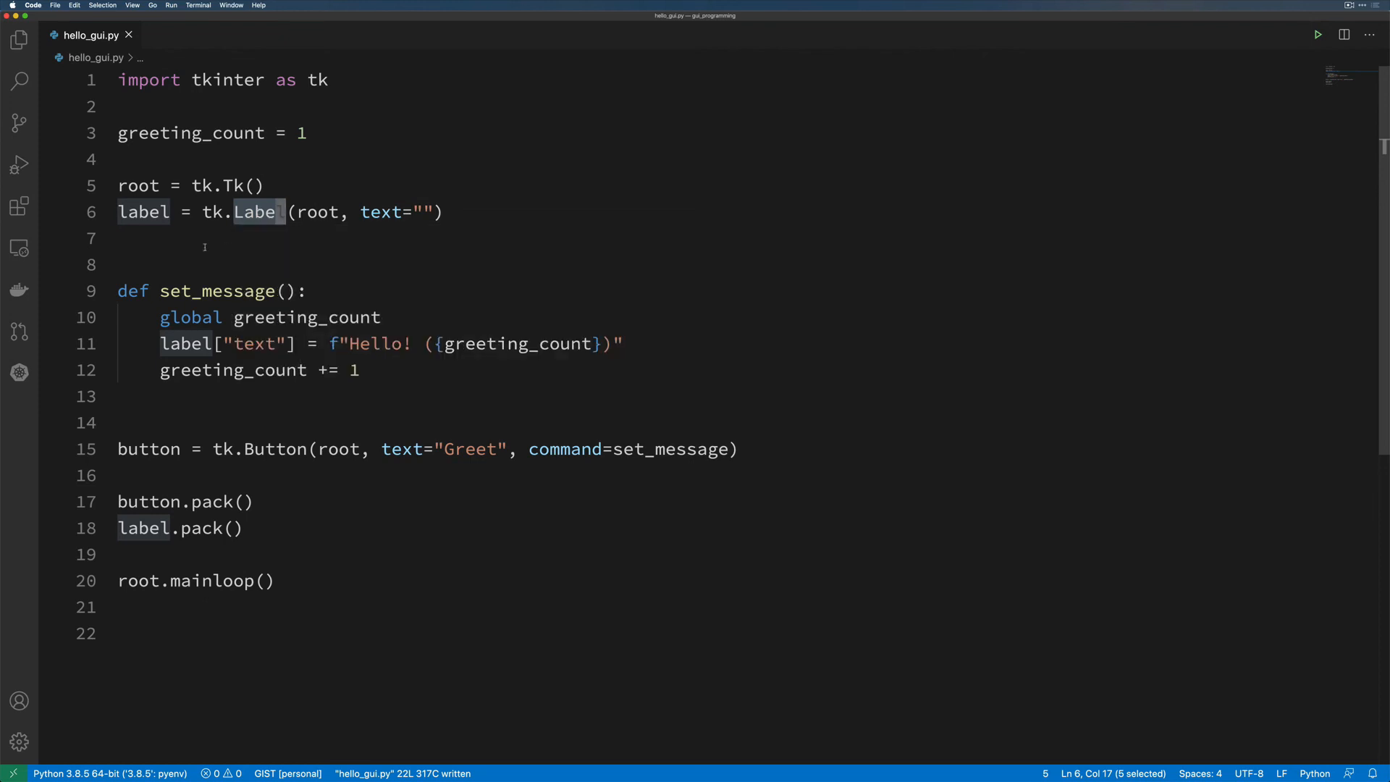
pyautogui.click(239, 238)
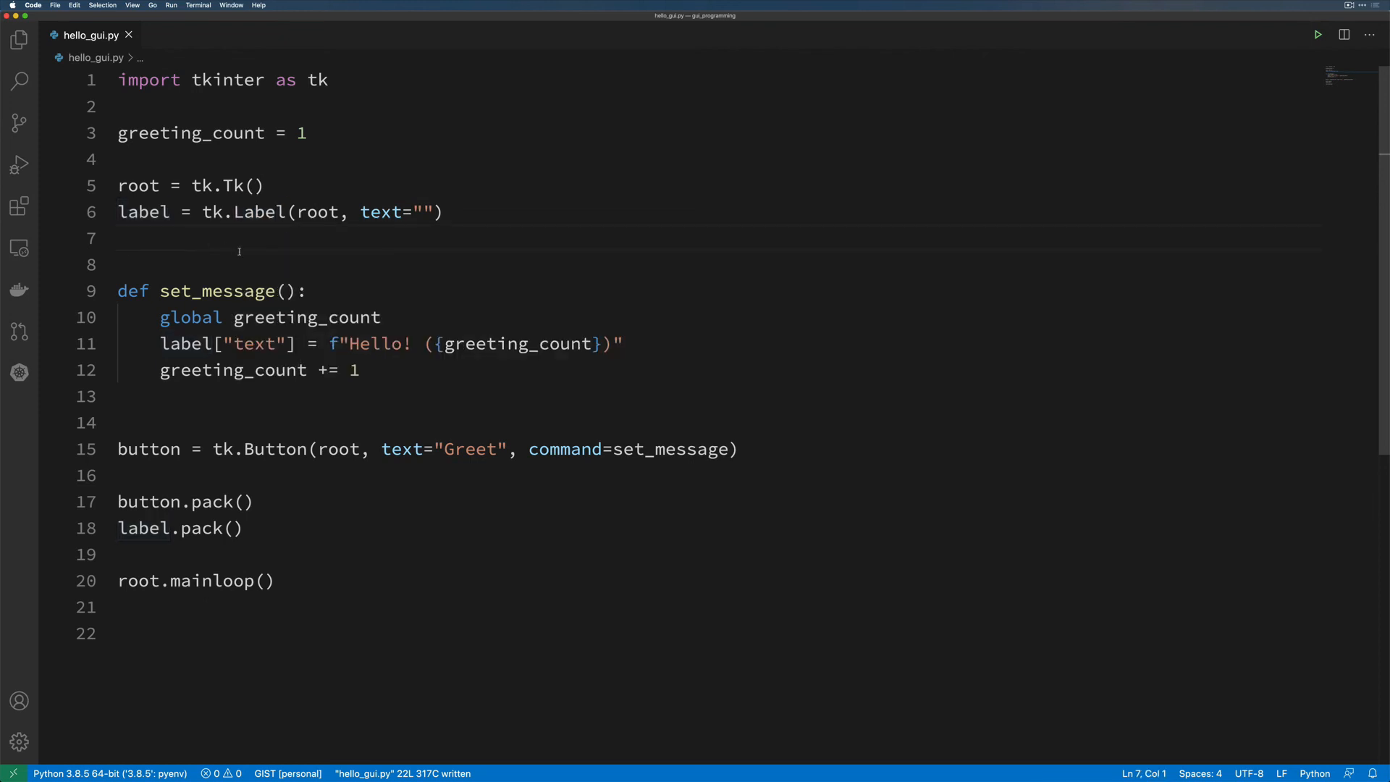
pyautogui.doubleClick(253, 212)
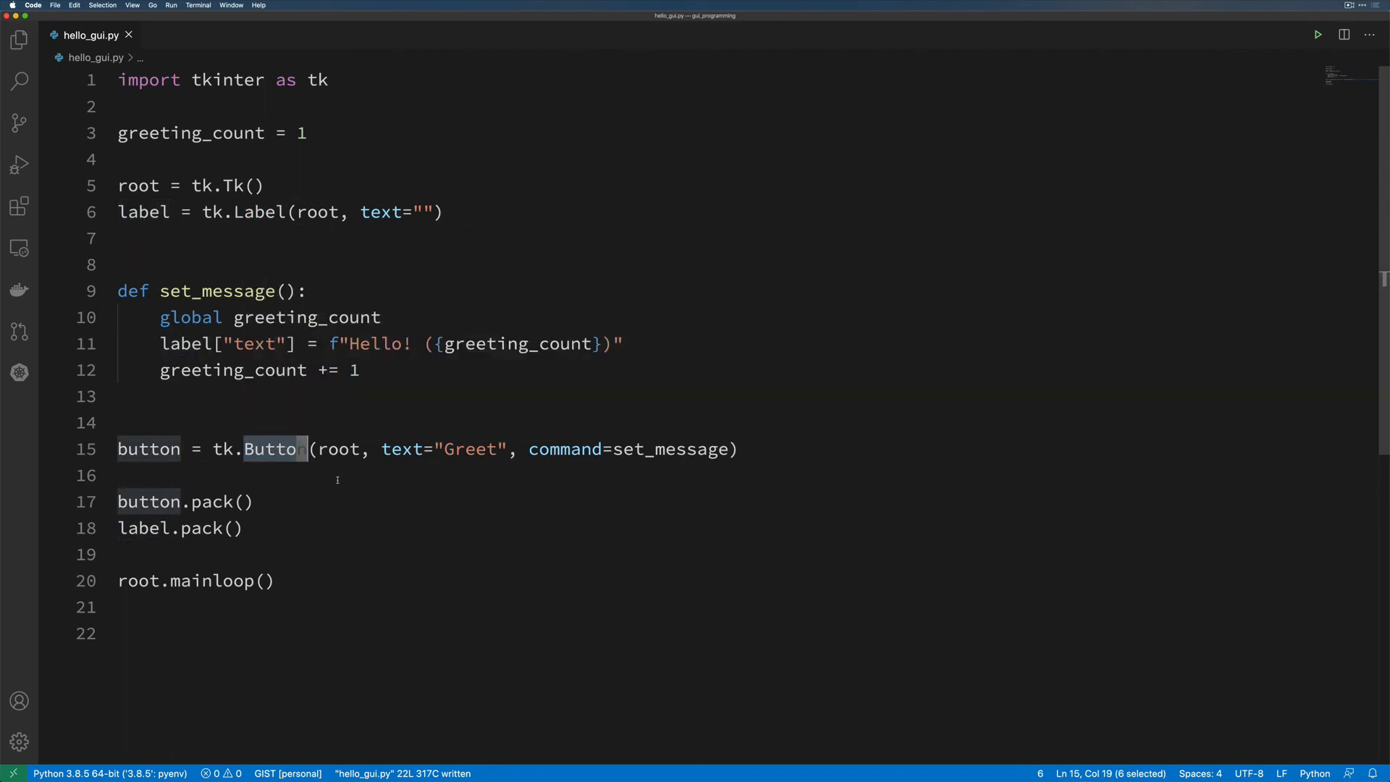
pyautogui.click(124, 475)
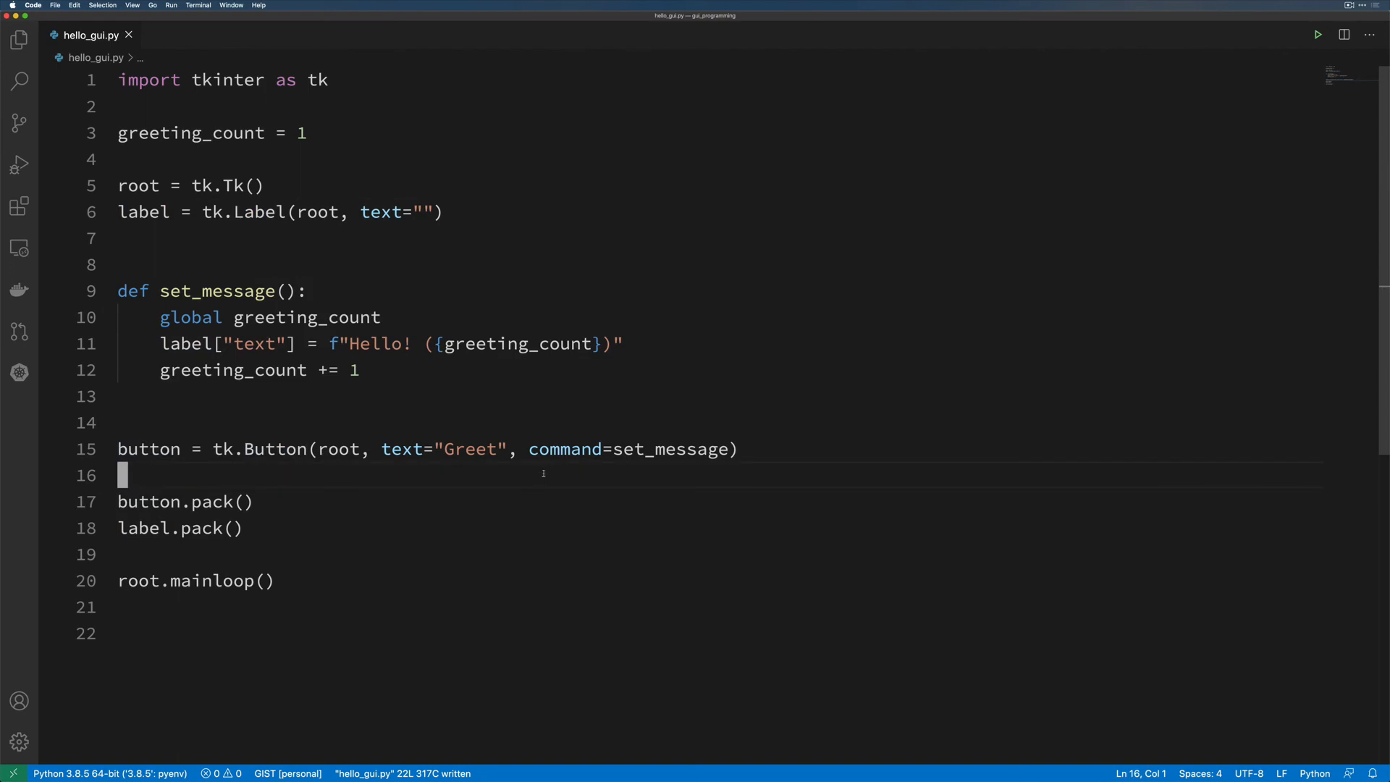
pyautogui.moveTo(248, 527)
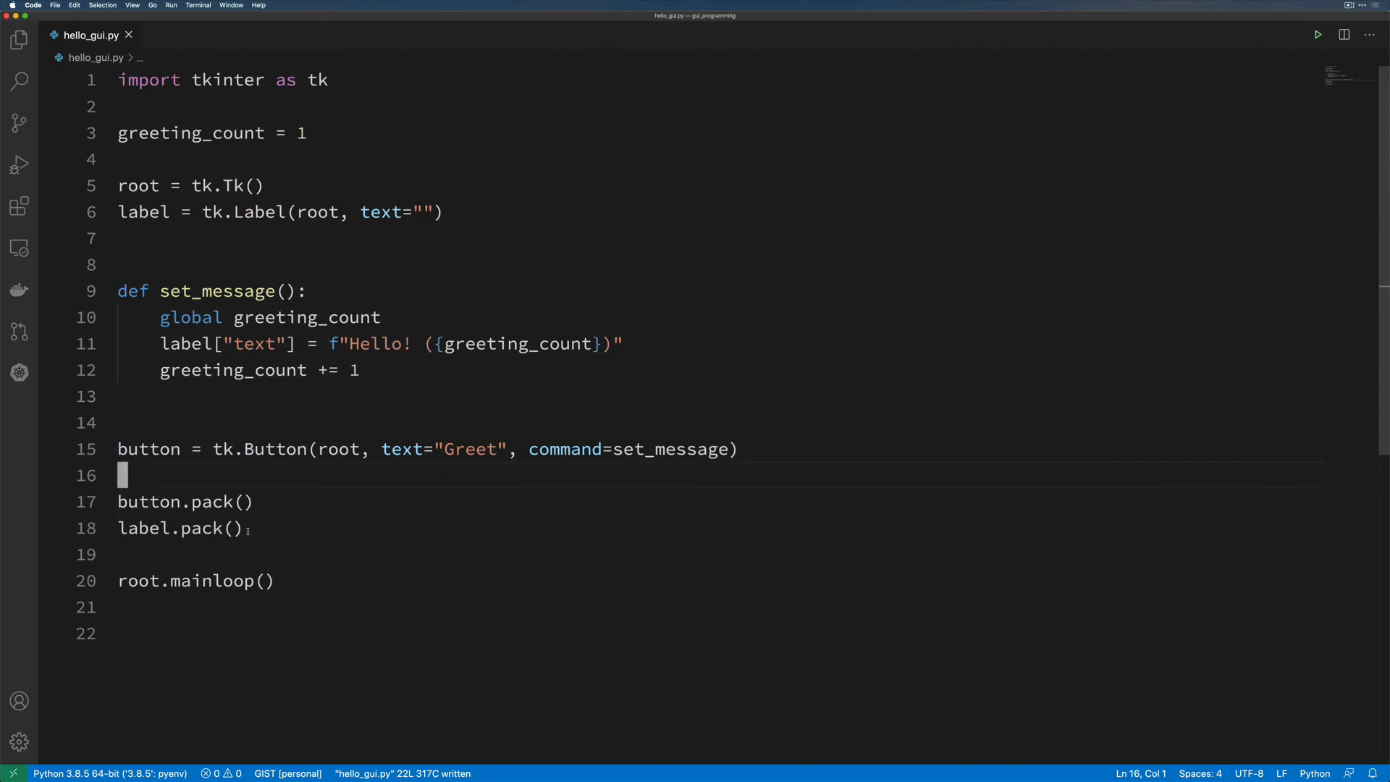
pyautogui.click(232, 527)
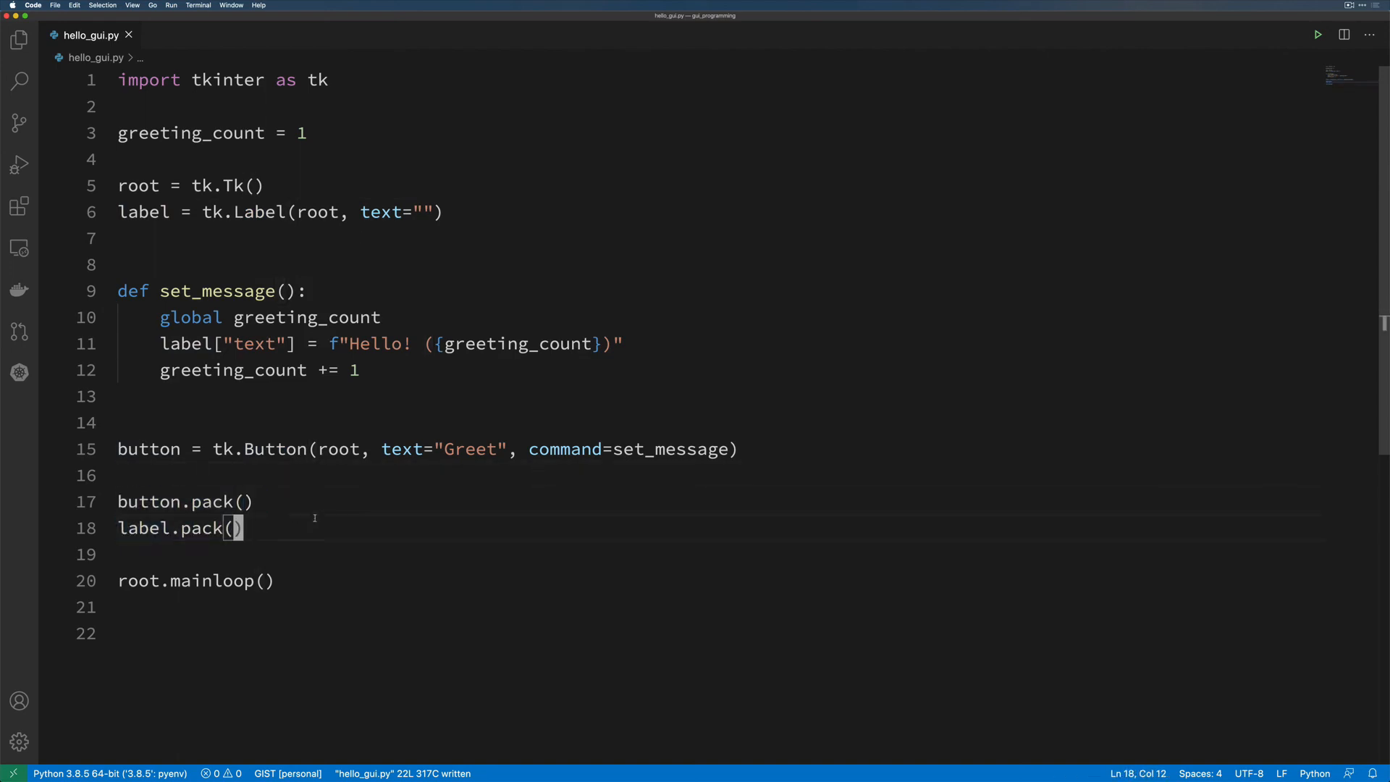
pyautogui.doubleClick(559, 449)
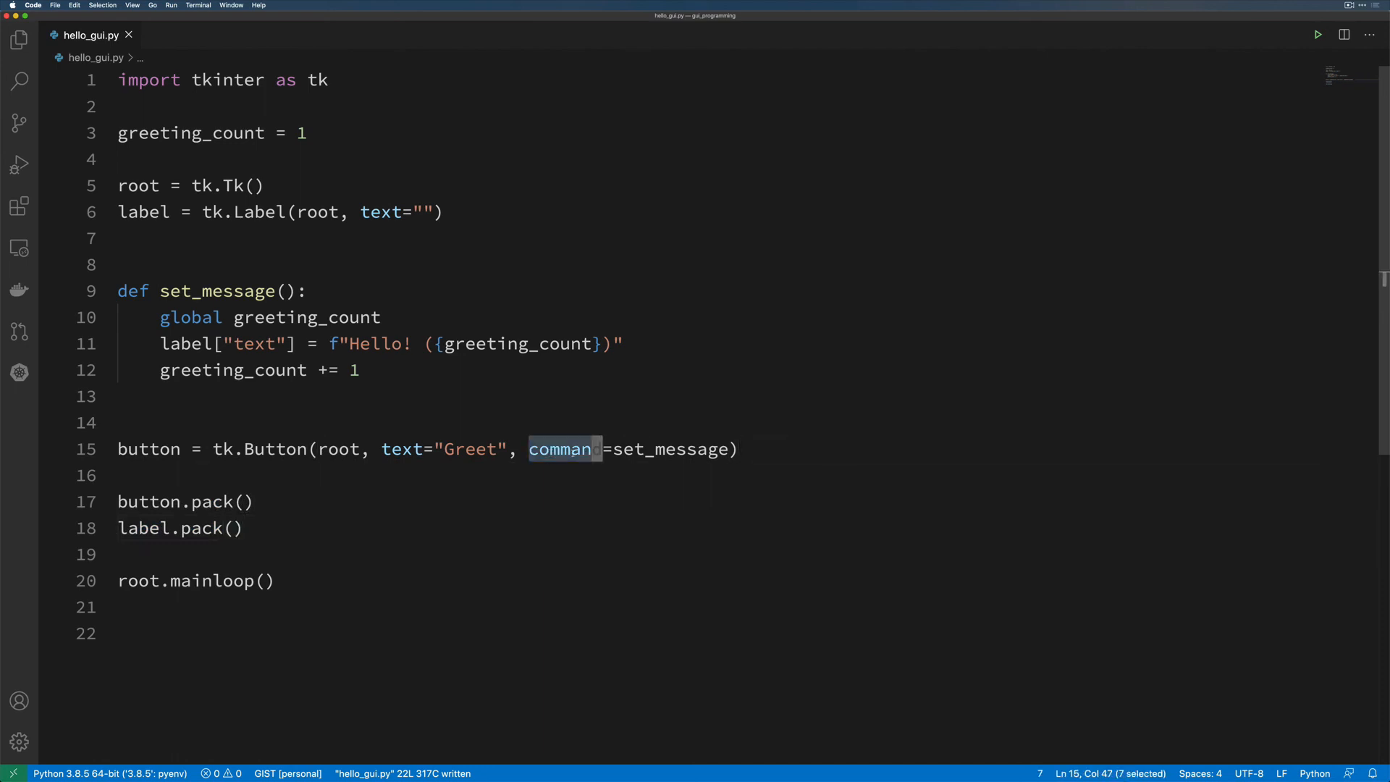
pyautogui.moveTo(670, 449)
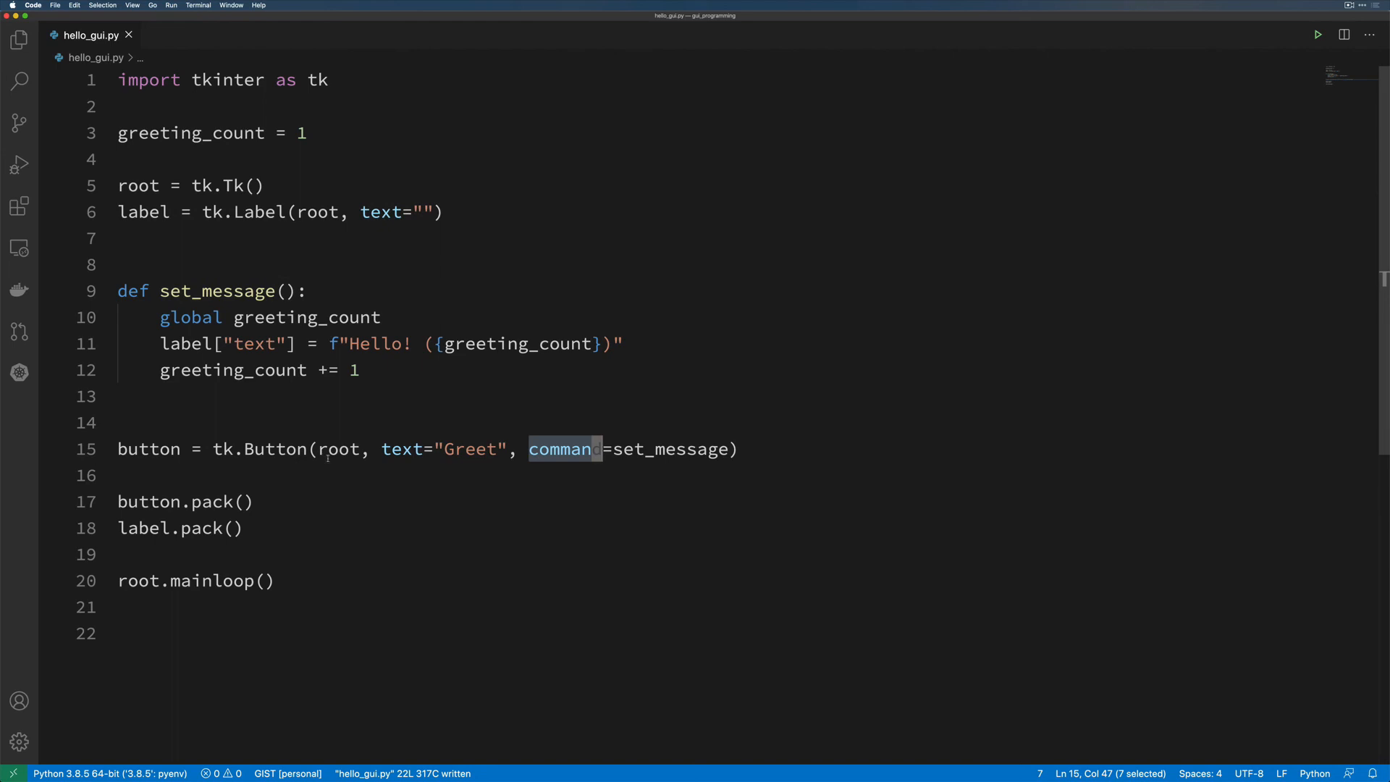
pyautogui.moveTo(458, 557)
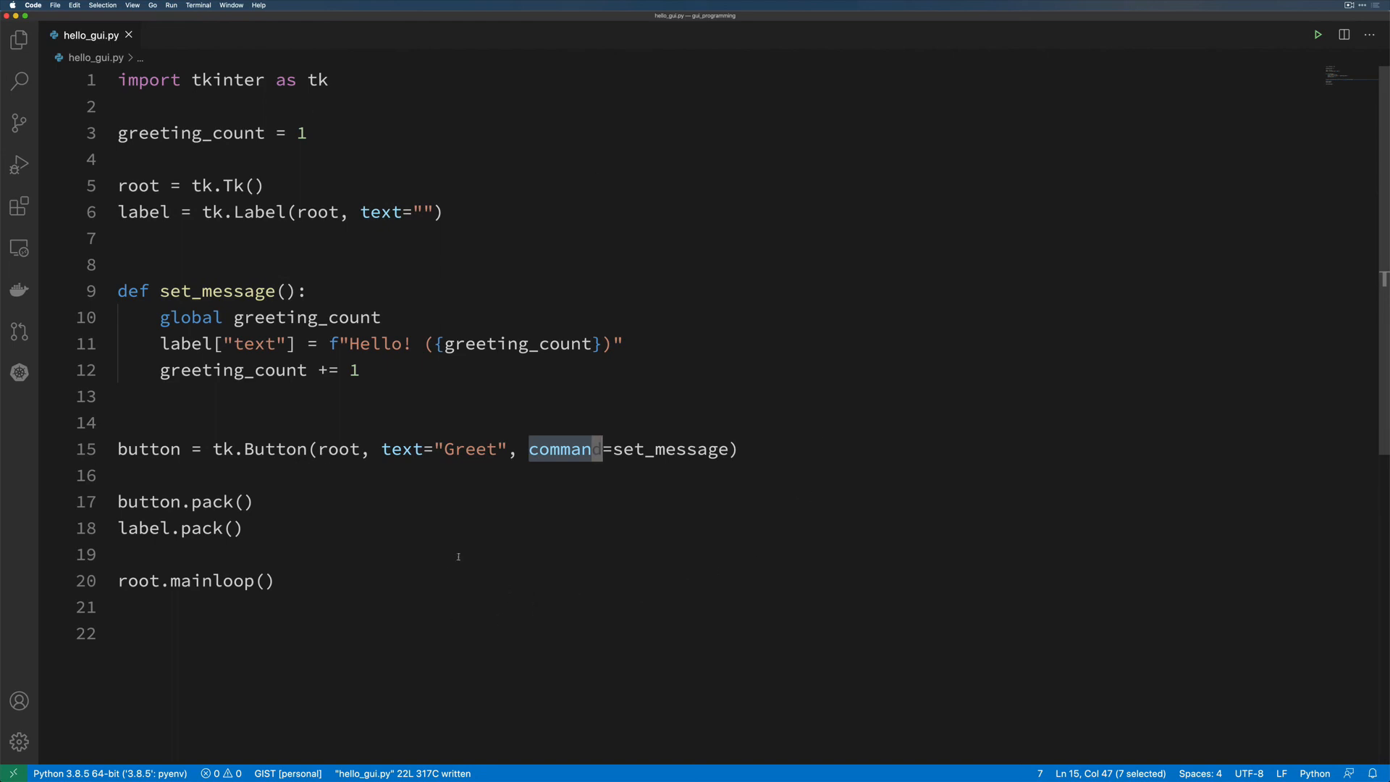
pyautogui.moveTo(287, 264)
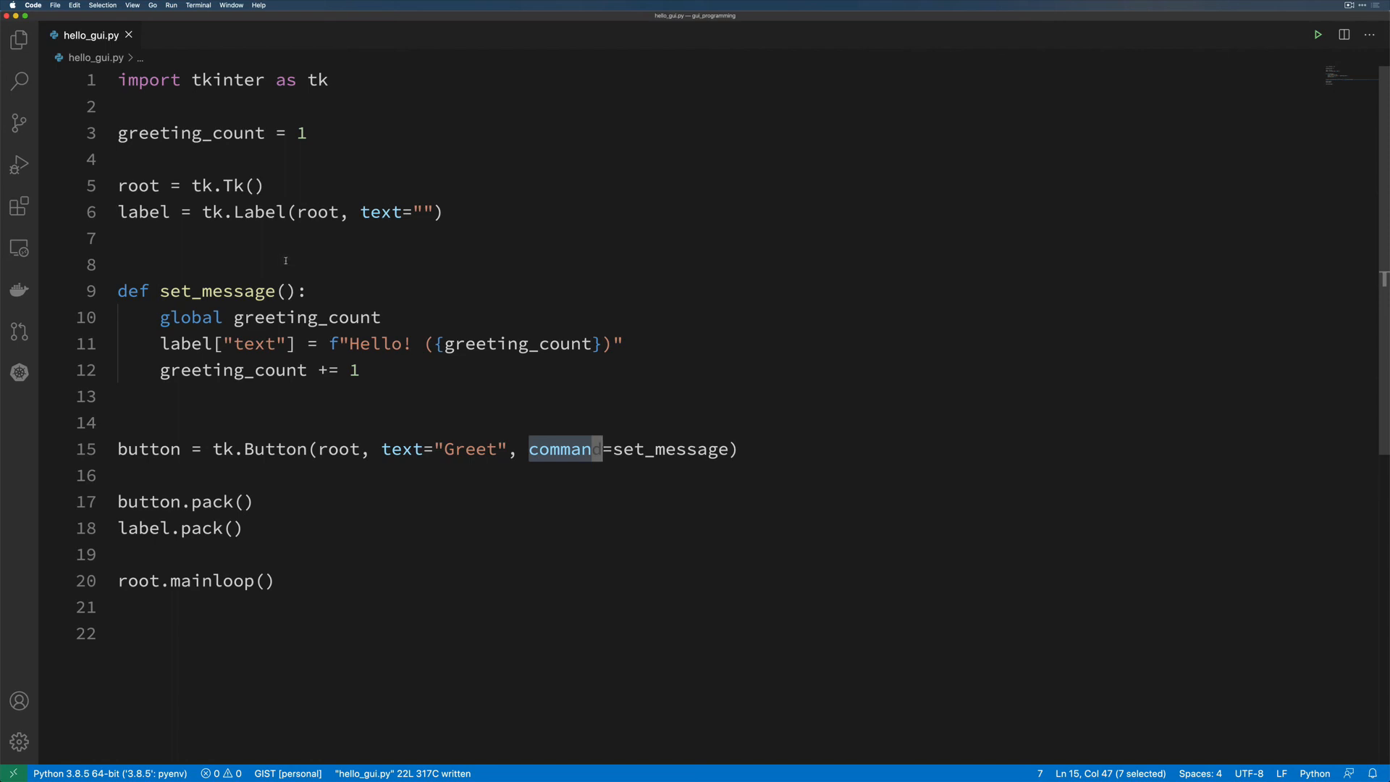
pyautogui.moveTo(420, 256)
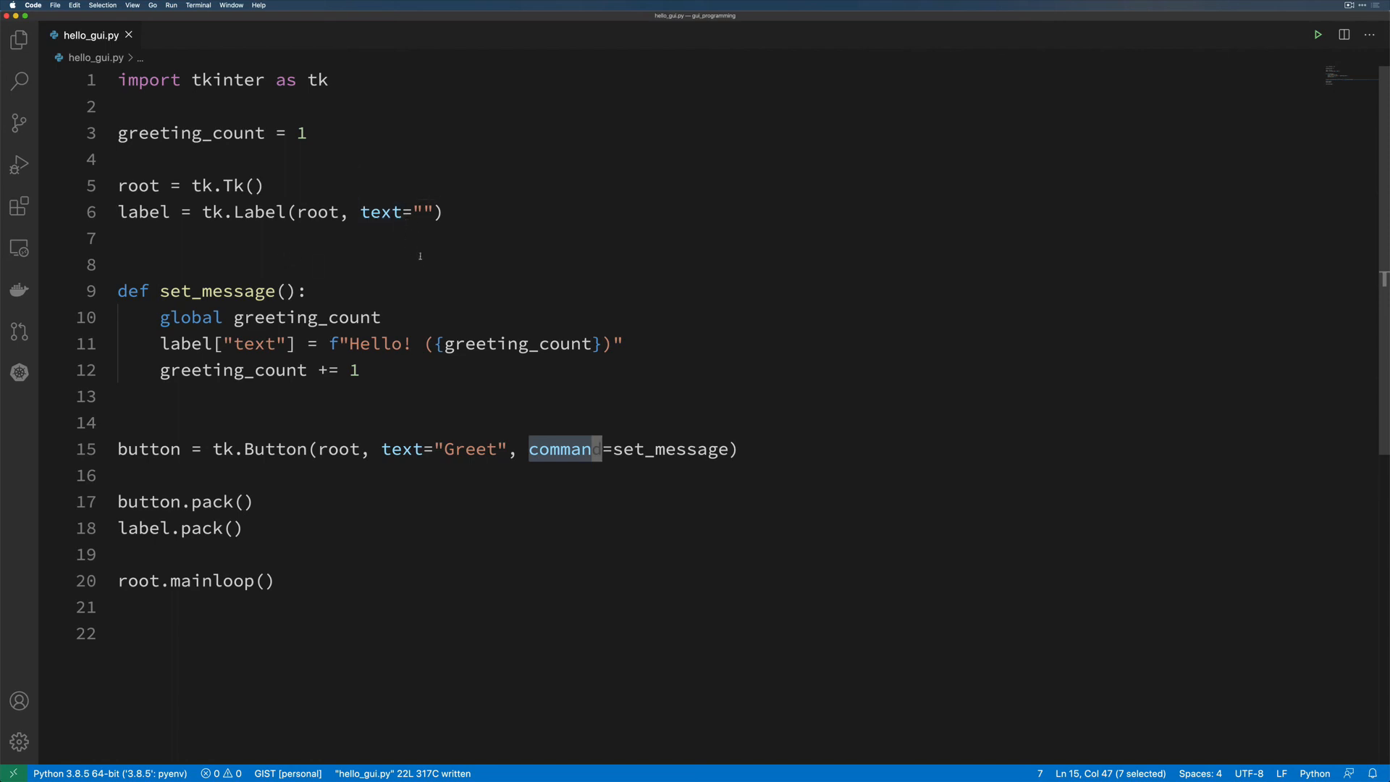
pyautogui.moveTo(465, 212)
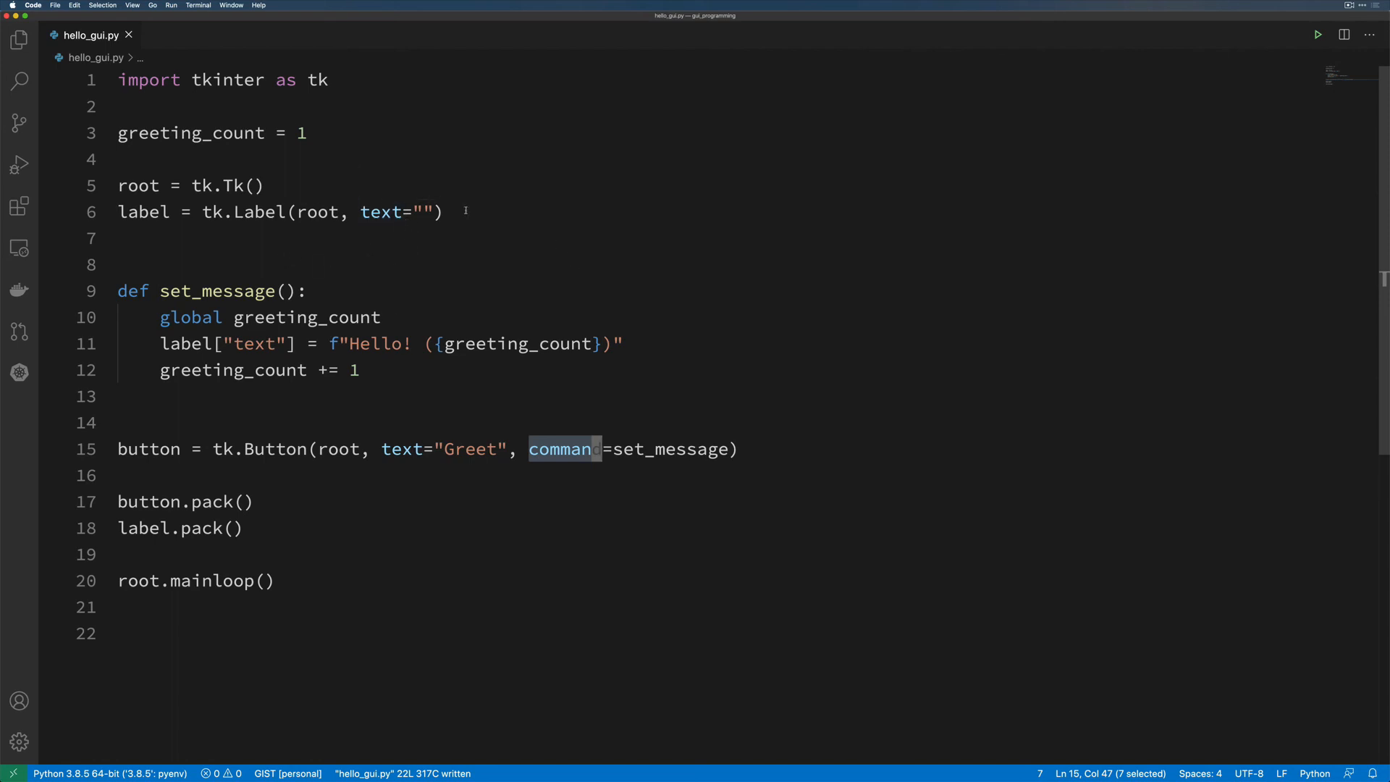
pyautogui.moveTo(476, 230)
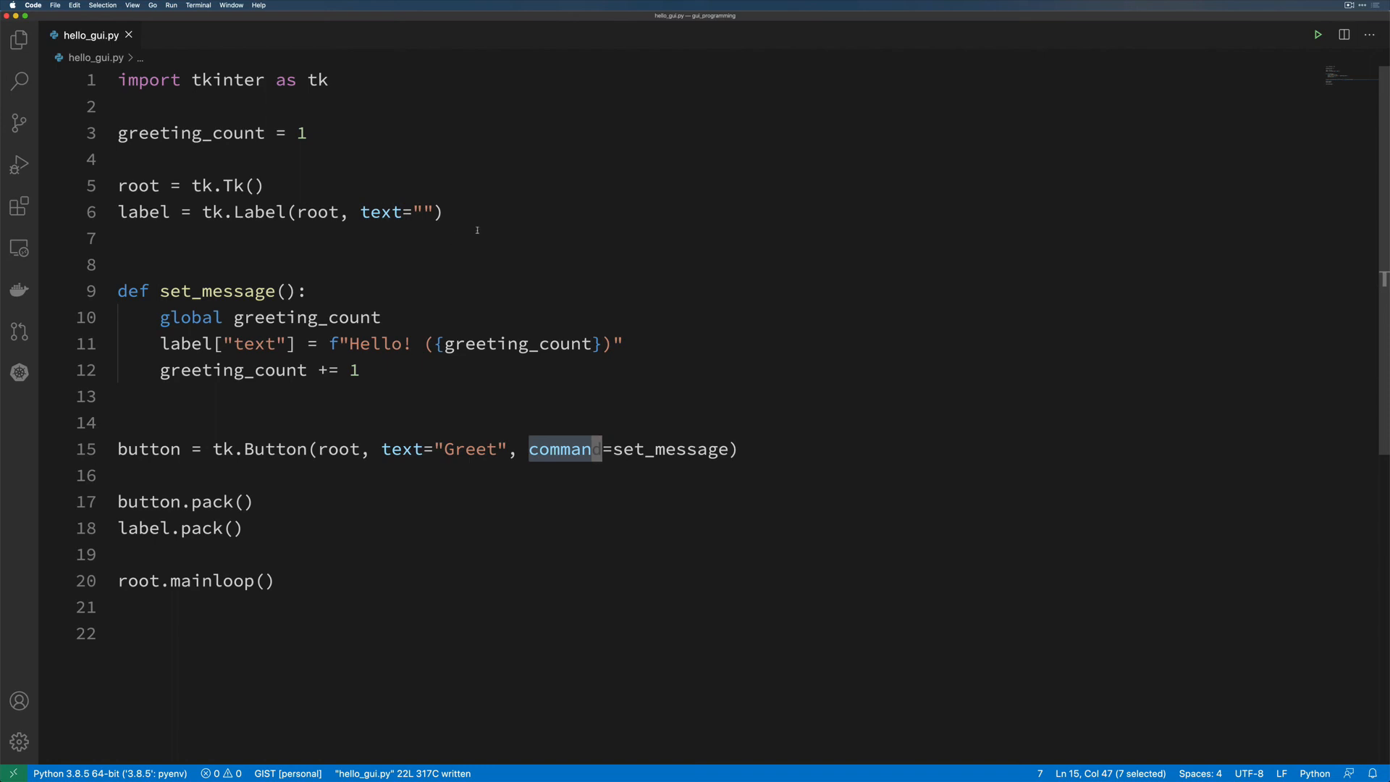
pyautogui.moveTo(378, 492)
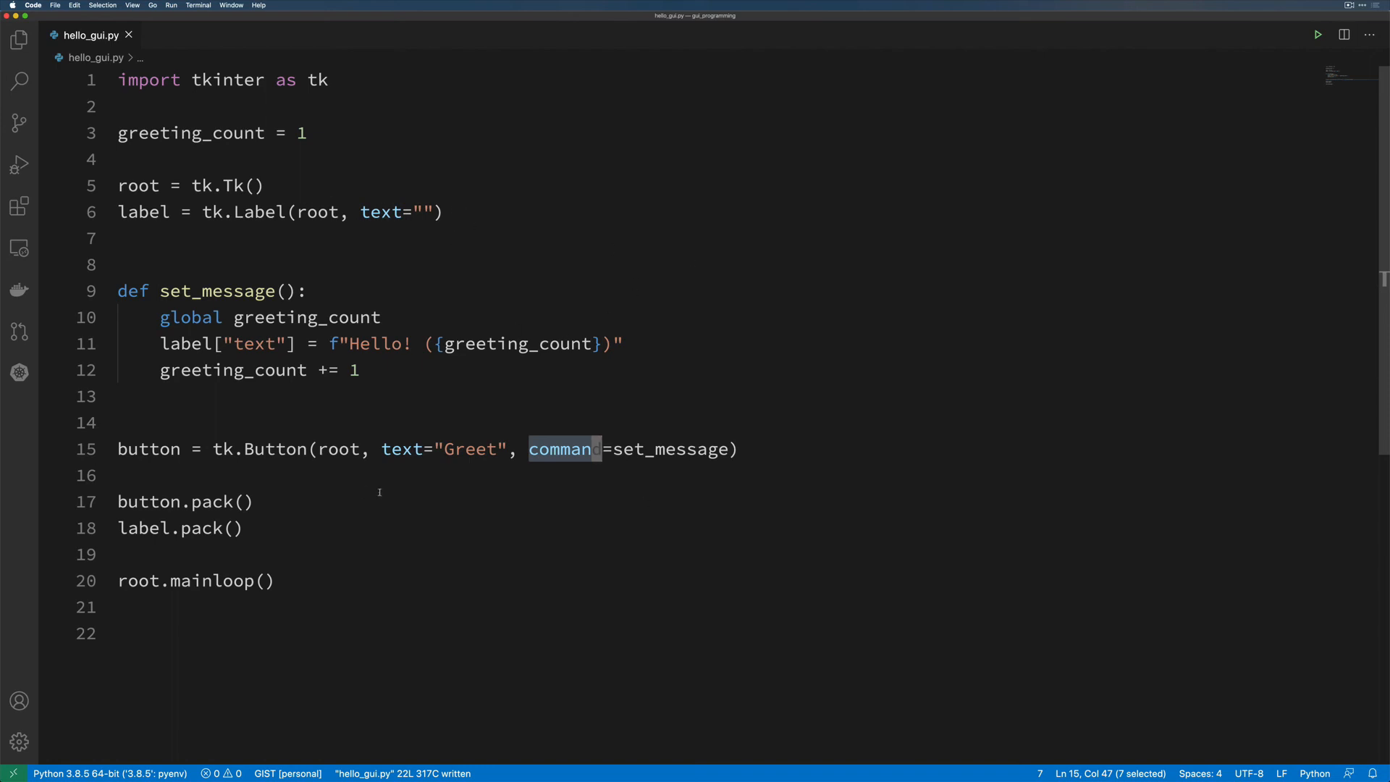
pyautogui.moveTo(605, 548)
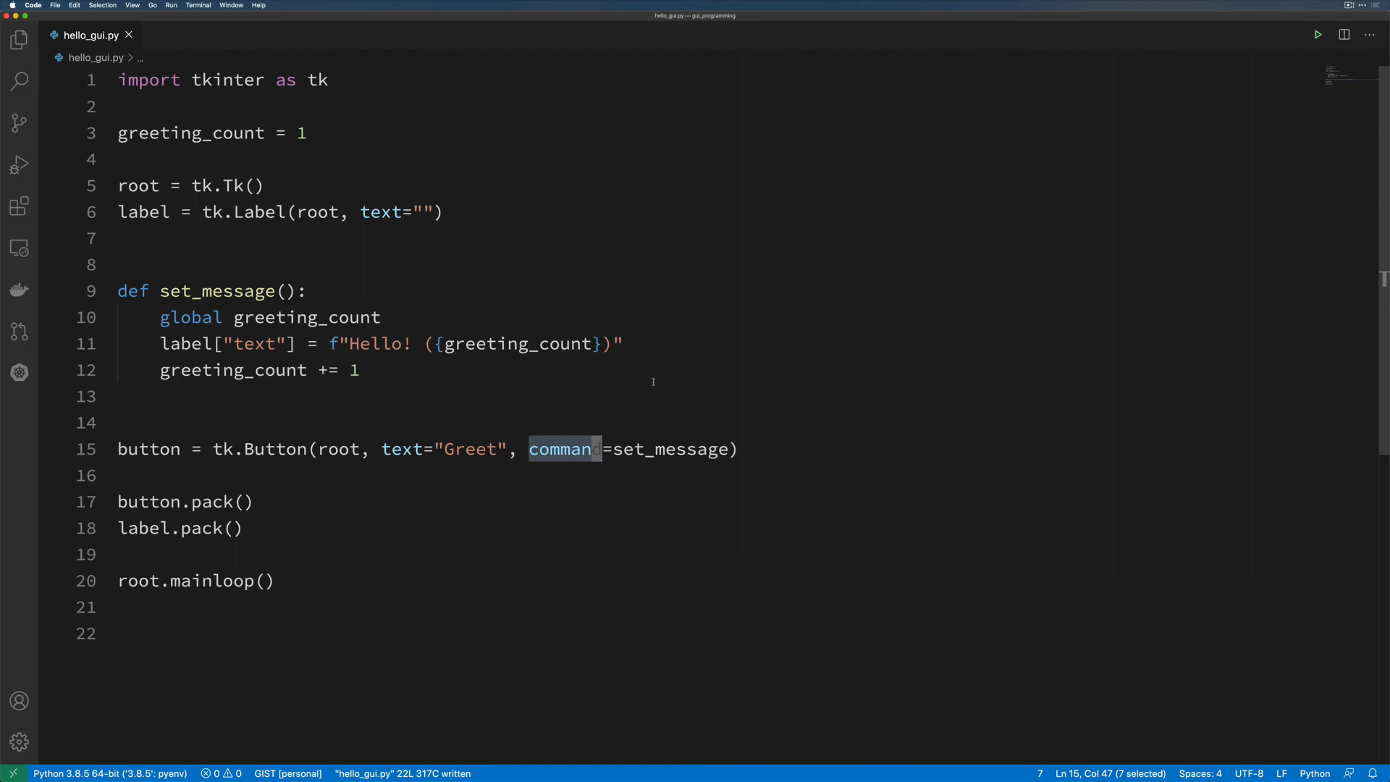
pyautogui.moveTo(458, 516)
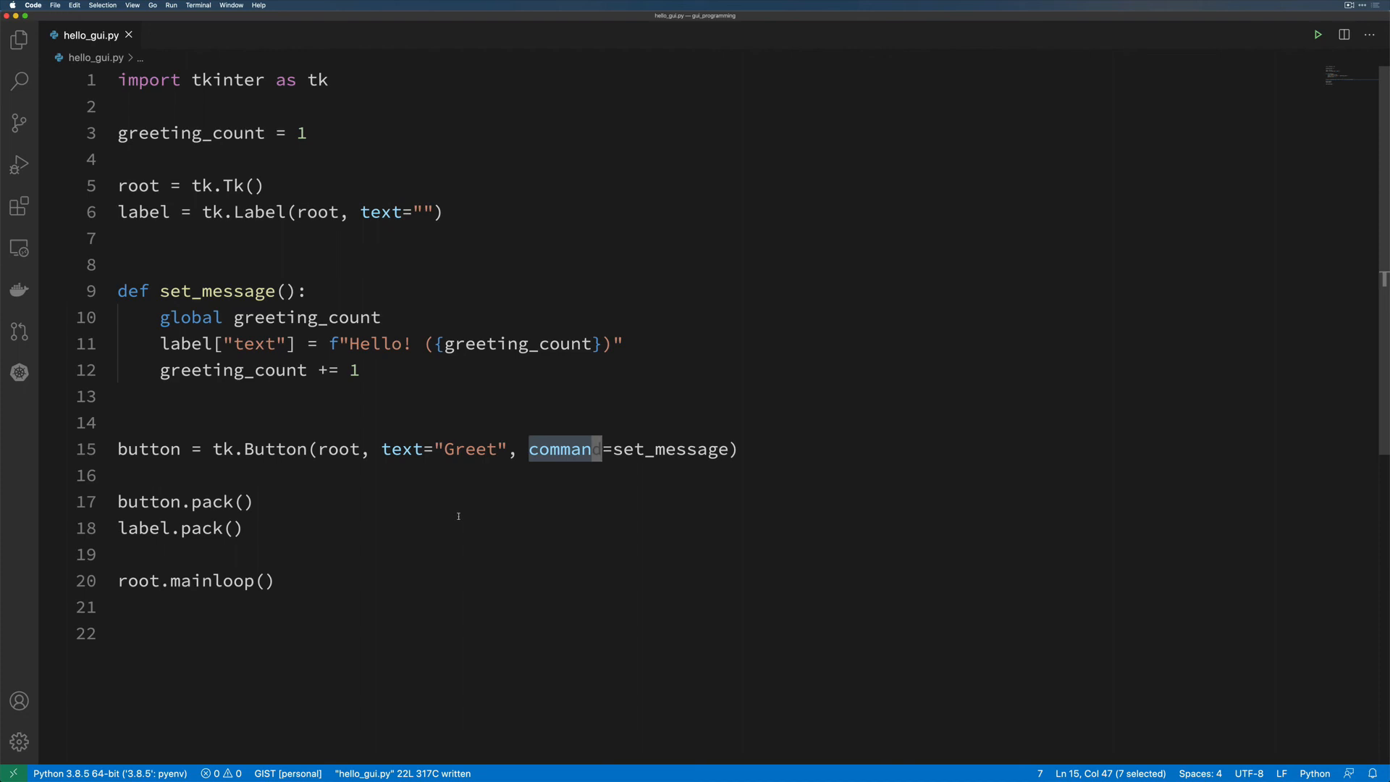